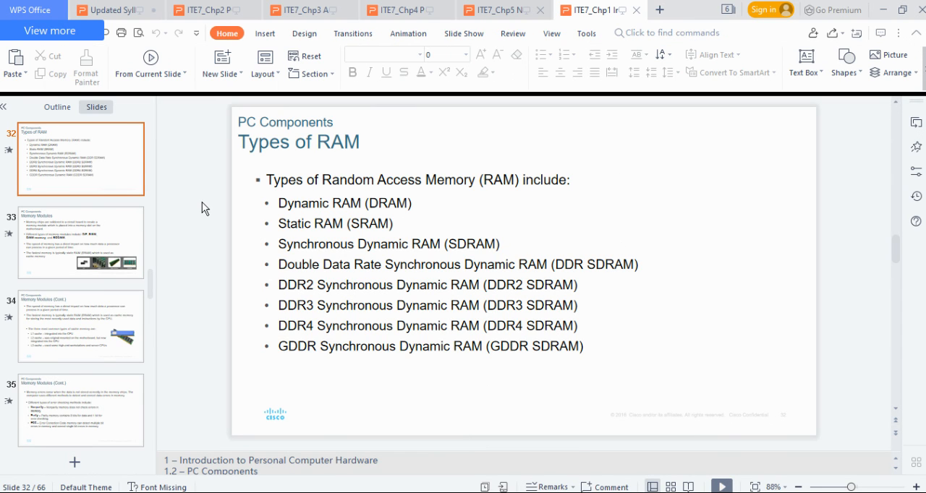
{"action": "mouse_move", "coordinate": [196, 238]}
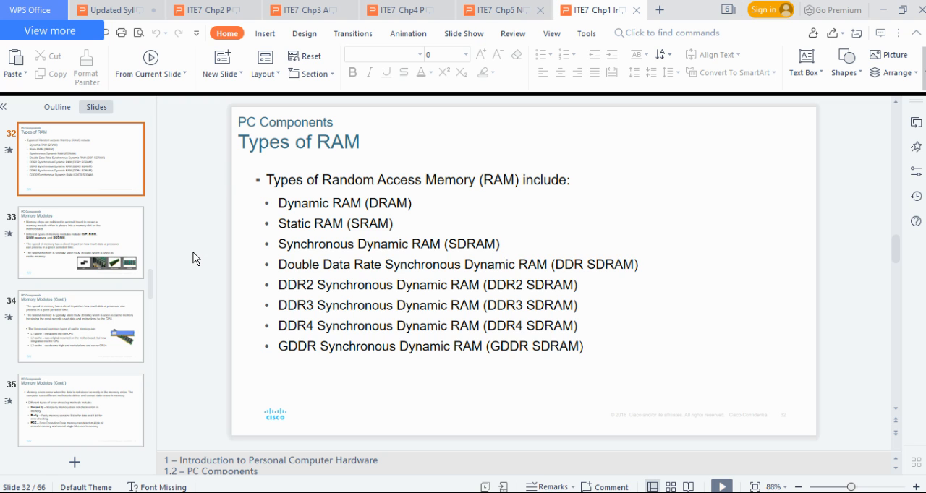
{"action": "mouse_move", "coordinate": [225, 226]}
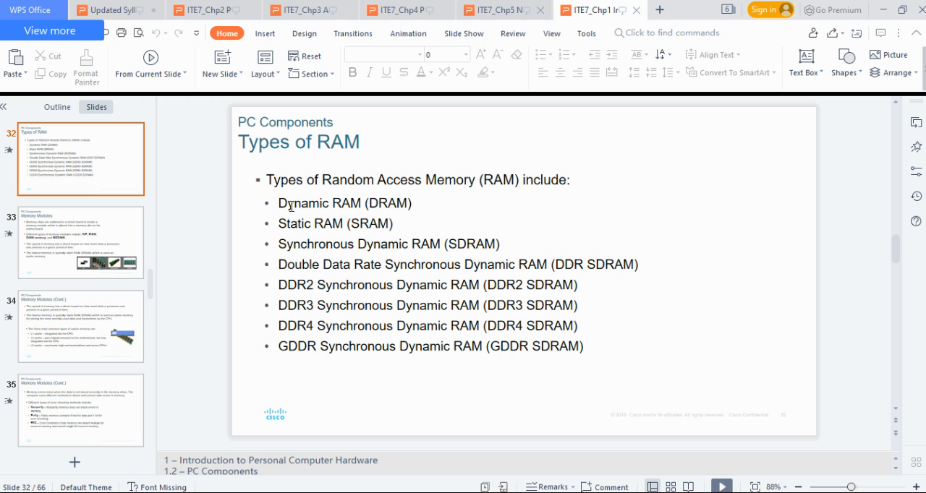
{"action": "mouse_move", "coordinate": [341, 202]}
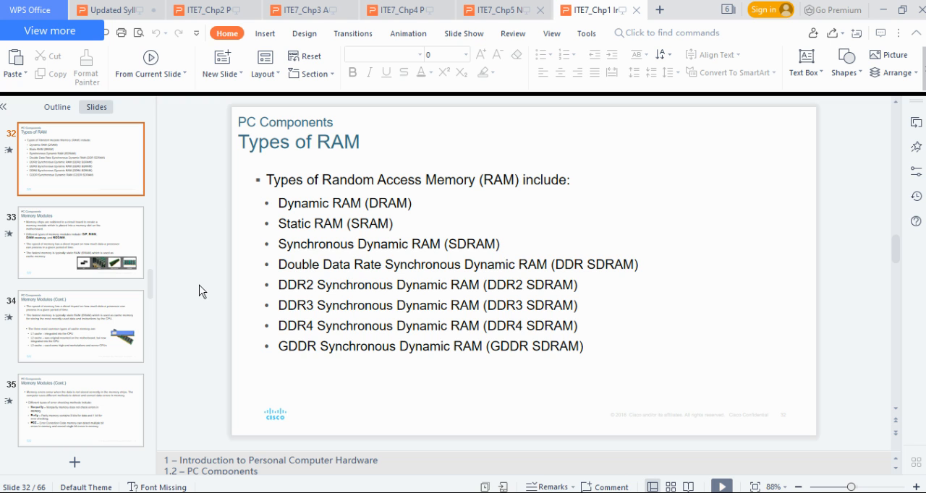
{"action": "mouse_move", "coordinate": [324, 282]}
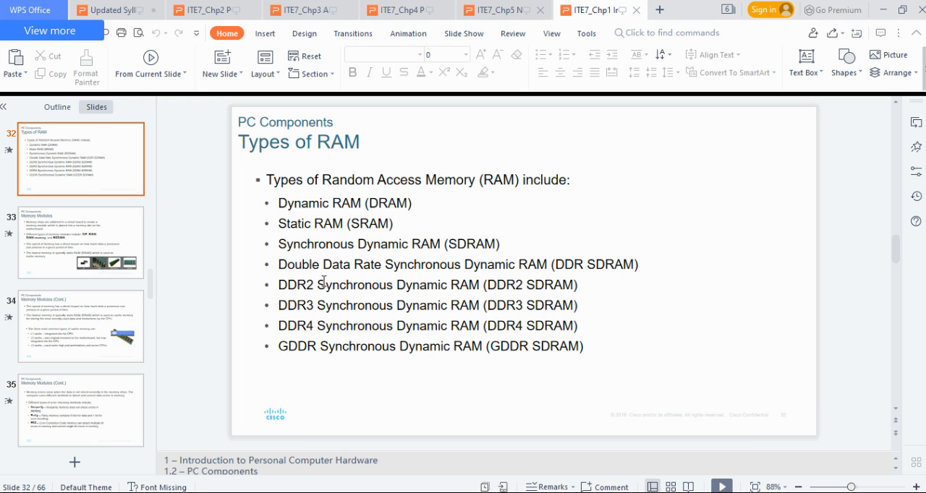
{"action": "mouse_move", "coordinate": [311, 282]}
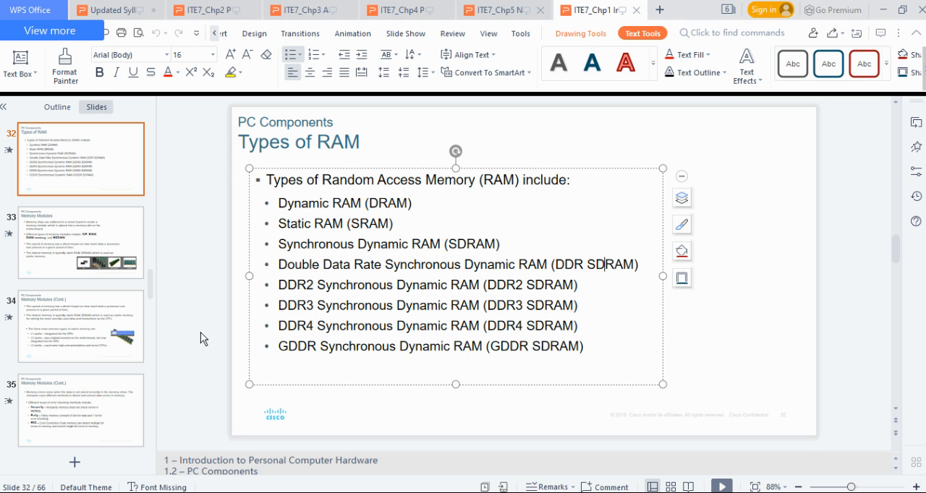
Step: Show slide 33, Memory Modules, with the DIP, SIMM, DIMM and SODIMM pictures
{"action": "left_click", "coordinate": [81, 243]}
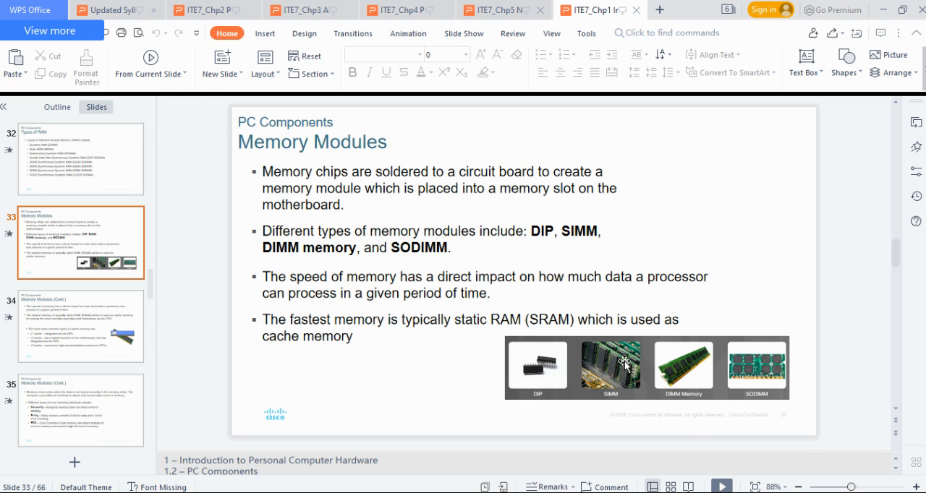
{"action": "mouse_move", "coordinate": [693, 383]}
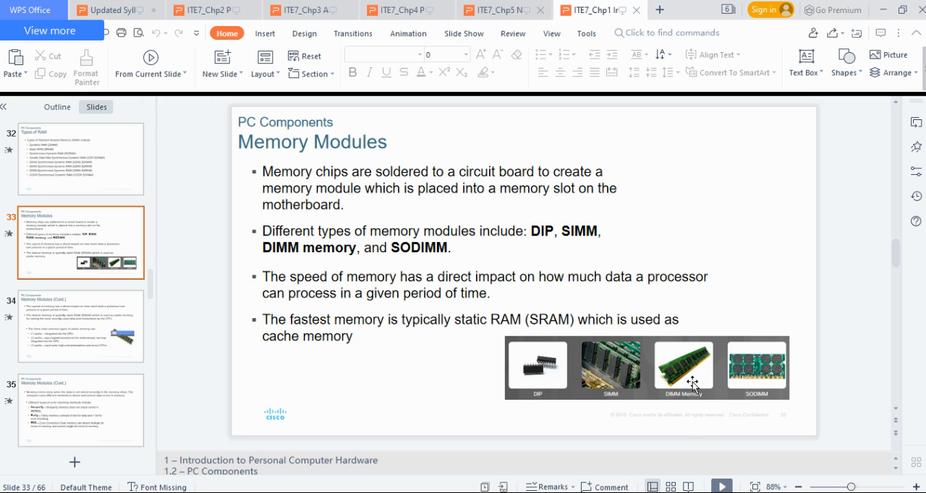
{"action": "mouse_move", "coordinate": [784, 365]}
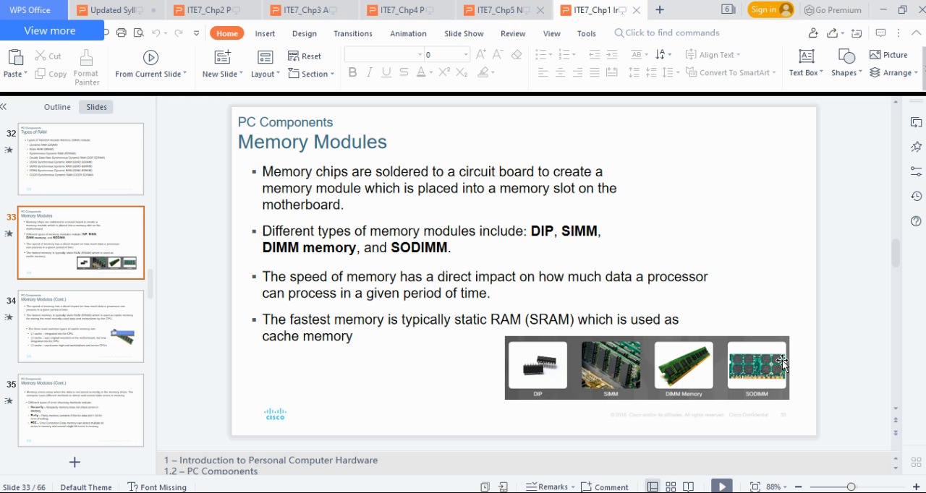
{"action": "mouse_move", "coordinate": [804, 373]}
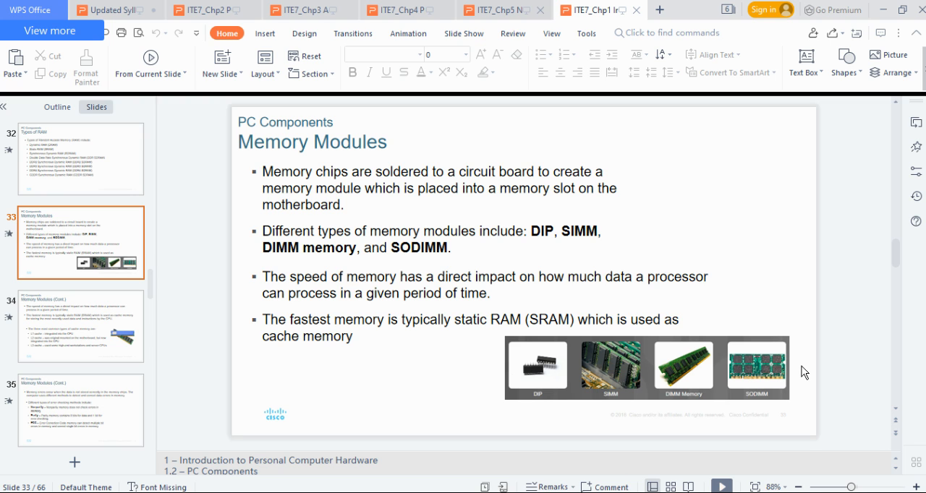
{"action": "mouse_move", "coordinate": [677, 326]}
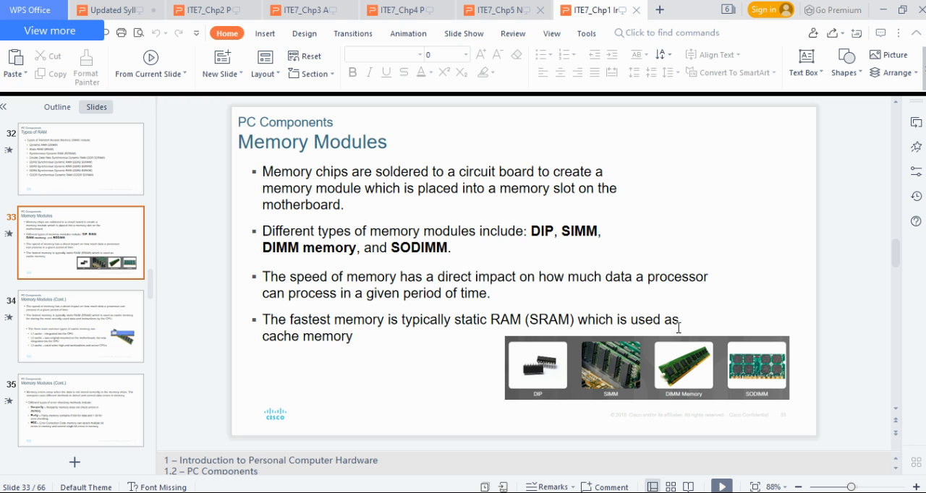
{"action": "mouse_move", "coordinate": [408, 169]}
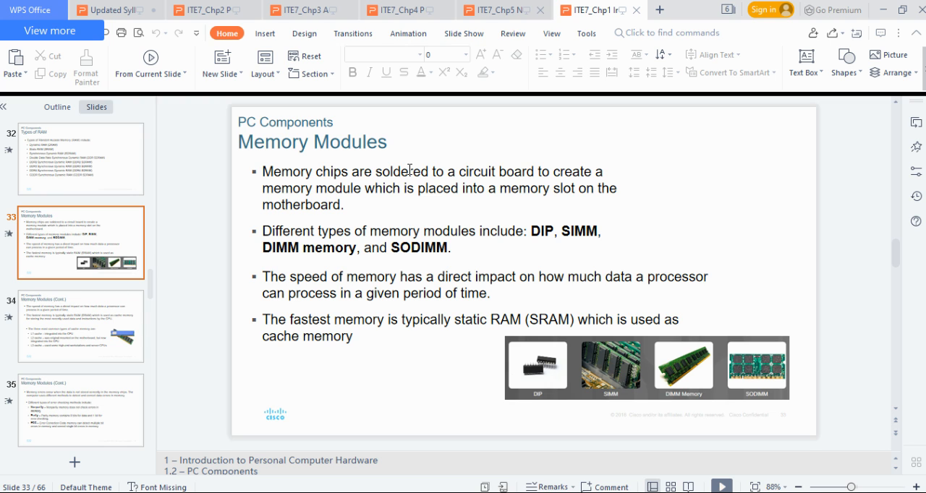
{"action": "mouse_move", "coordinate": [549, 177]}
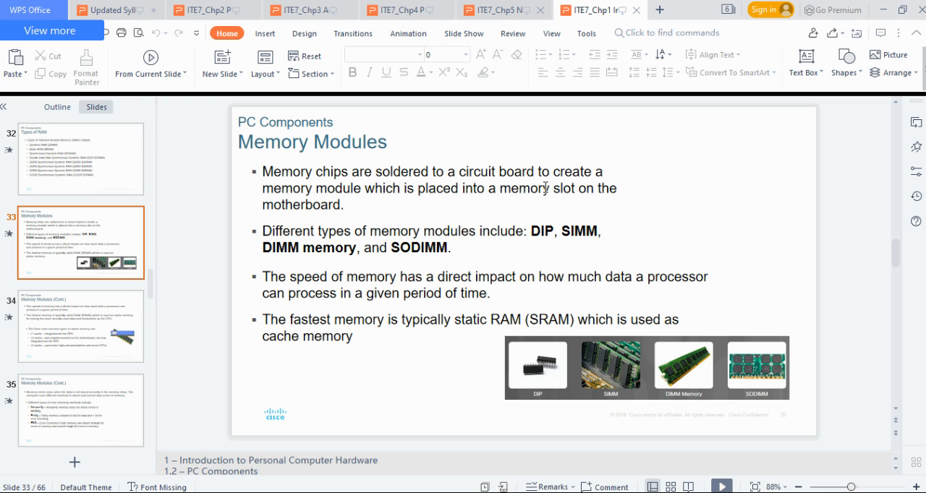
{"action": "mouse_move", "coordinate": [369, 199]}
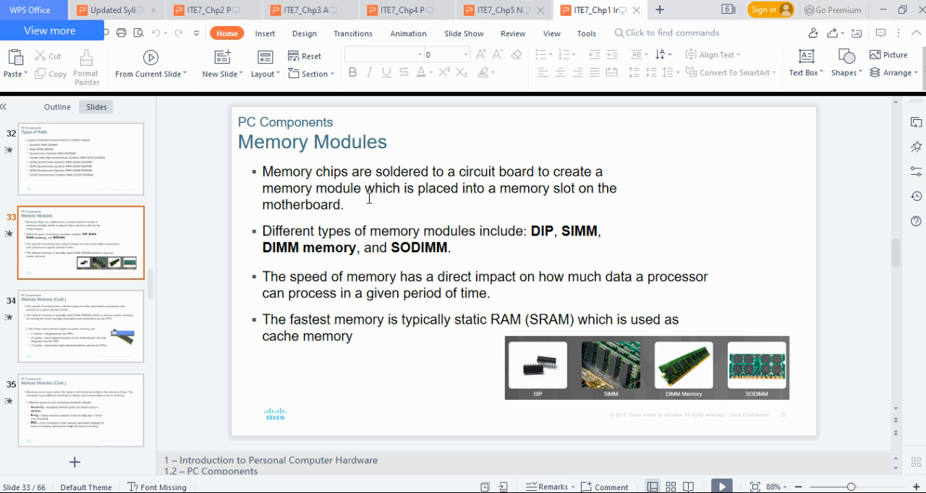
Step: Jump back to slide 25, Motherboard Components, listing CPU, RAM, slots, chipset and BIOS/UEFI
{"action": "left_click", "coordinate": [80, 160]}
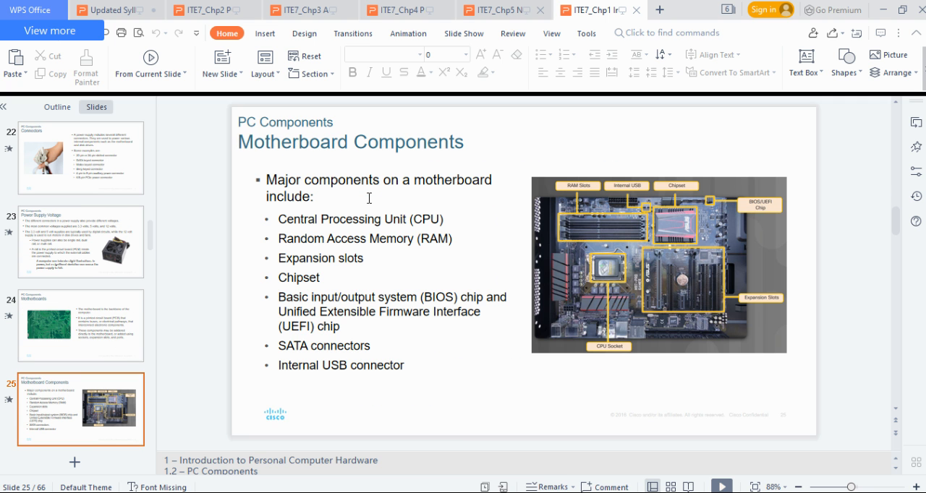
{"action": "mouse_move", "coordinate": [566, 224]}
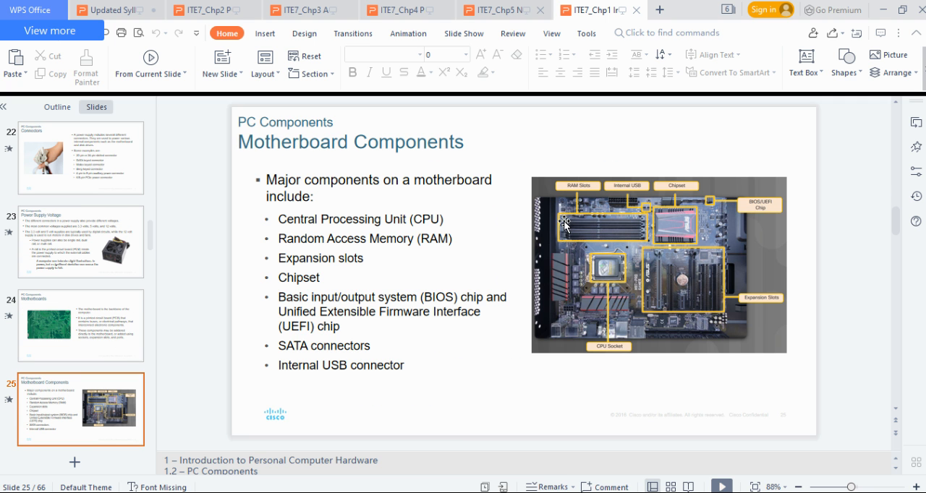
{"action": "mouse_move", "coordinate": [570, 237]}
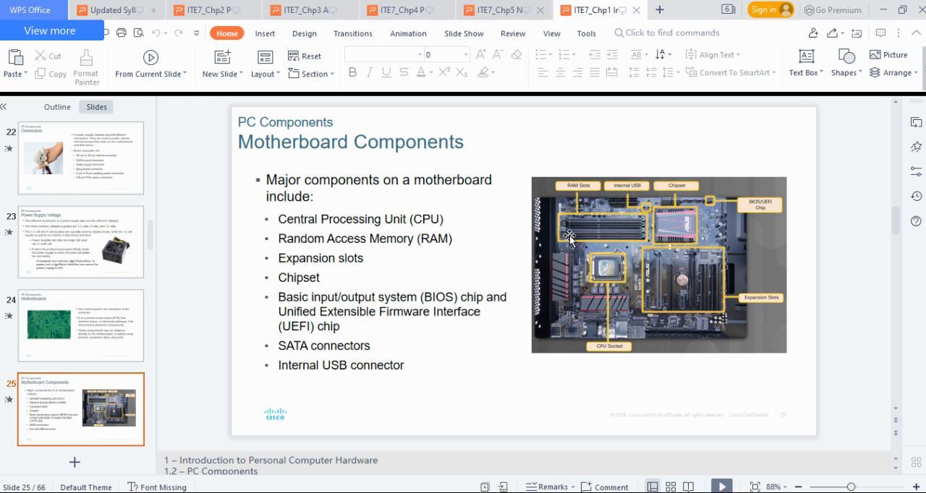
{"action": "mouse_move", "coordinate": [572, 244]}
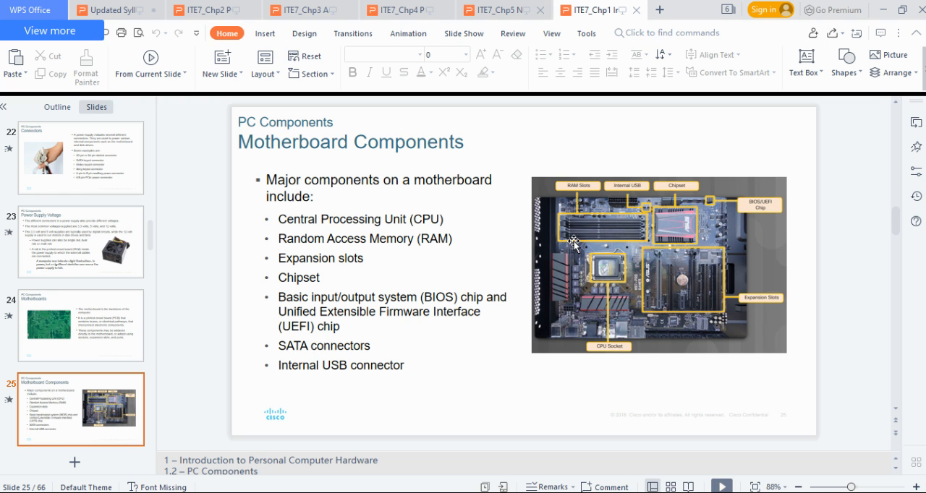
{"action": "mouse_move", "coordinate": [580, 232]}
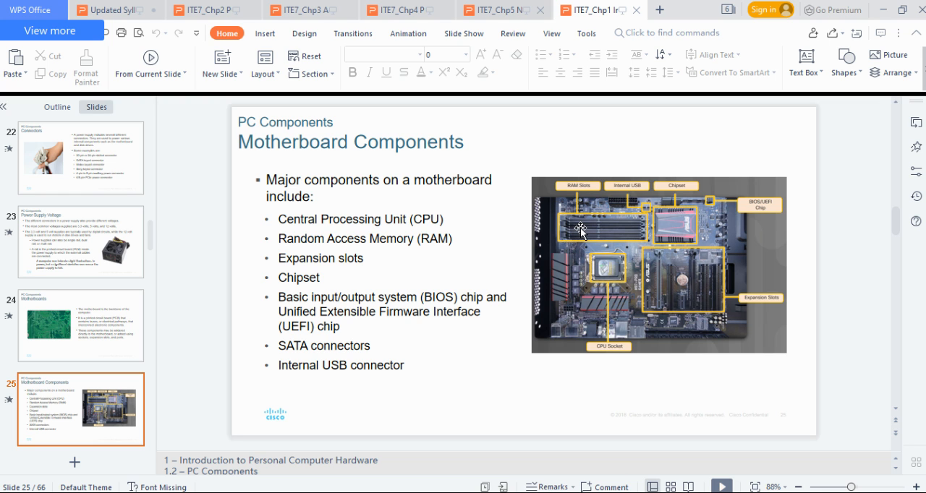
{"action": "mouse_move", "coordinate": [586, 231]}
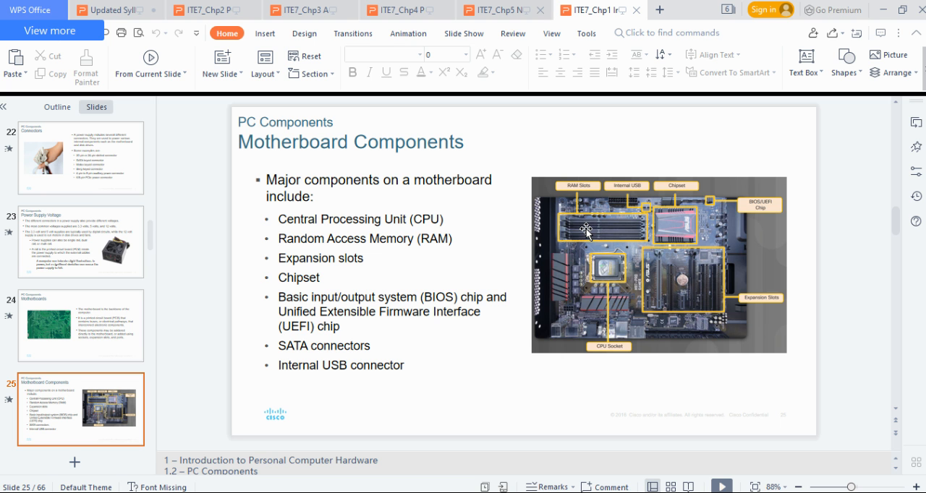
{"action": "mouse_move", "coordinate": [208, 289]}
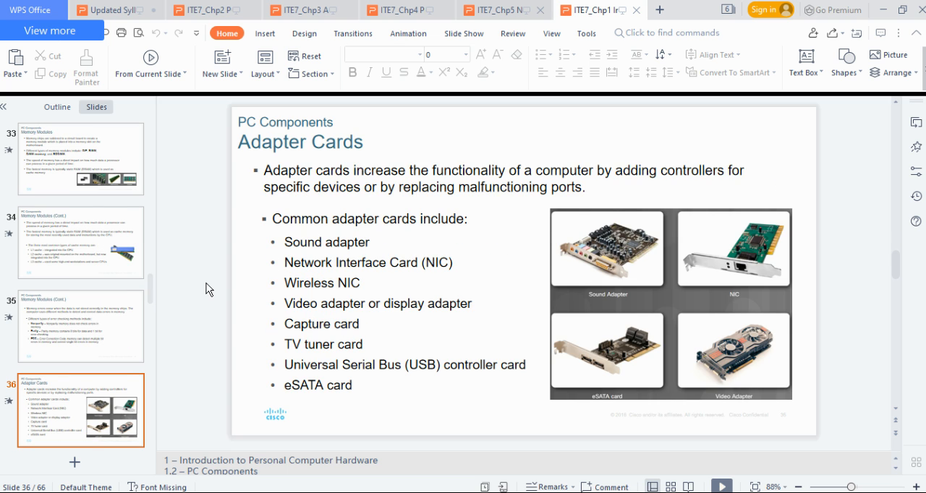
{"action": "left_click", "coordinate": [79, 158]}
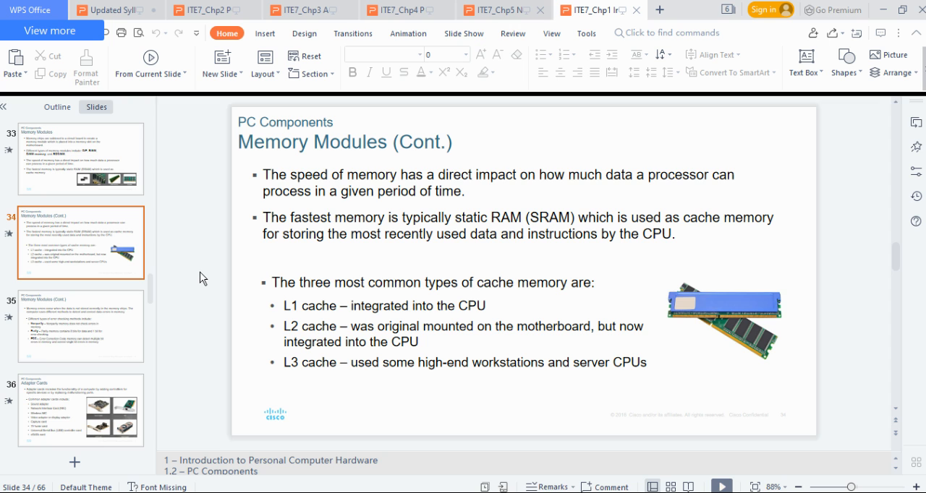
{"action": "mouse_move", "coordinate": [339, 312]}
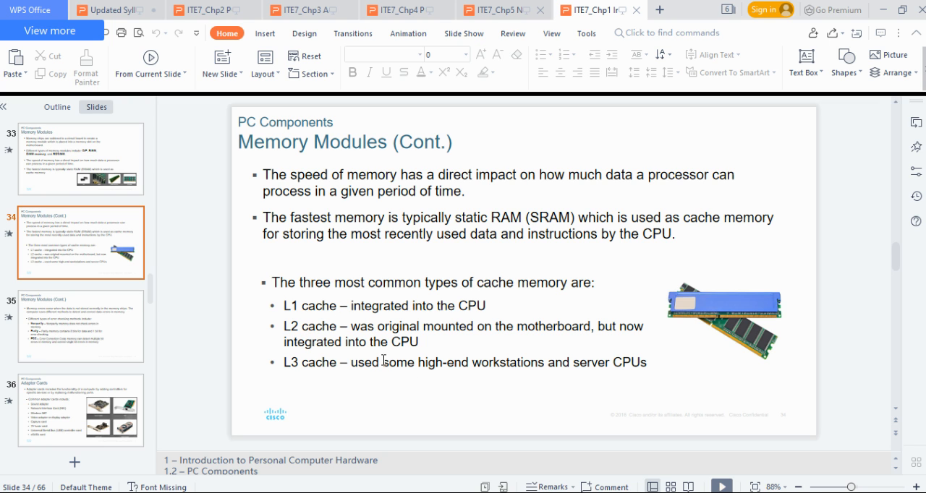
{"action": "left_click", "coordinate": [79, 326]}
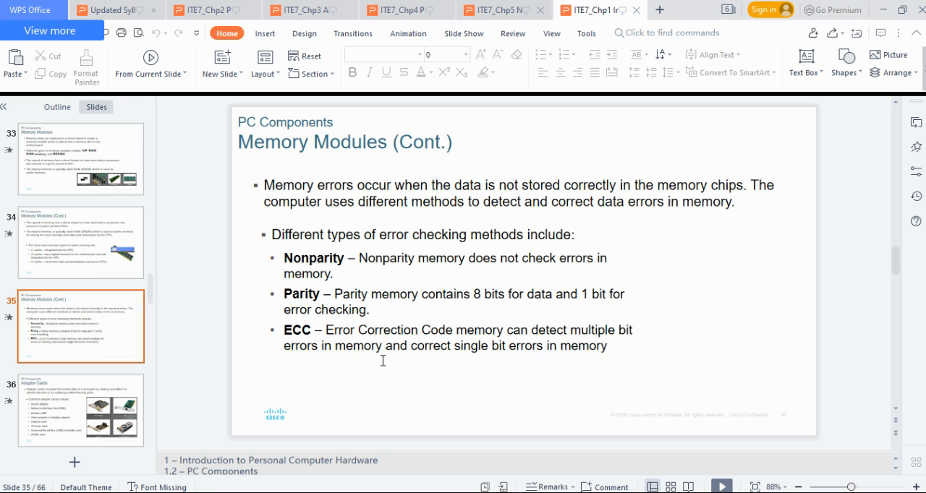
{"action": "left_click", "coordinate": [79, 243]}
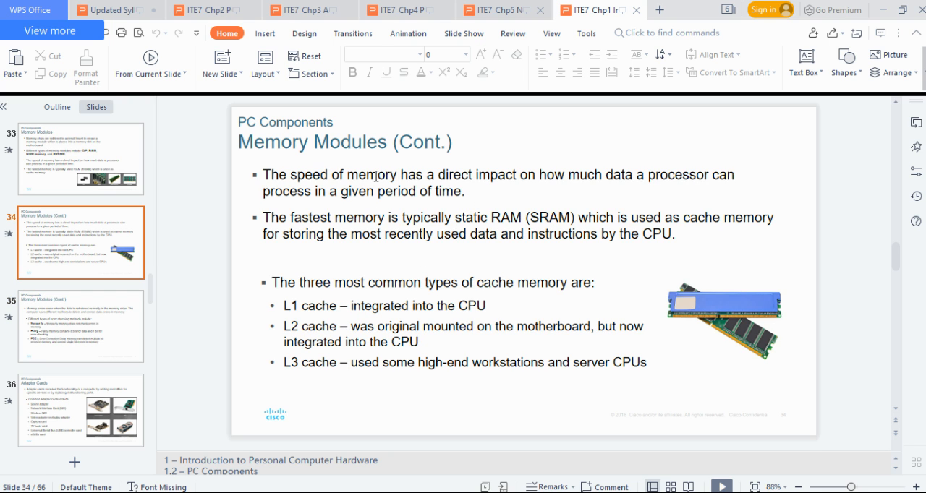
{"action": "mouse_move", "coordinate": [656, 167]}
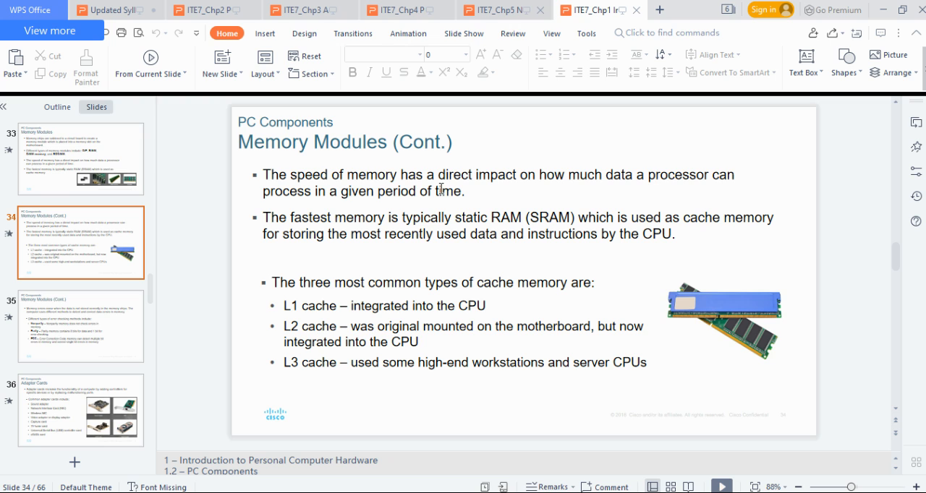
{"action": "mouse_move", "coordinate": [364, 176]}
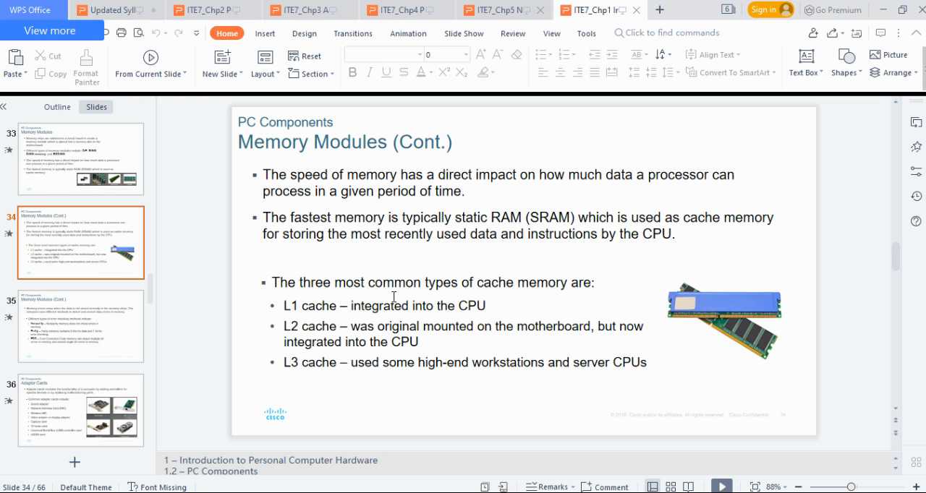
{"action": "left_click", "coordinate": [79, 327]}
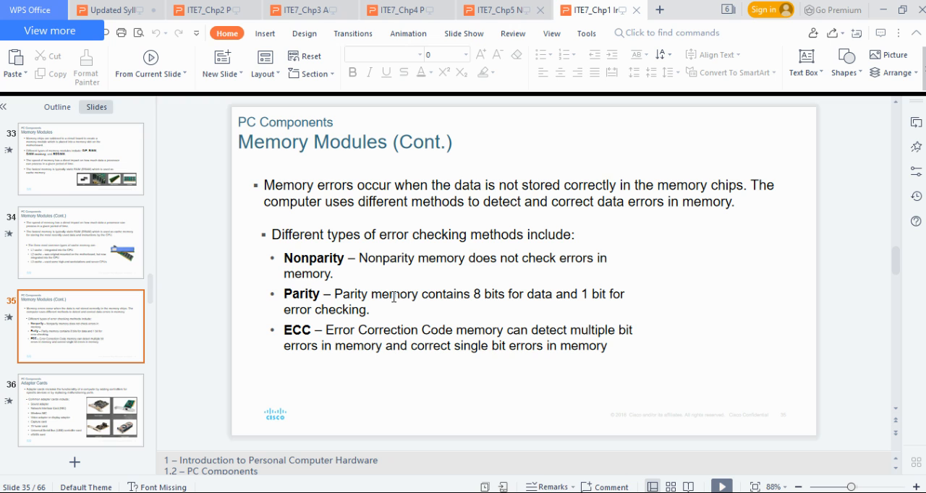
{"action": "mouse_move", "coordinate": [529, 223]}
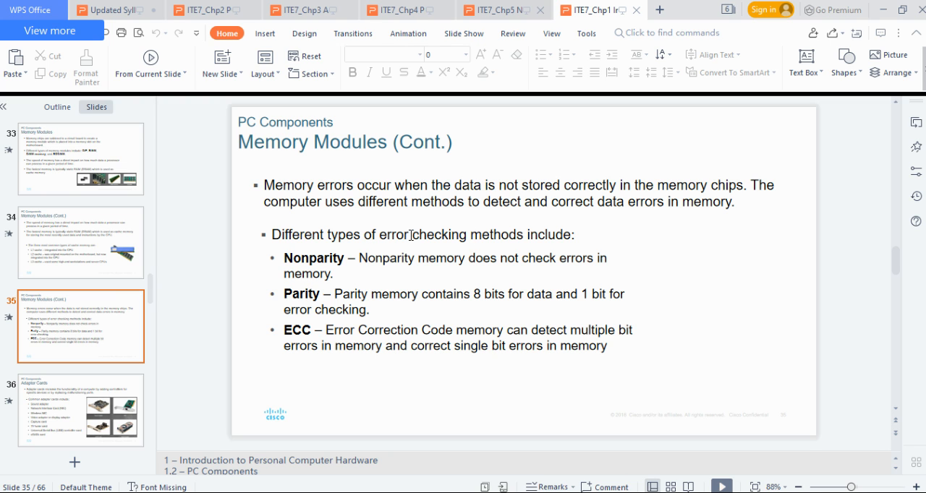
{"action": "mouse_move", "coordinate": [299, 289]}
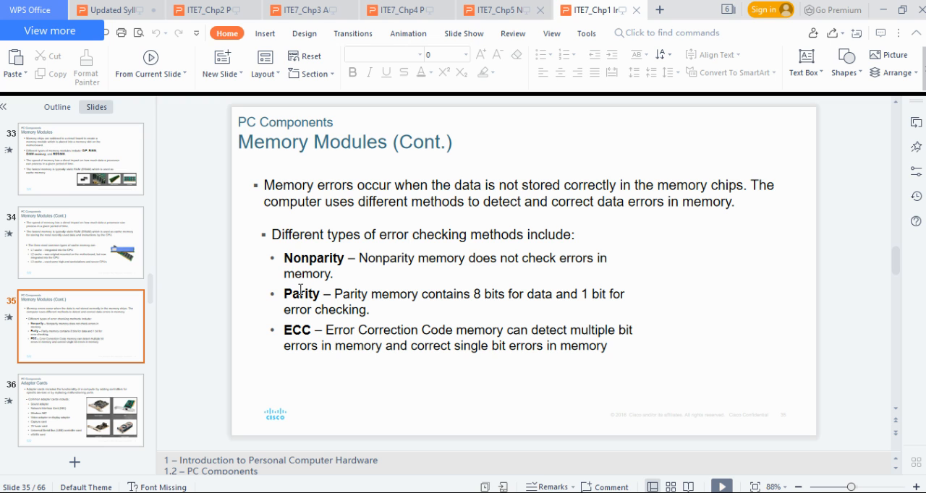
{"action": "mouse_move", "coordinate": [457, 329]}
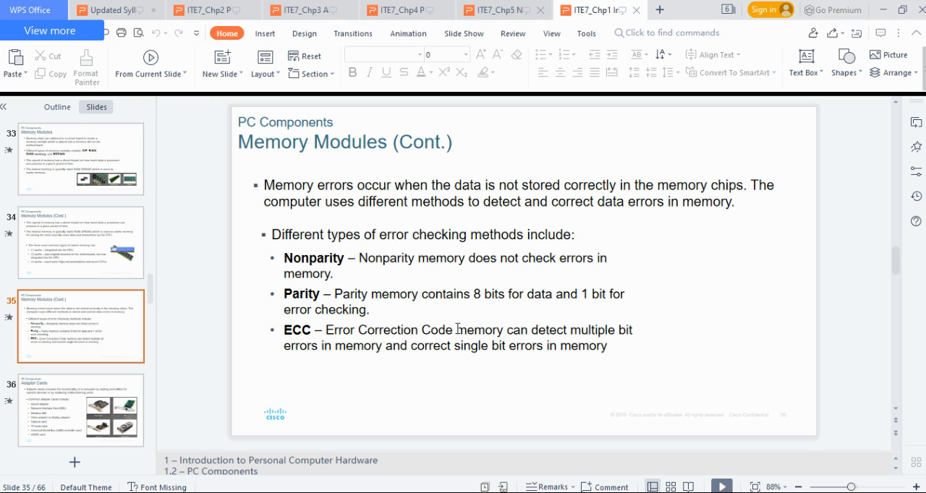
{"action": "mouse_move", "coordinate": [421, 338]}
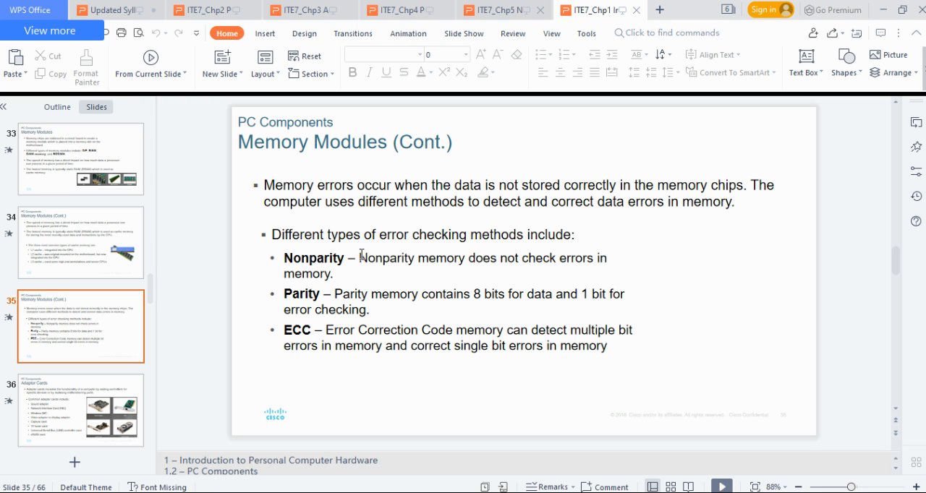
{"action": "mouse_move", "coordinate": [356, 316]}
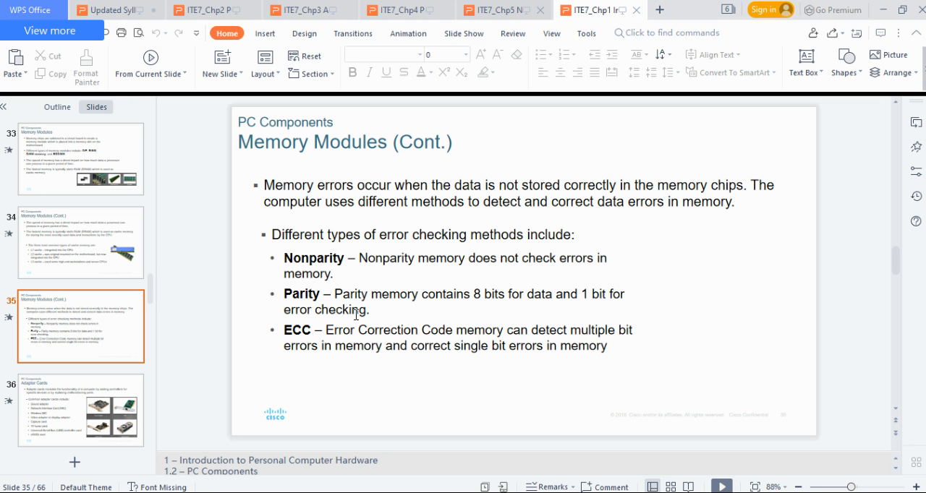
Step: Show slide 36, Adapter Cards, listing sound, network, wireless, video, TV tuner, USB and eSATA cards
{"action": "left_click", "coordinate": [80, 411]}
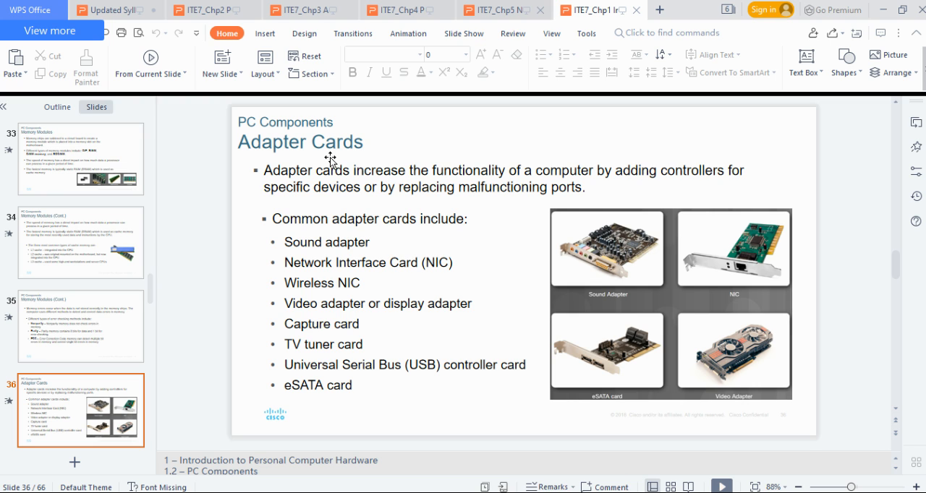
{"action": "mouse_move", "coordinate": [766, 224]}
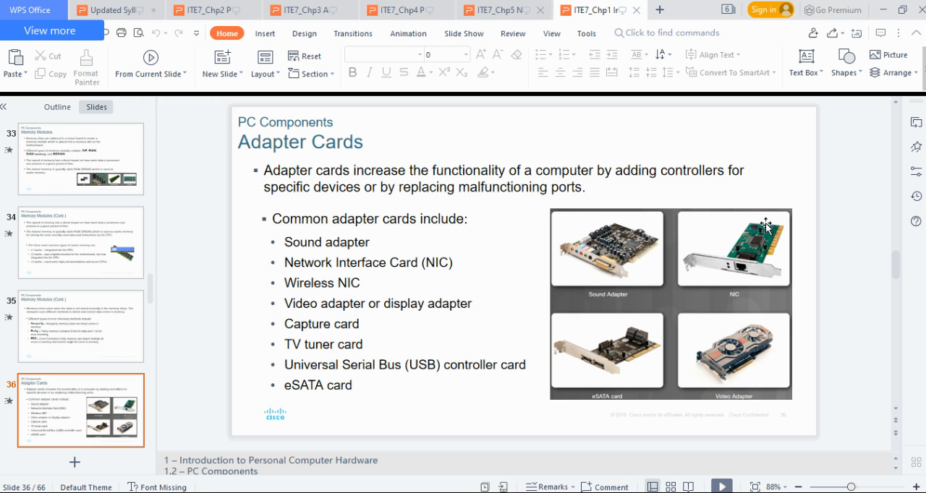
{"action": "mouse_move", "coordinate": [541, 261]}
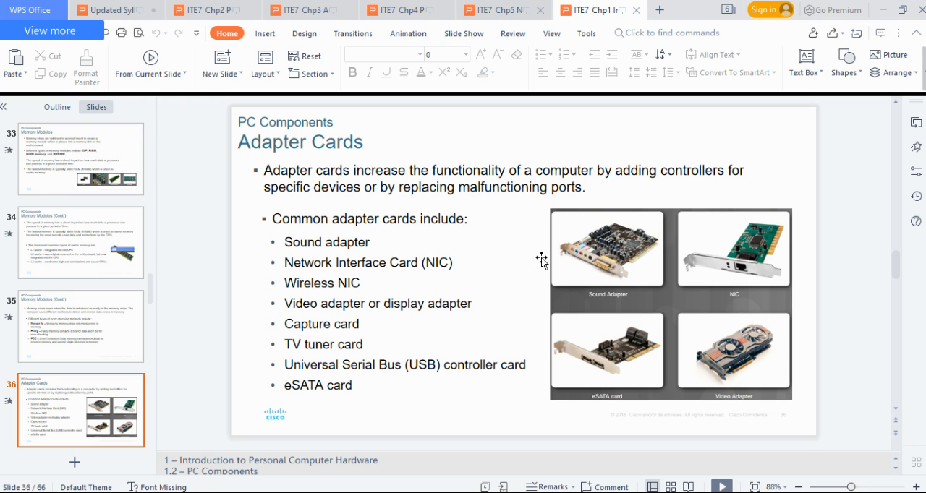
{"action": "mouse_move", "coordinate": [660, 249]}
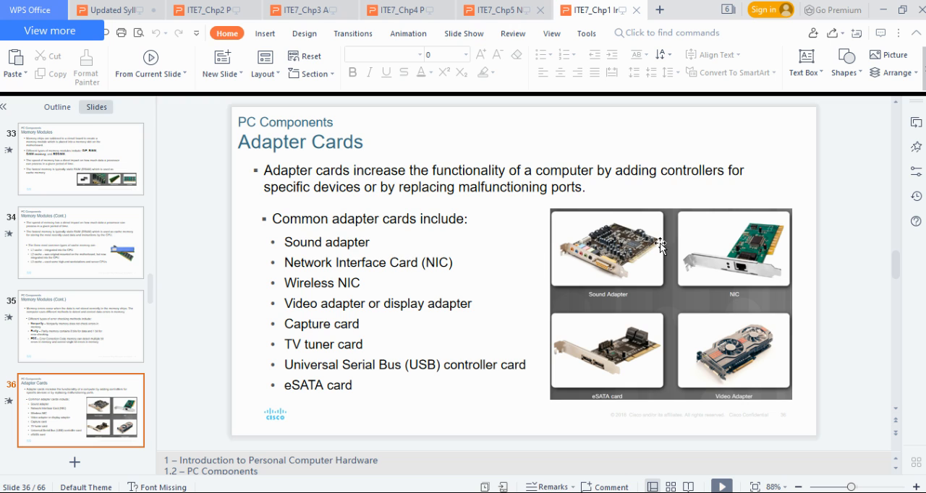
{"action": "mouse_move", "coordinate": [611, 268]}
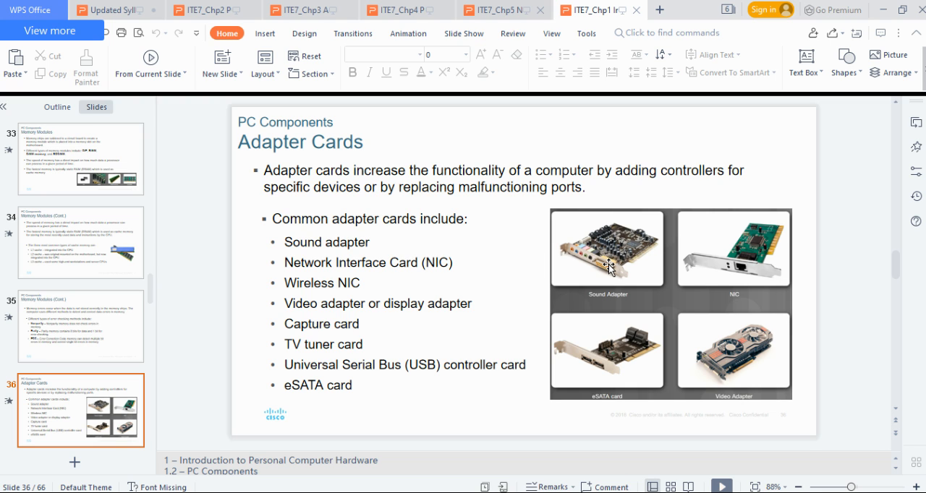
{"action": "mouse_move", "coordinate": [614, 258]}
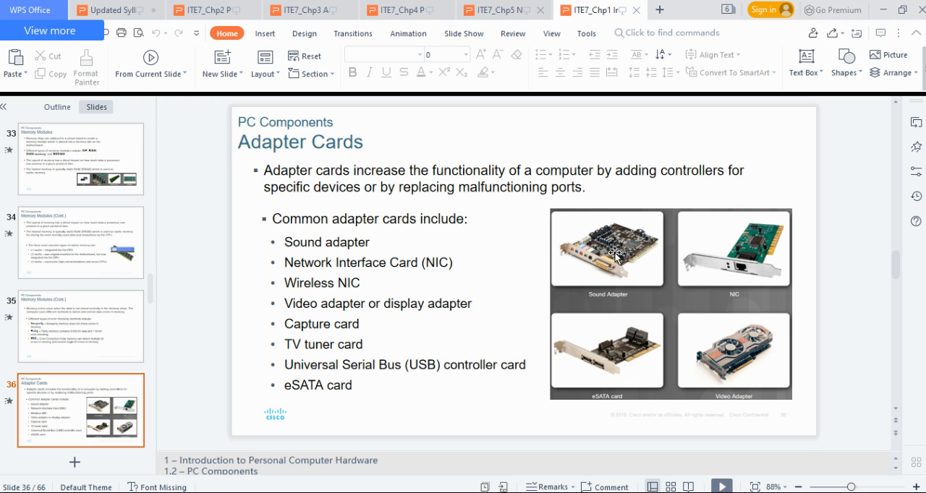
{"action": "mouse_move", "coordinate": [611, 279]}
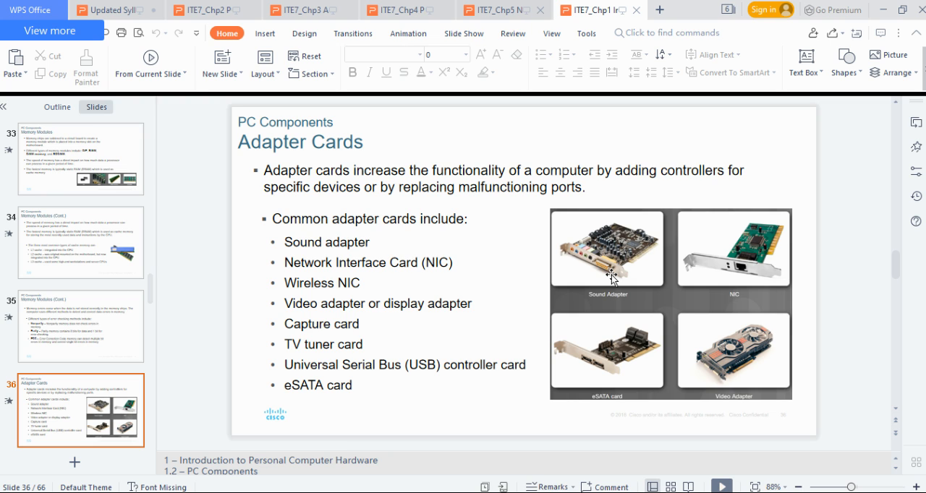
{"action": "mouse_move", "coordinate": [602, 269]}
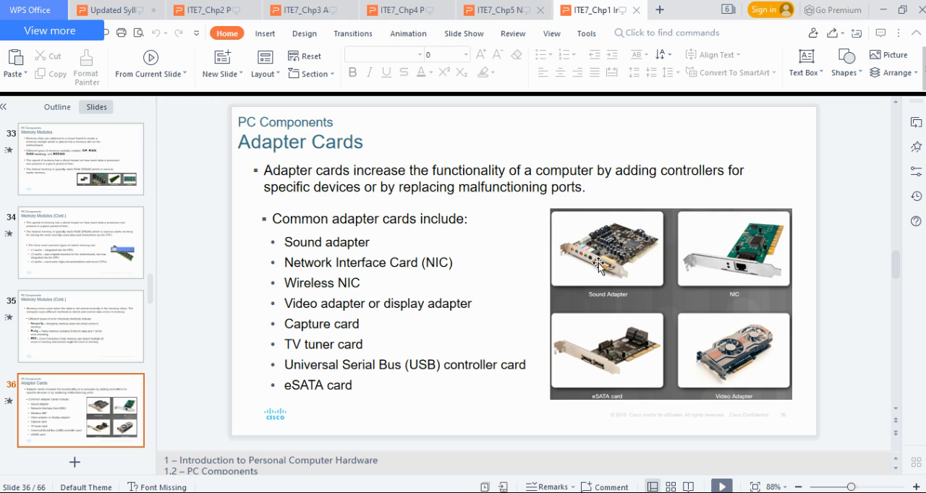
{"action": "mouse_move", "coordinate": [645, 267]}
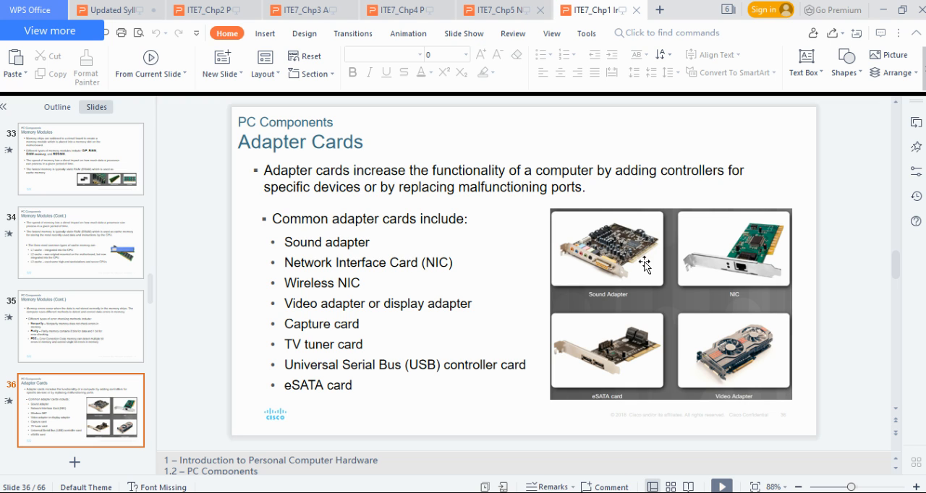
{"action": "mouse_move", "coordinate": [642, 268]}
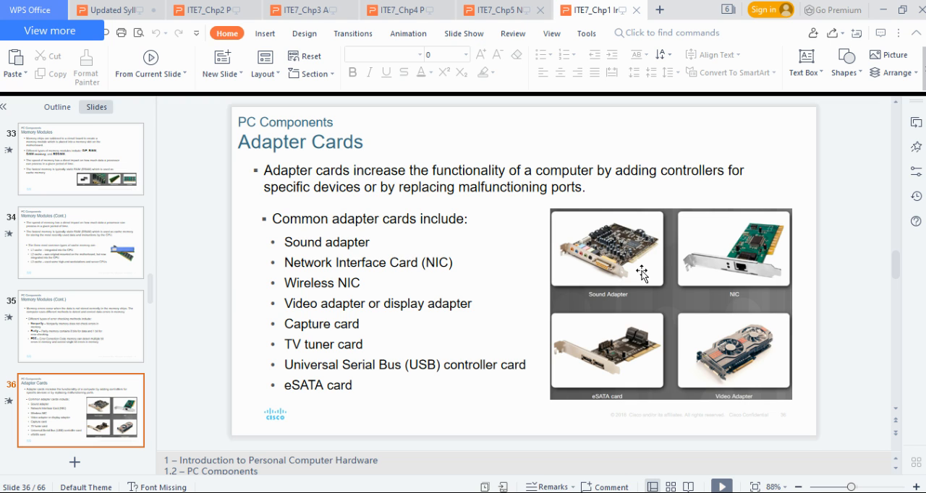
{"action": "mouse_move", "coordinate": [606, 265]}
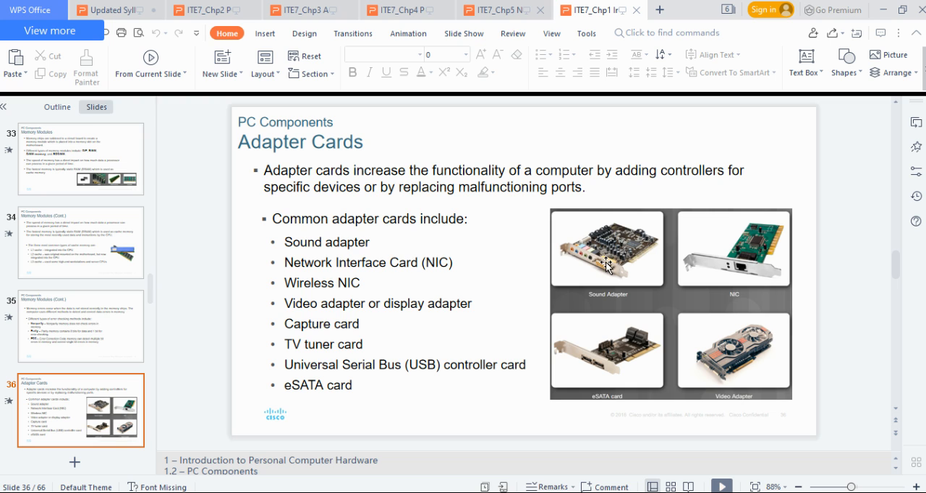
{"action": "mouse_move", "coordinate": [611, 268]}
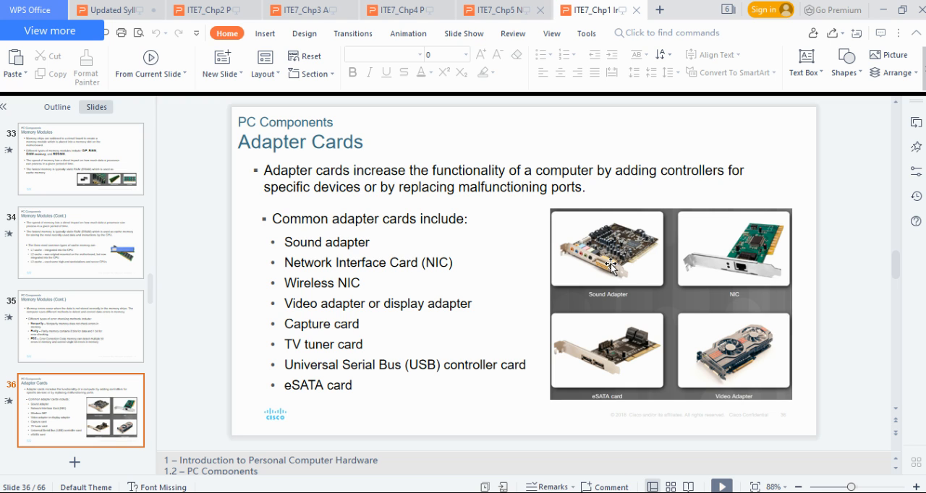
{"action": "mouse_move", "coordinate": [625, 249]}
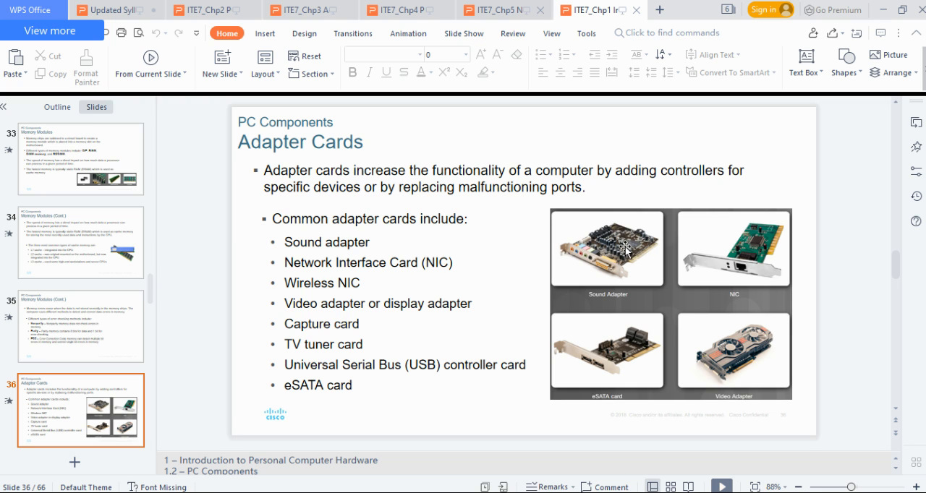
{"action": "mouse_move", "coordinate": [707, 295]}
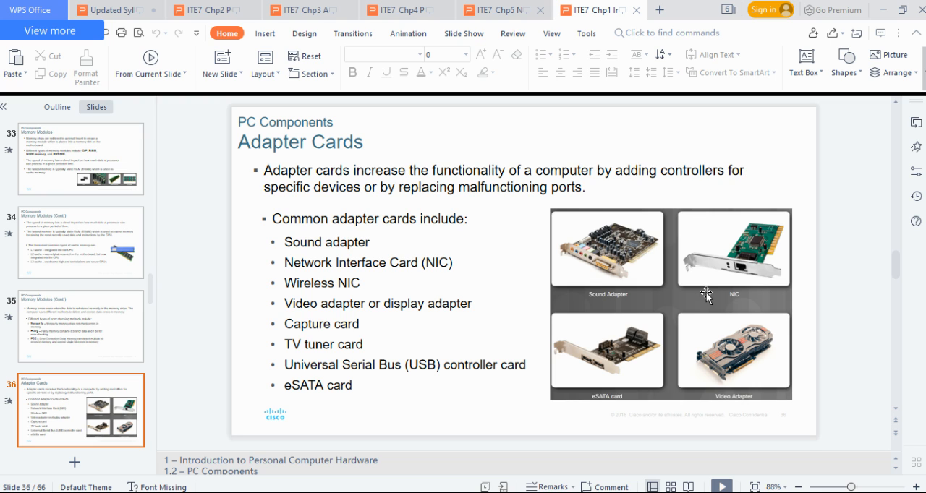
{"action": "mouse_move", "coordinate": [749, 358]}
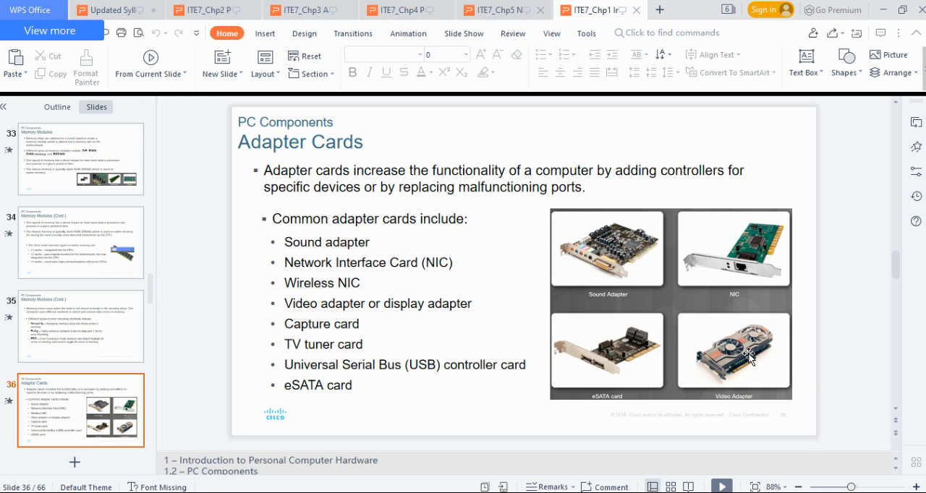
{"action": "mouse_move", "coordinate": [740, 385]}
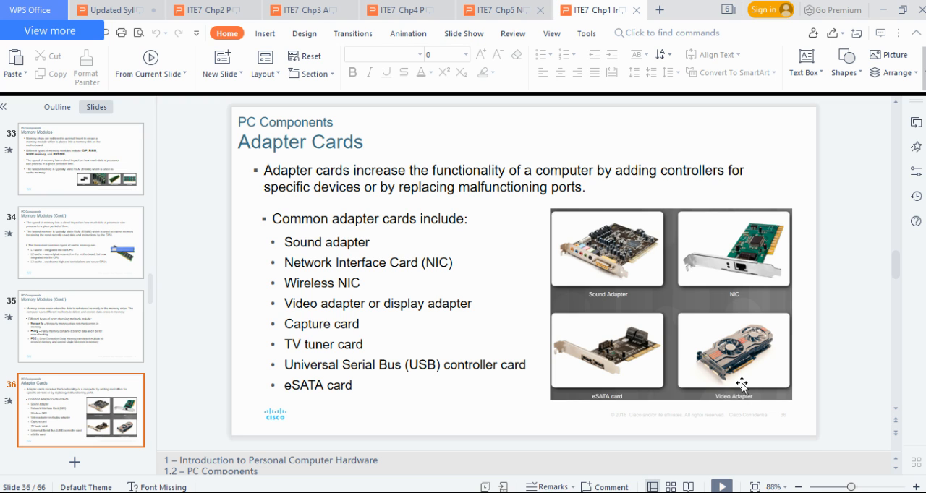
{"action": "mouse_move", "coordinate": [760, 379]}
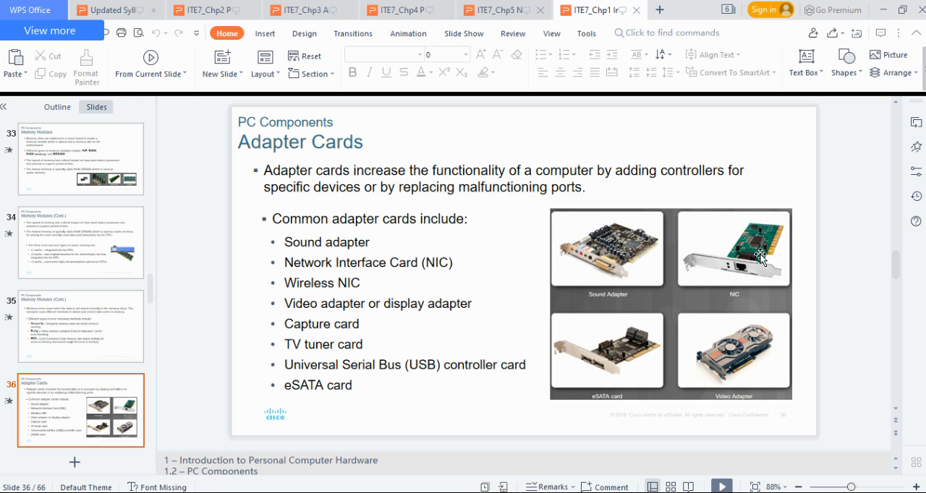
{"action": "mouse_move", "coordinate": [740, 307]}
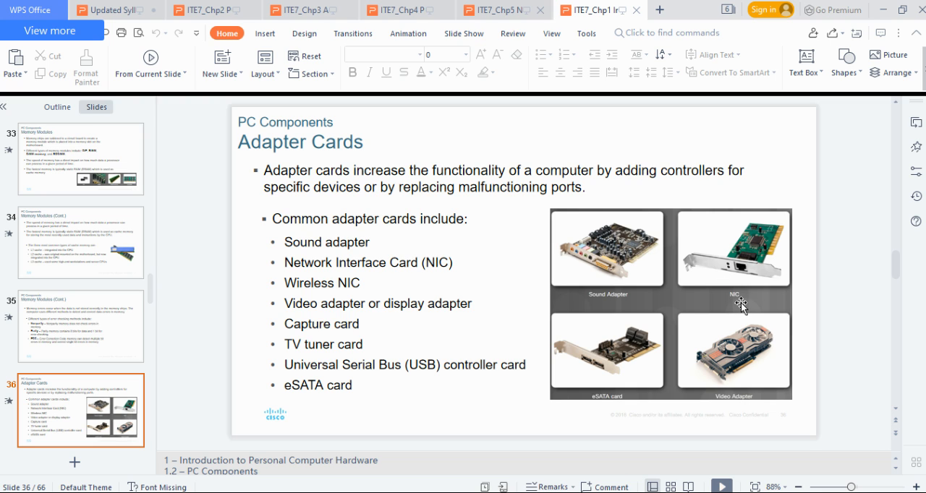
{"action": "mouse_move", "coordinate": [745, 273]}
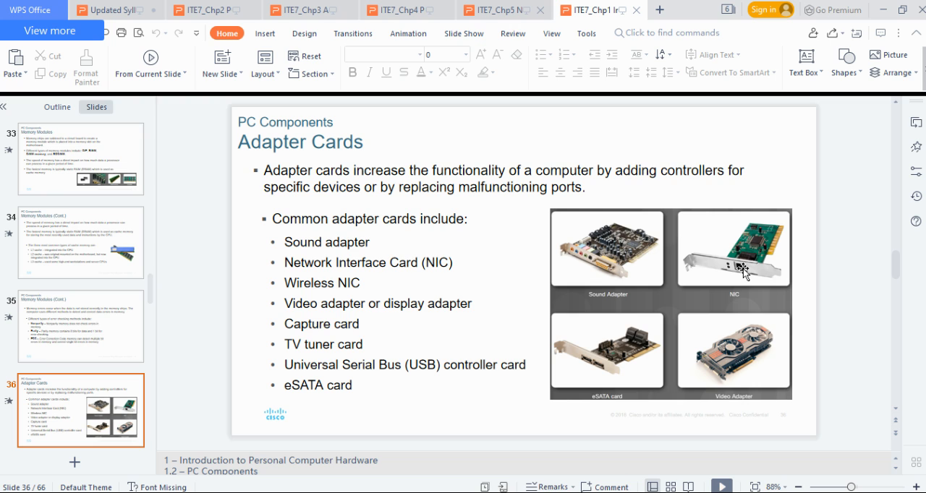
{"action": "mouse_move", "coordinate": [727, 269]}
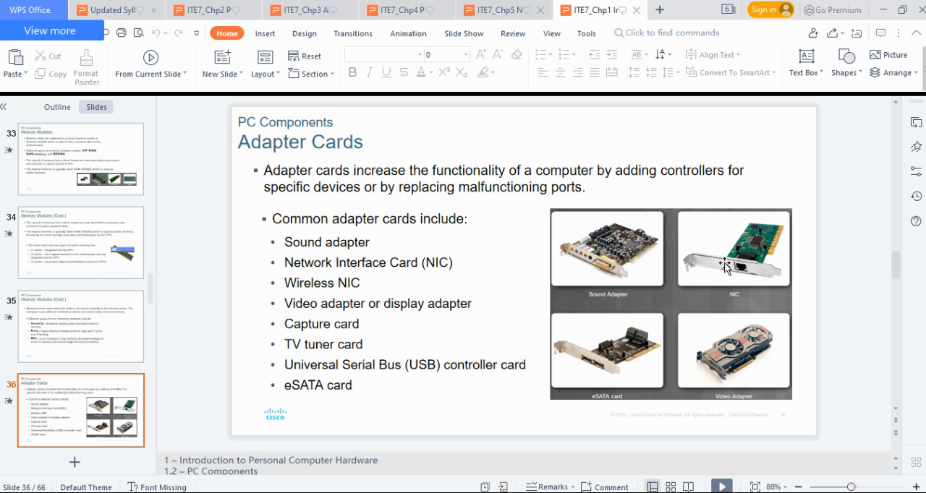
{"action": "mouse_move", "coordinate": [747, 279]}
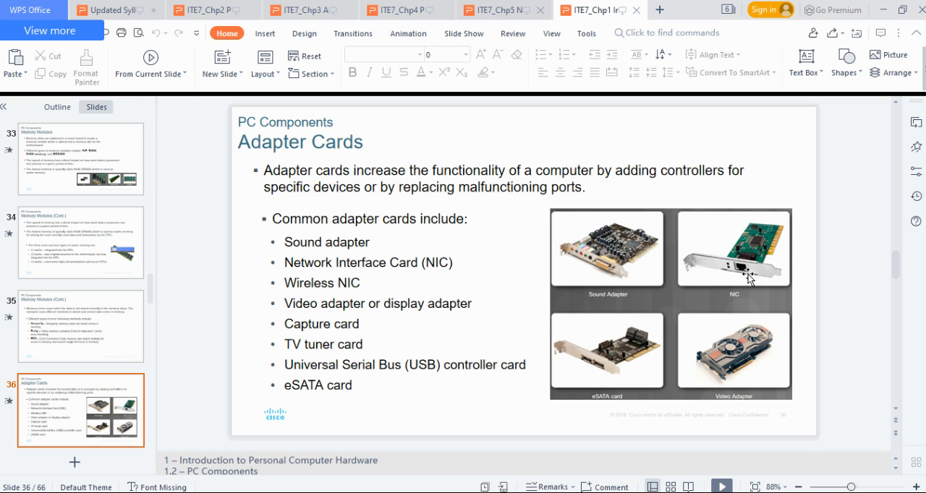
{"action": "mouse_move", "coordinate": [743, 282]}
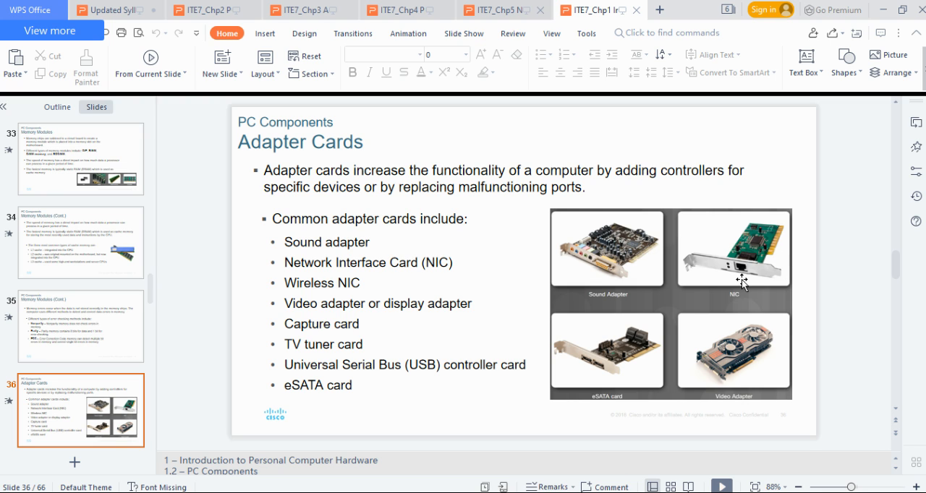
{"action": "mouse_move", "coordinate": [743, 260]}
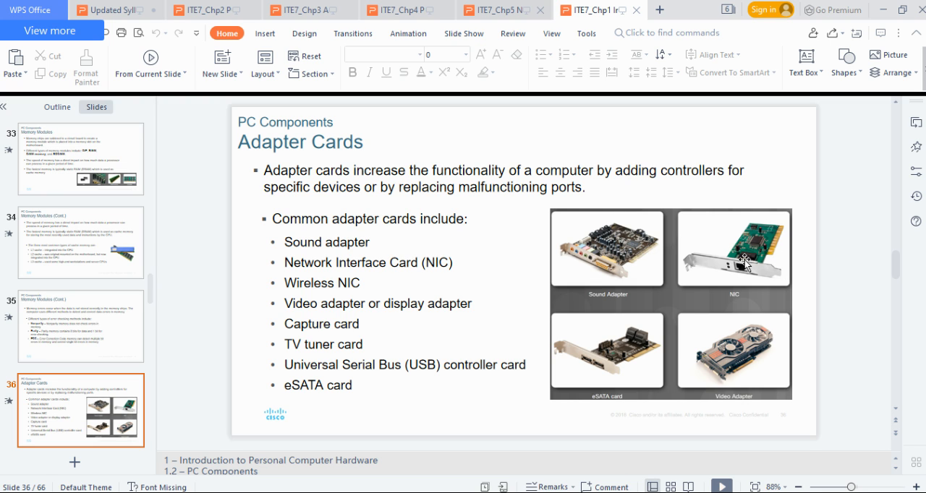
{"action": "mouse_move", "coordinate": [764, 231]}
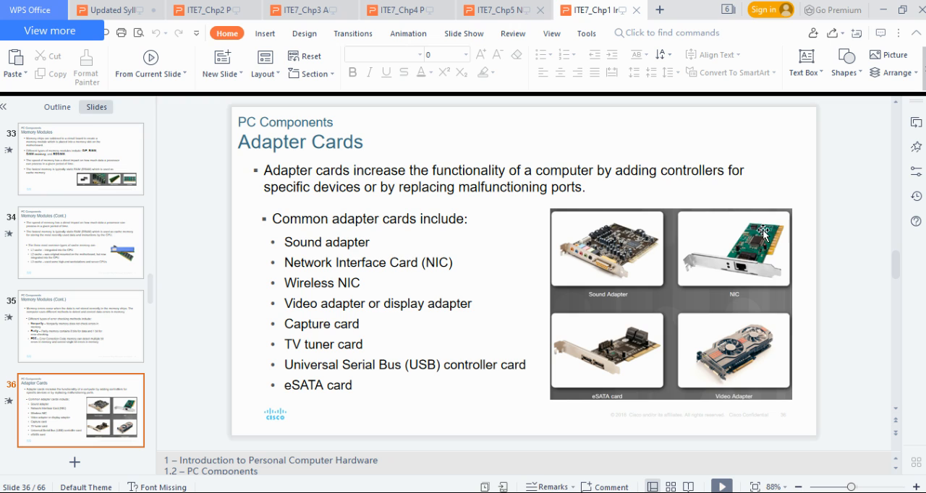
{"action": "mouse_move", "coordinate": [731, 269]}
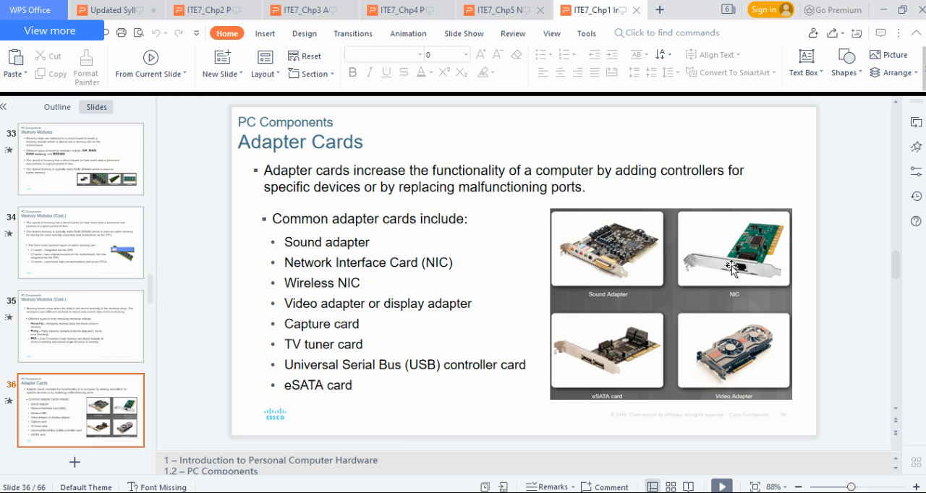
{"action": "mouse_move", "coordinate": [744, 274]}
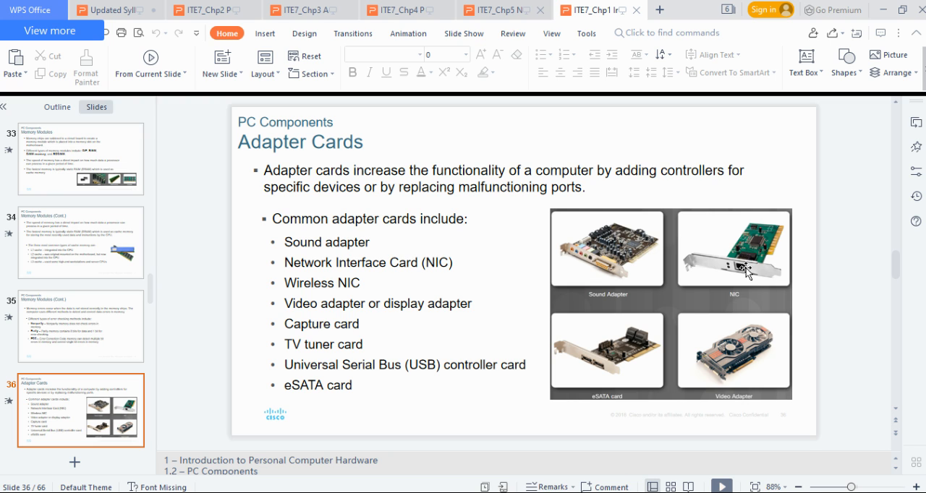
{"action": "mouse_move", "coordinate": [743, 274]}
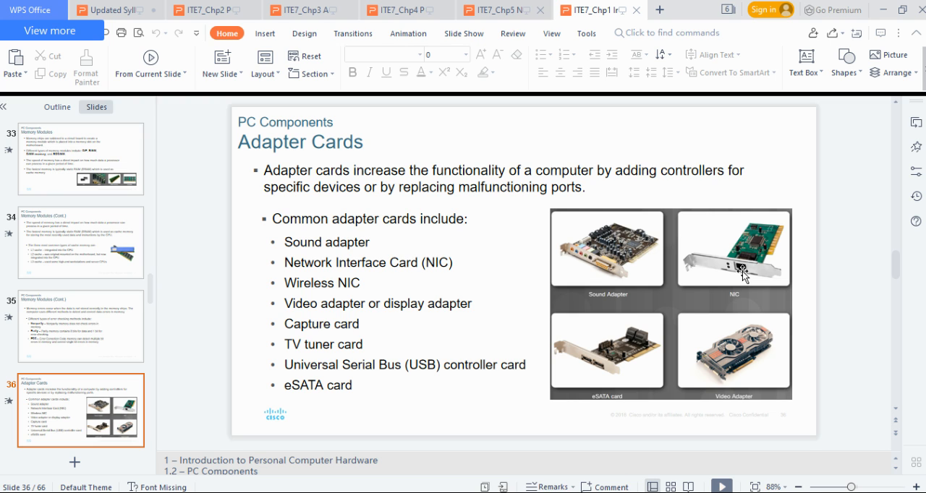
{"action": "mouse_move", "coordinate": [764, 281]}
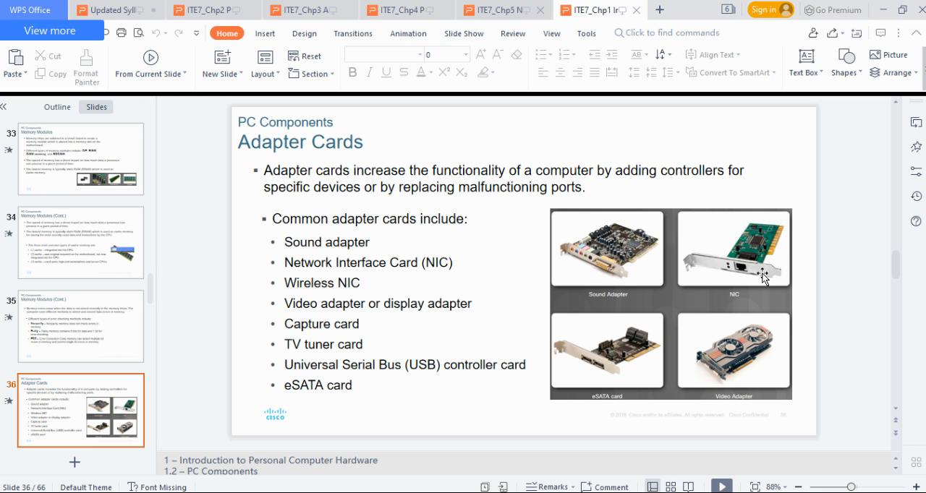
{"action": "mouse_move", "coordinate": [738, 267]}
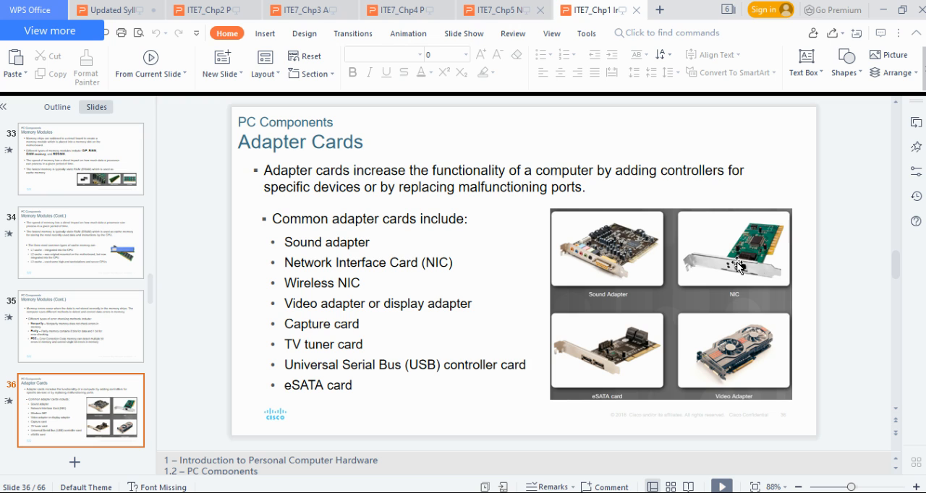
{"action": "mouse_move", "coordinate": [761, 271]}
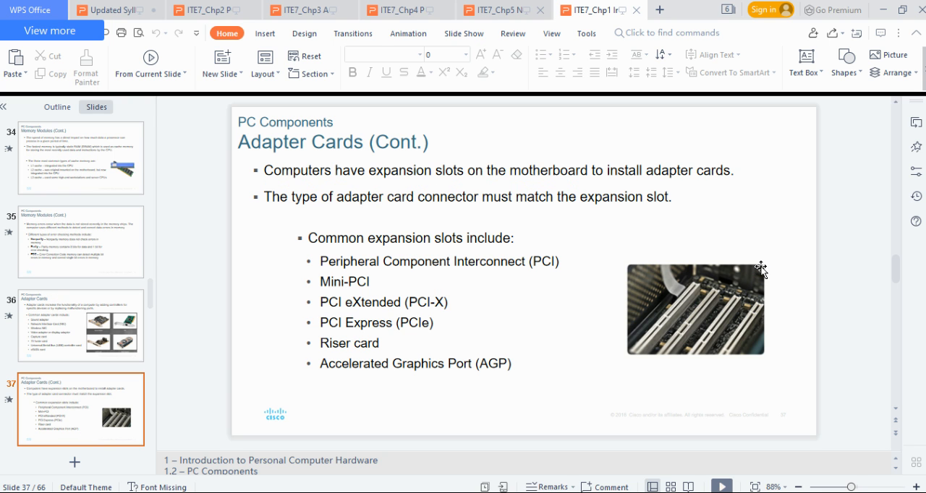
{"action": "mouse_move", "coordinate": [697, 319]}
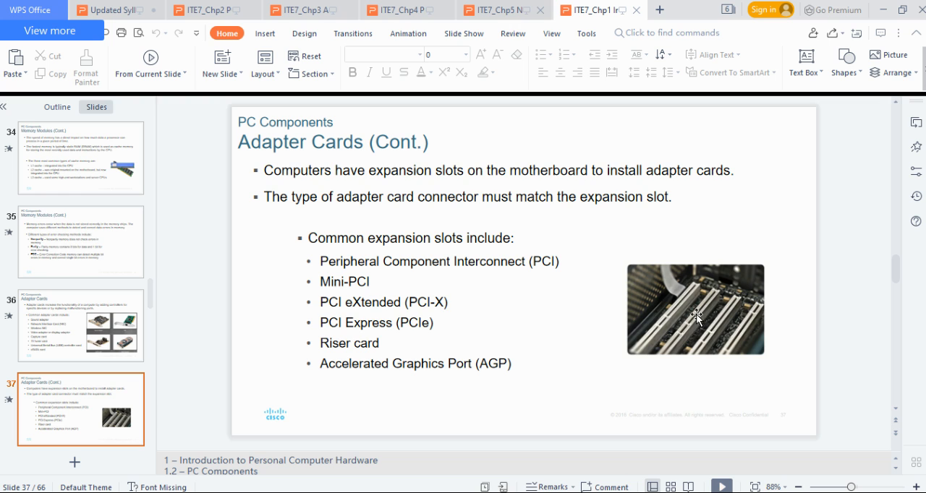
{"action": "mouse_move", "coordinate": [729, 318]}
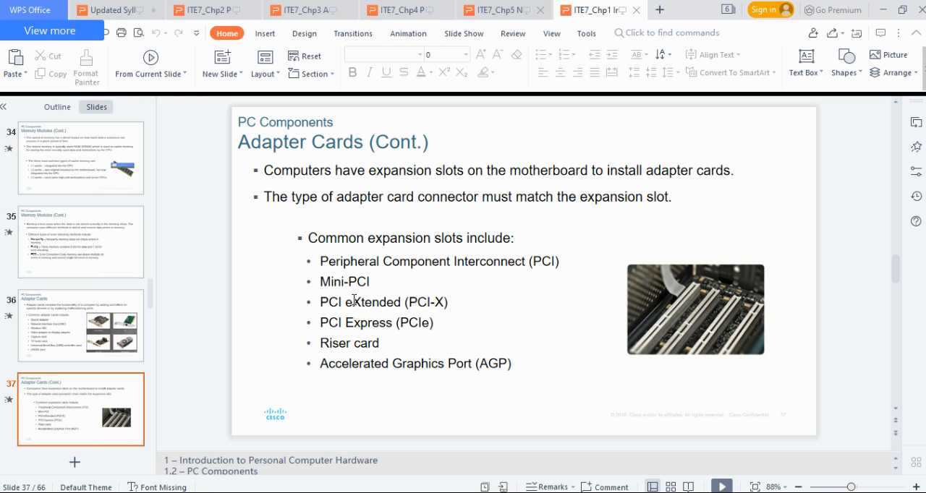
{"action": "mouse_move", "coordinate": [359, 347]}
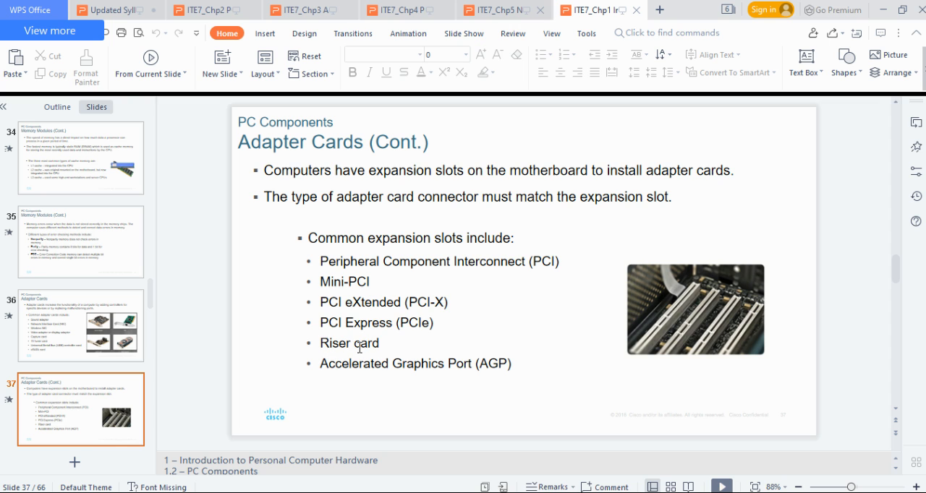
{"action": "mouse_move", "coordinate": [437, 364]}
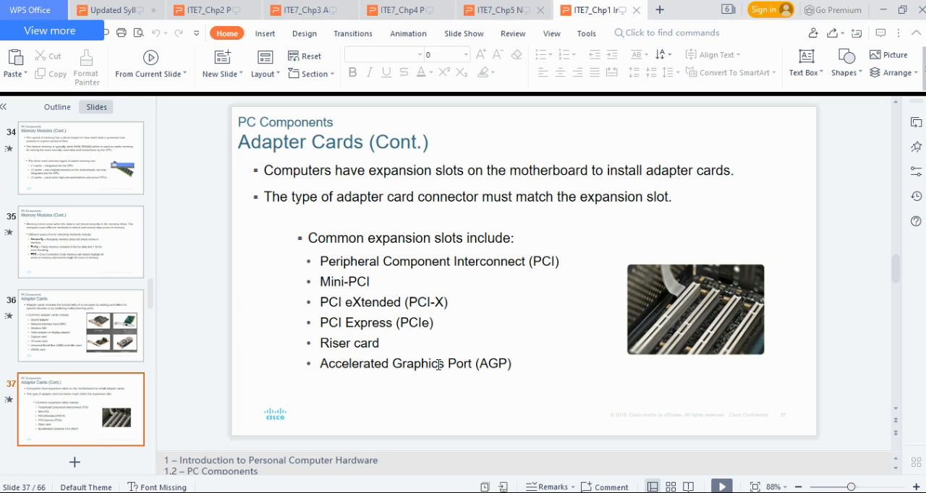
Step: Reach slide 38, Types of Storage Devices, covering magnetic, solid state and optical drives
{"action": "double_click", "coordinate": [393, 363]}
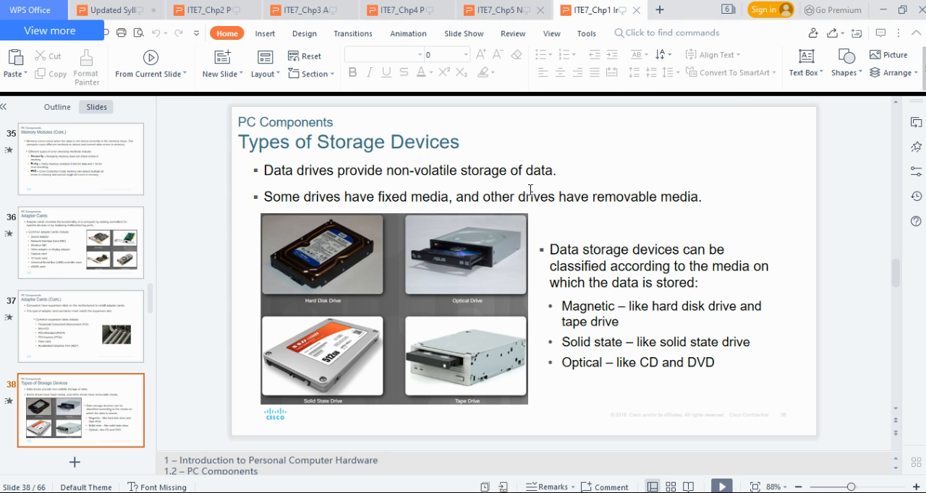
{"action": "mouse_move", "coordinate": [364, 284]}
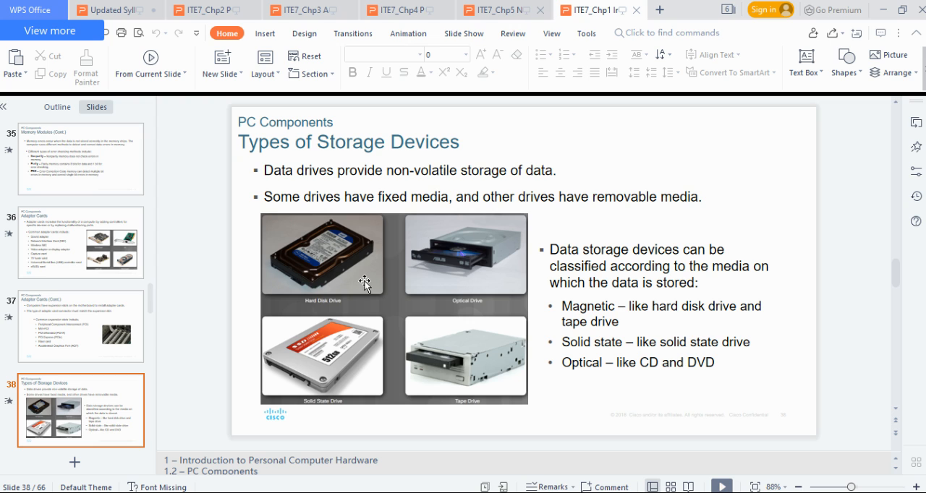
{"action": "mouse_move", "coordinate": [330, 251]}
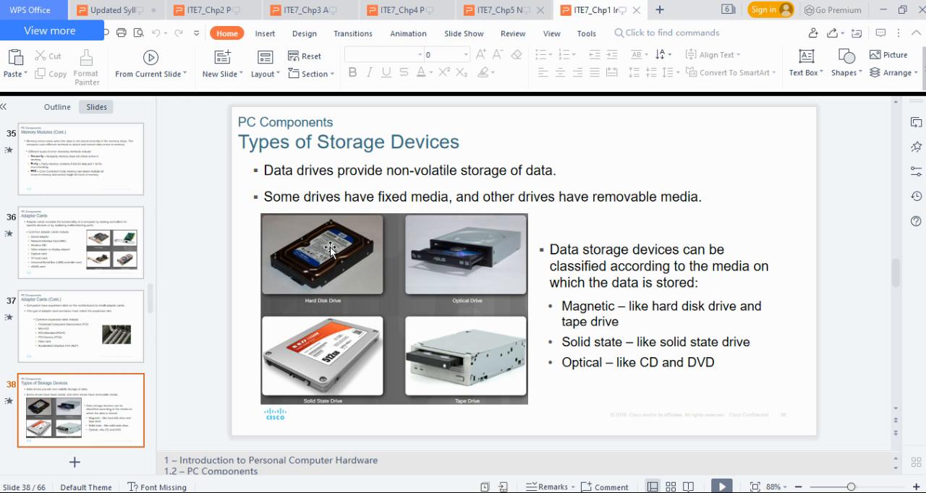
{"action": "mouse_move", "coordinate": [489, 235]}
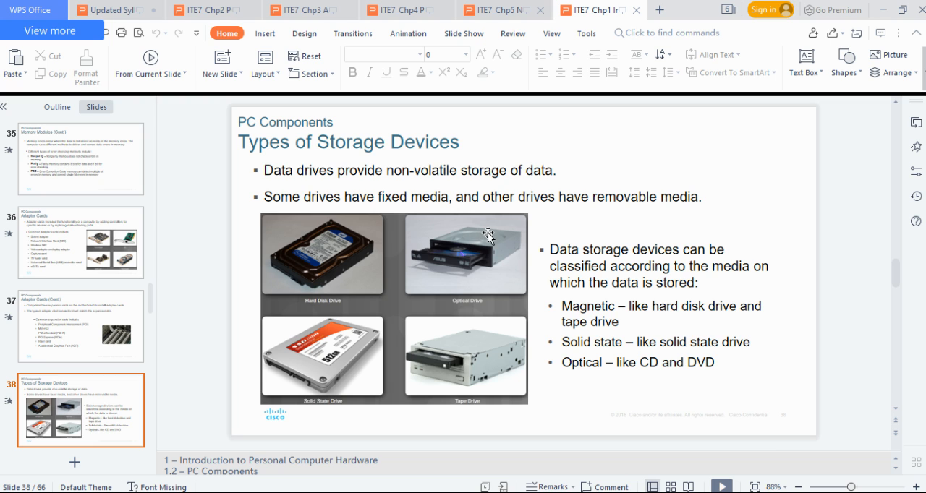
{"action": "mouse_move", "coordinate": [483, 376]}
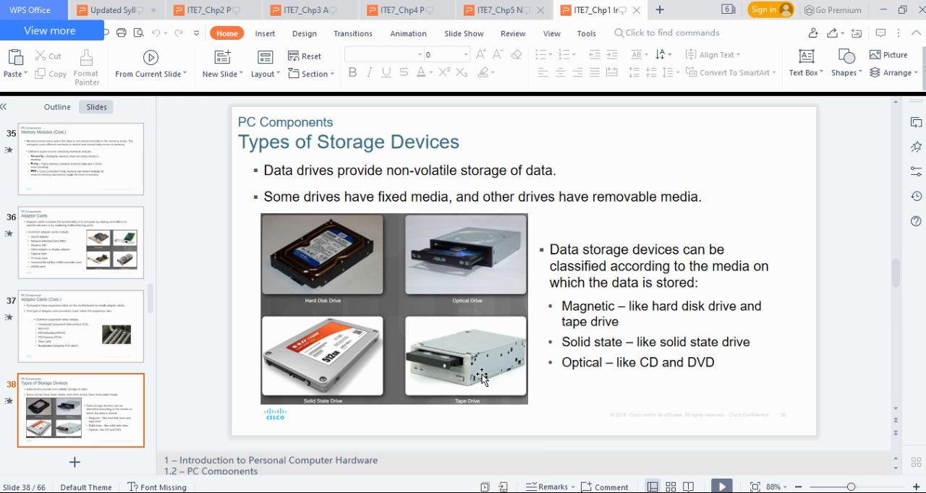
{"action": "mouse_move", "coordinate": [393, 329]}
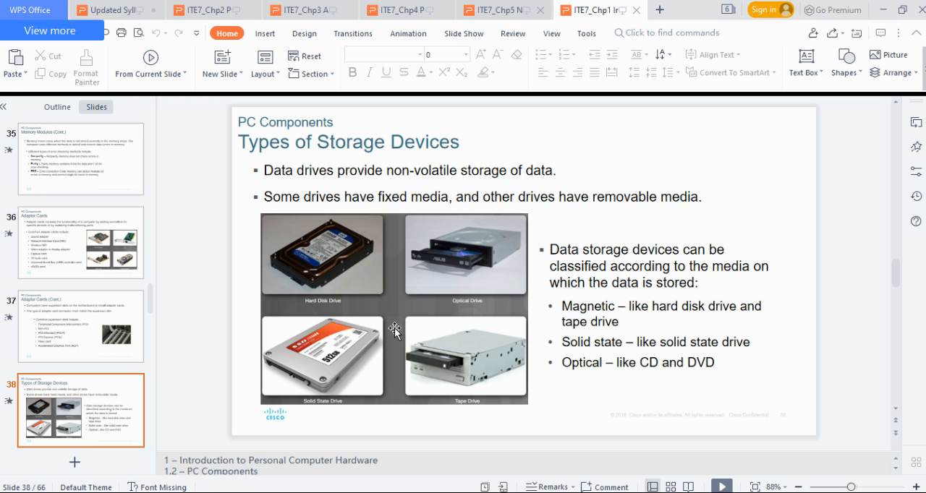
{"action": "mouse_move", "coordinate": [480, 175]}
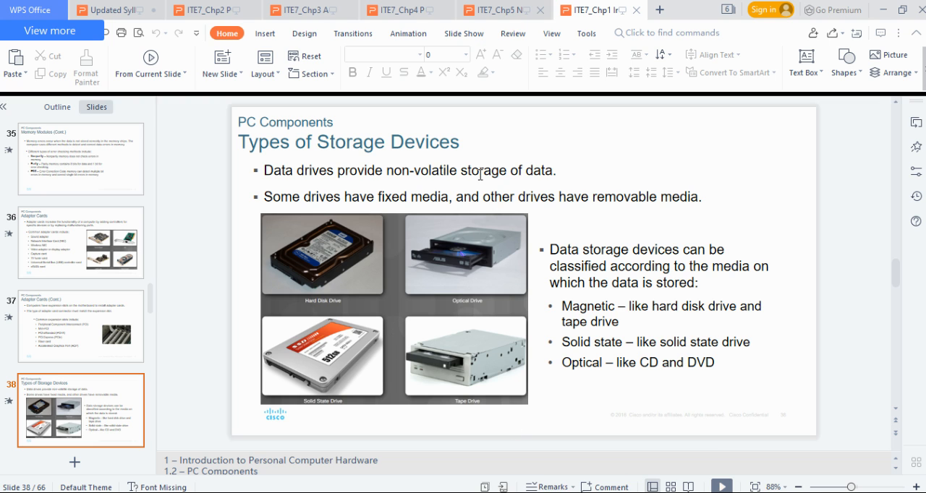
{"action": "mouse_move", "coordinate": [492, 233]}
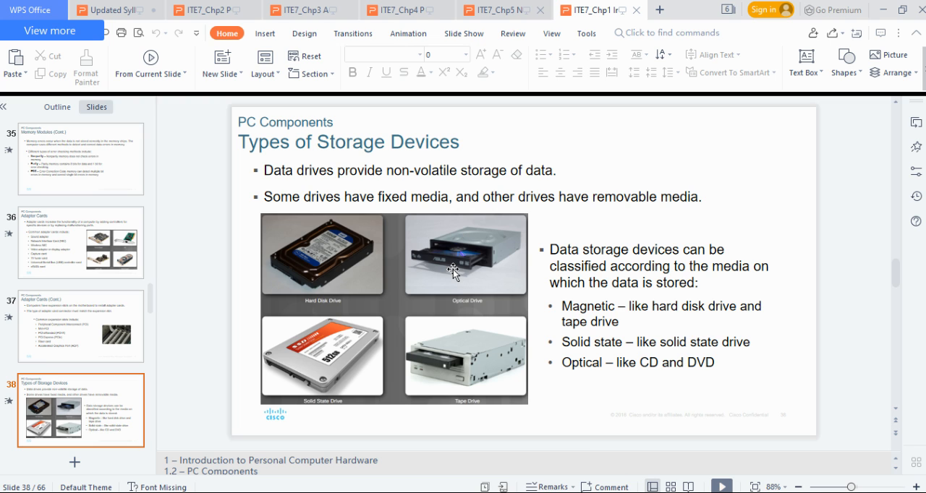
{"action": "mouse_move", "coordinate": [327, 251]}
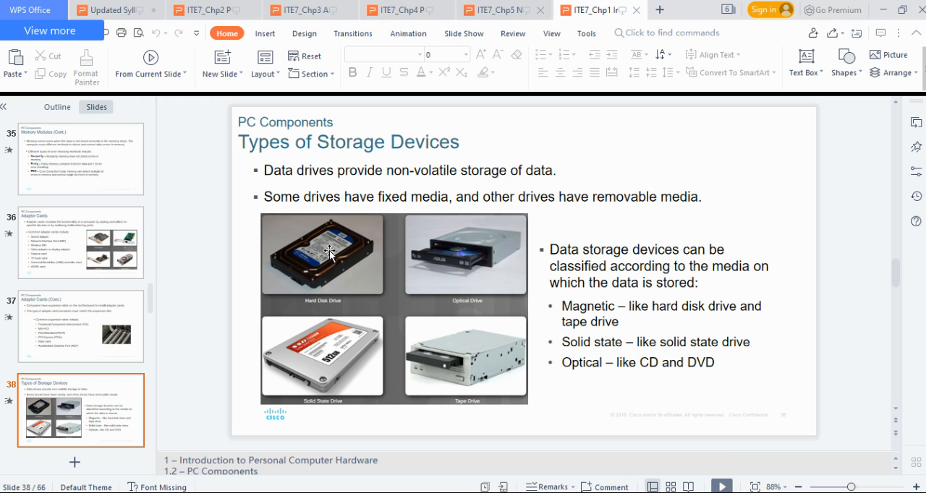
{"action": "mouse_move", "coordinate": [490, 248]}
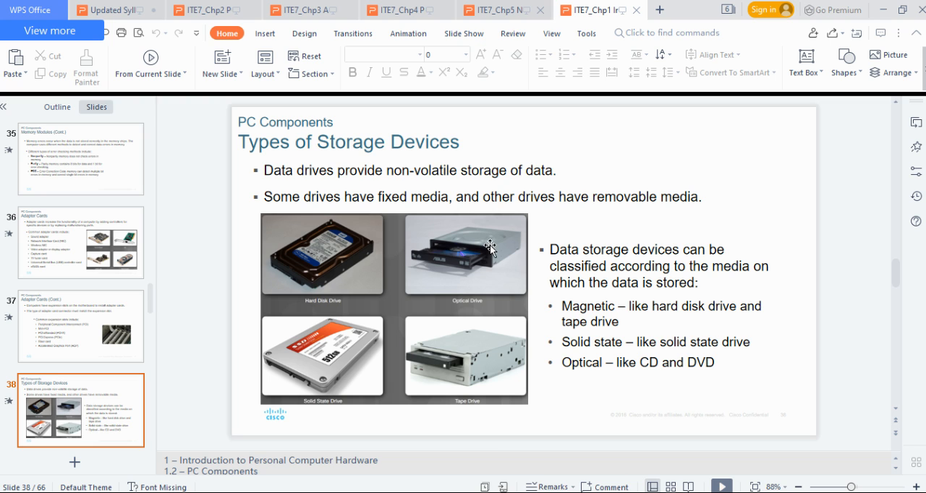
{"action": "mouse_move", "coordinate": [480, 259]}
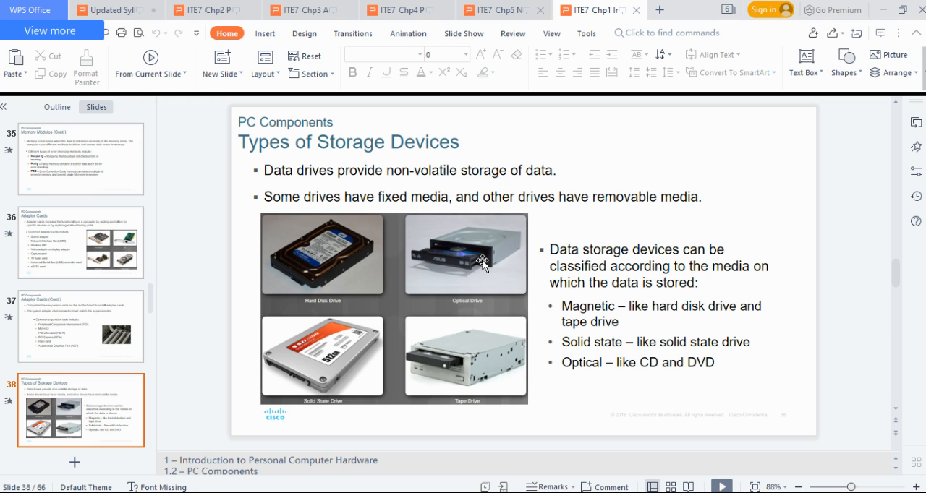
{"action": "mouse_move", "coordinate": [512, 257]}
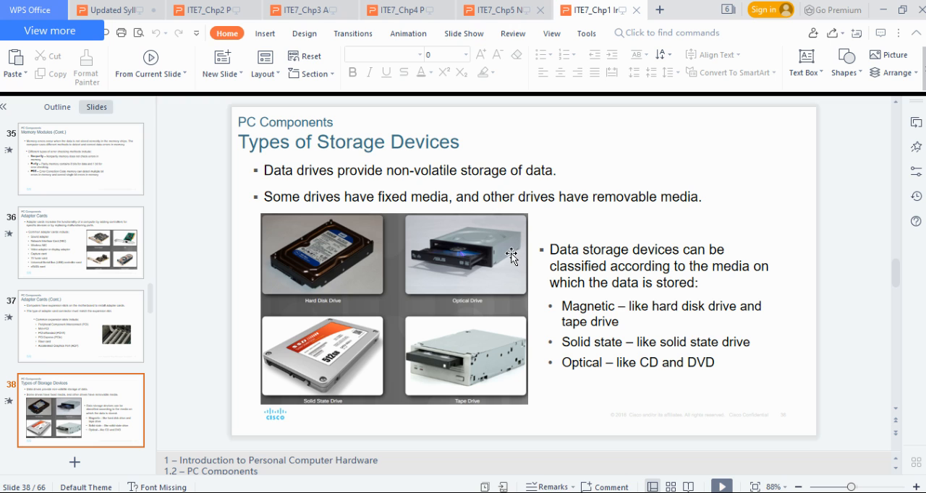
{"action": "mouse_move", "coordinate": [489, 251]}
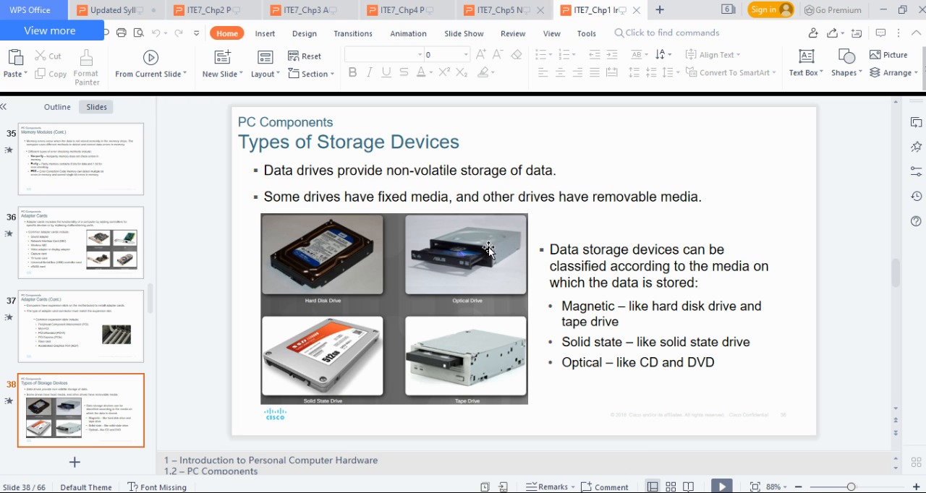
{"action": "mouse_move", "coordinate": [460, 266]}
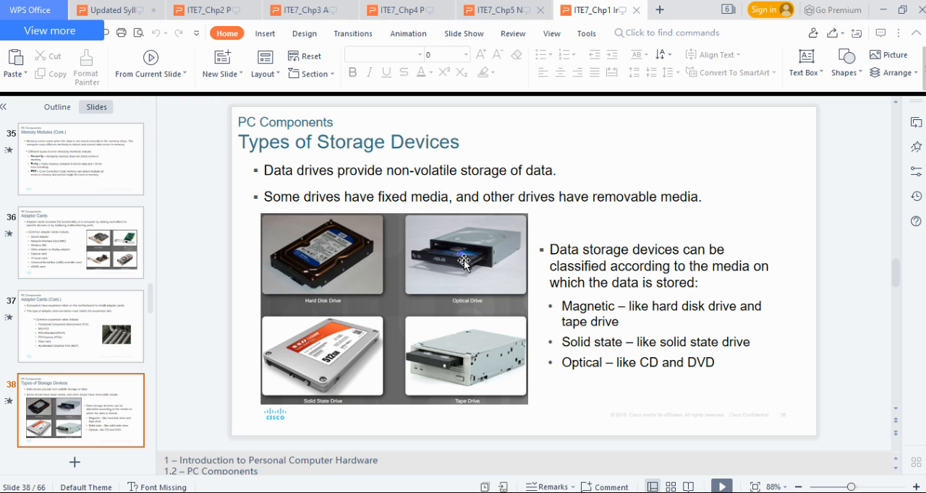
{"action": "mouse_move", "coordinate": [457, 264]}
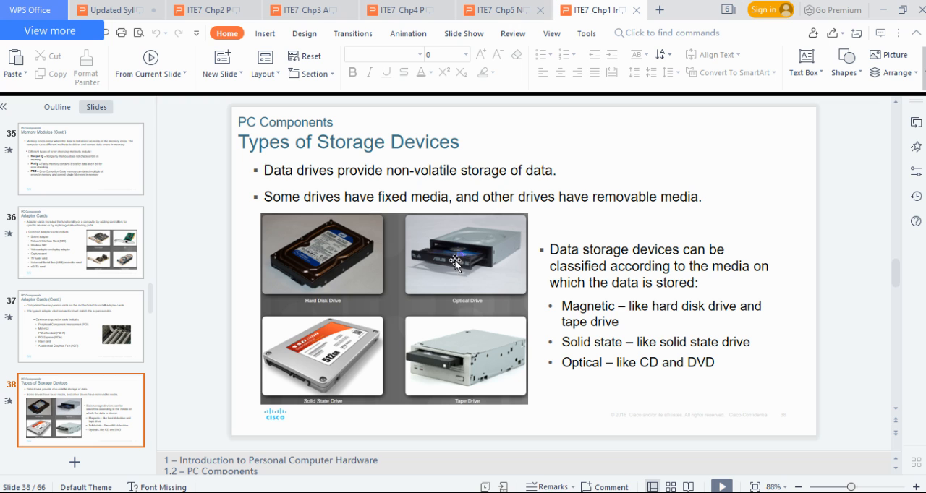
{"action": "mouse_move", "coordinate": [471, 240]}
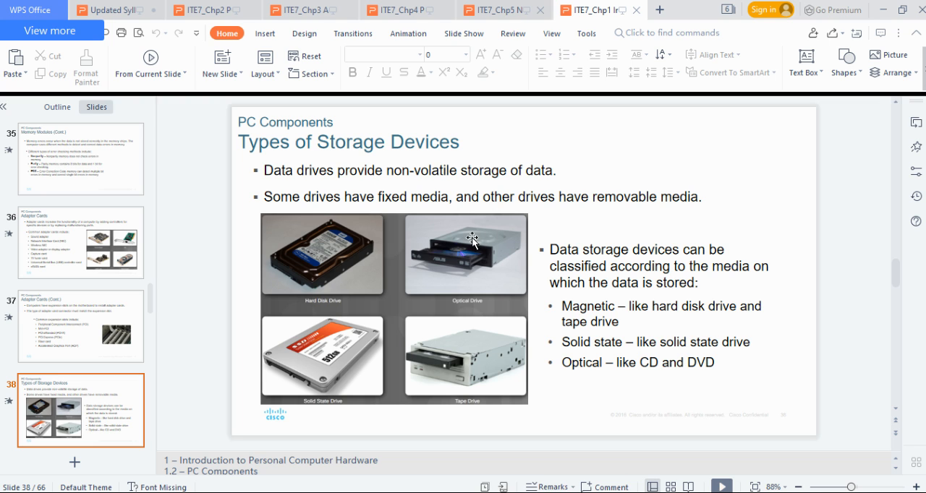
{"action": "mouse_move", "coordinate": [483, 231]}
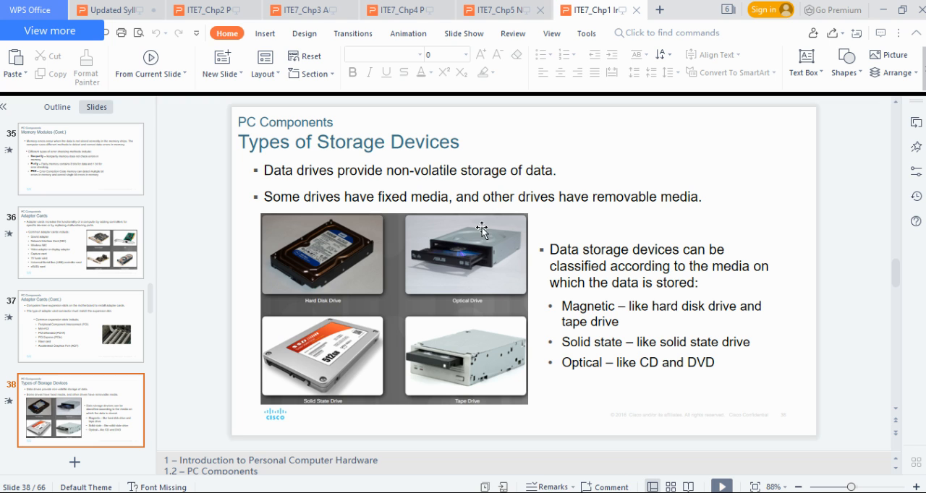
{"action": "mouse_move", "coordinate": [490, 254]}
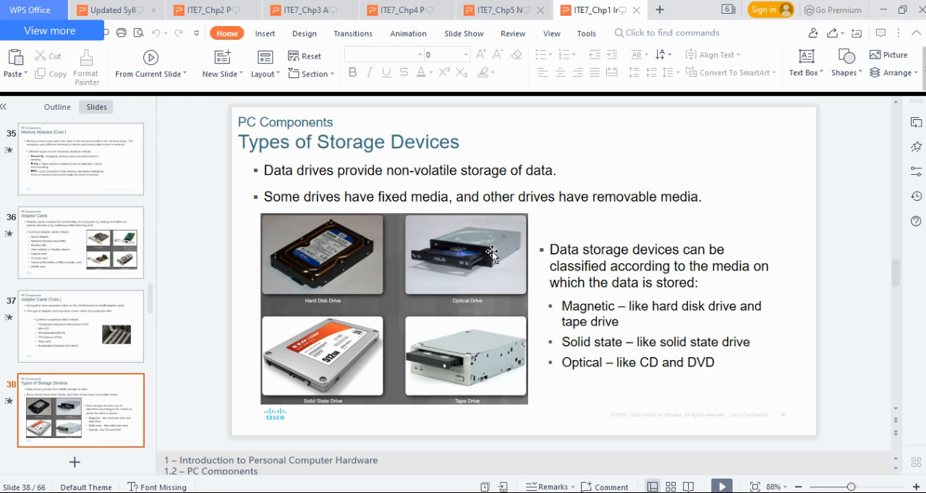
{"action": "mouse_move", "coordinate": [491, 255]}
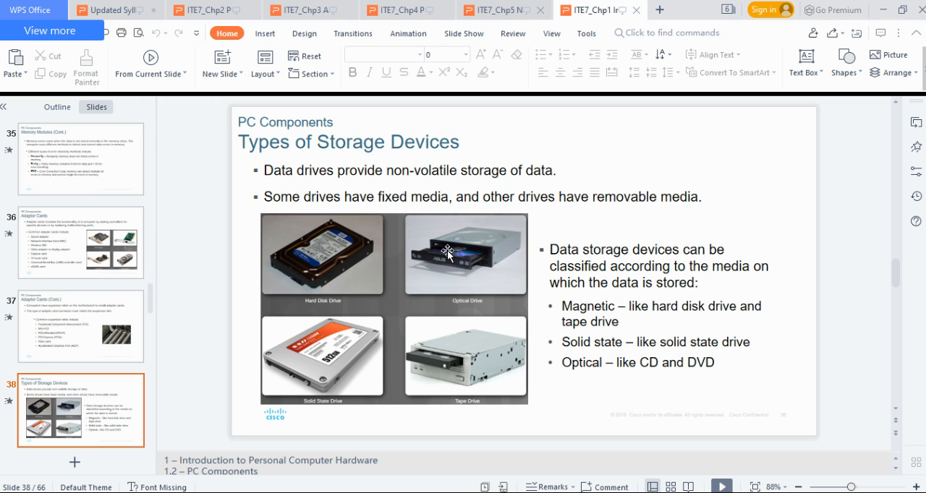
{"action": "mouse_move", "coordinate": [443, 251]}
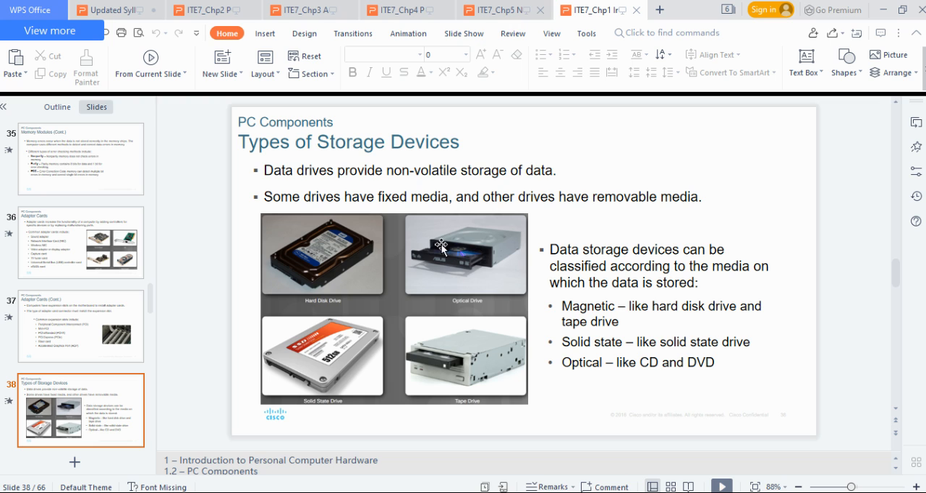
{"action": "mouse_move", "coordinate": [469, 270]}
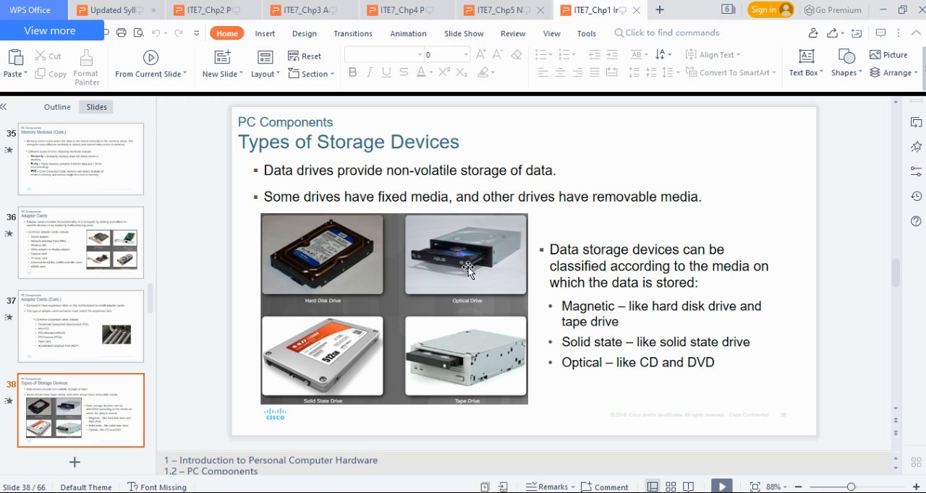
{"action": "mouse_move", "coordinate": [220, 287]}
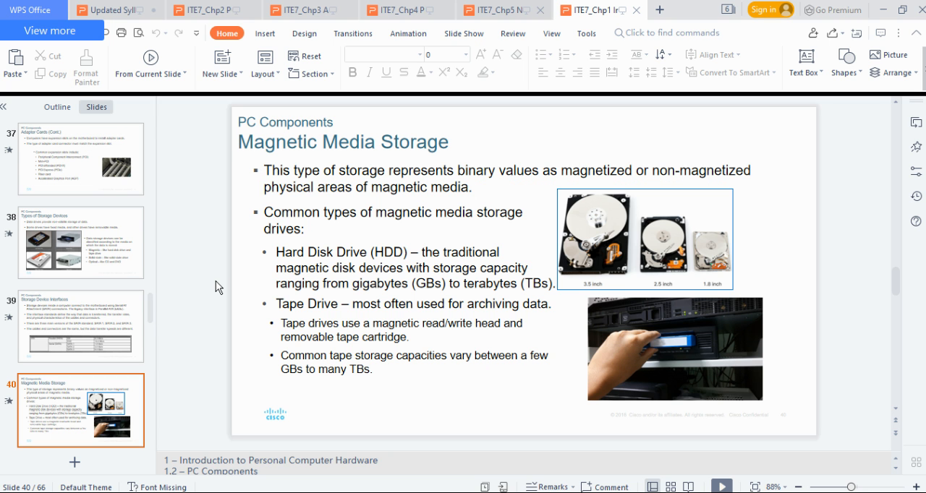
{"action": "mouse_move", "coordinate": [616, 270]}
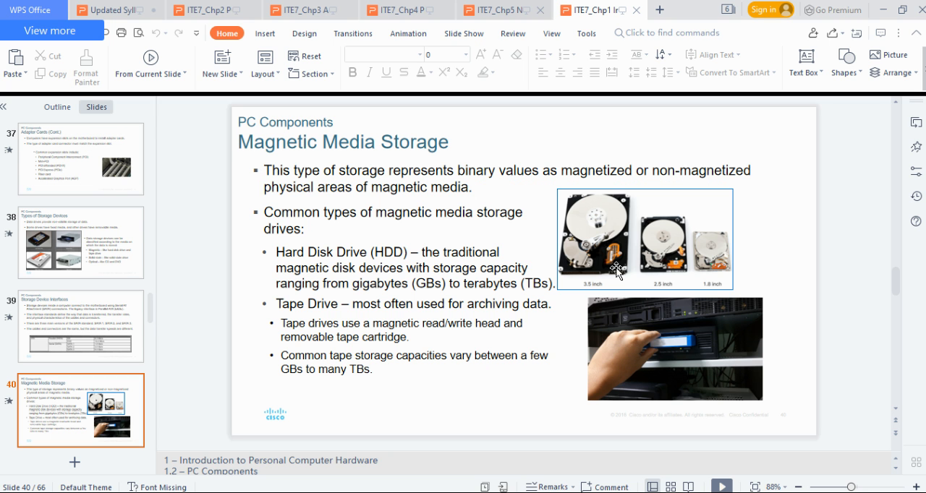
{"action": "mouse_move", "coordinate": [622, 212]}
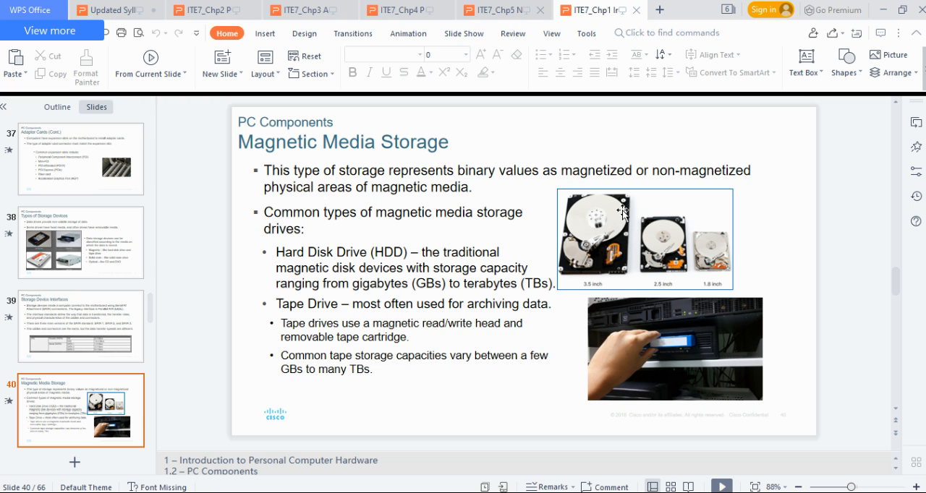
{"action": "mouse_move", "coordinate": [584, 223]}
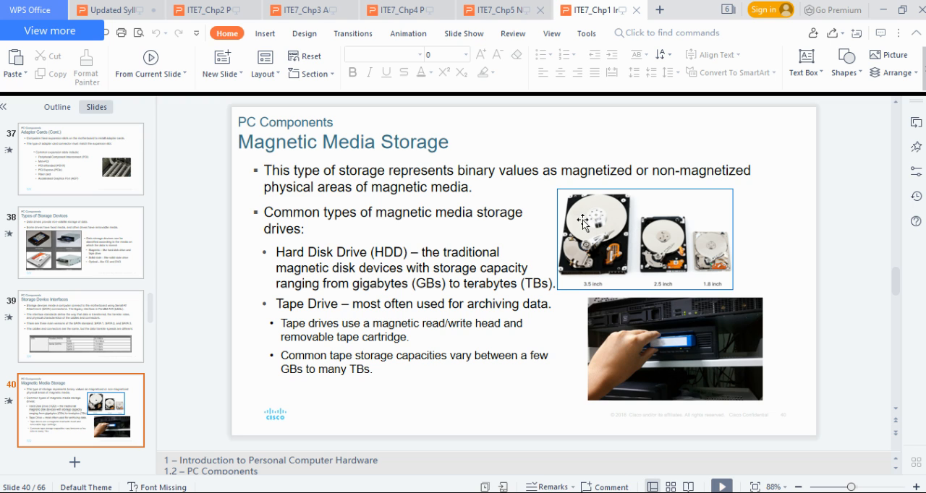
{"action": "mouse_move", "coordinate": [660, 240]}
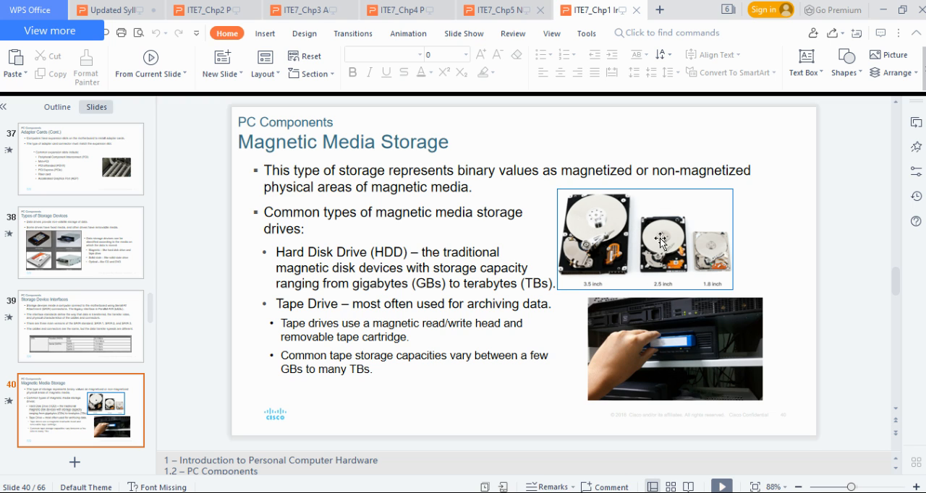
{"action": "mouse_move", "coordinate": [157, 216]}
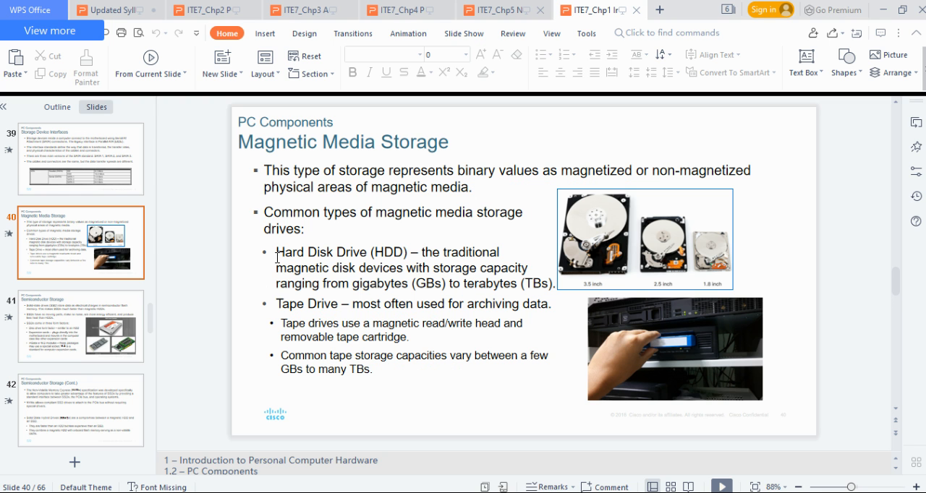
{"action": "mouse_move", "coordinate": [667, 228]}
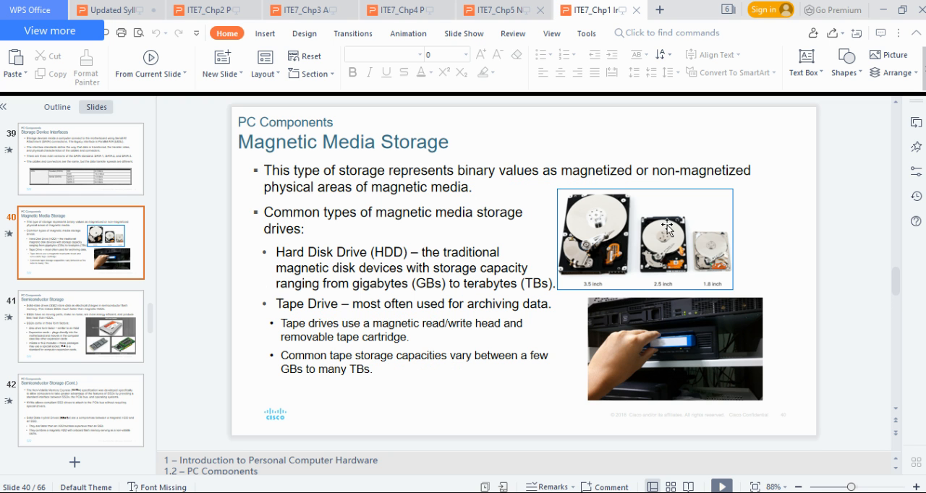
{"action": "mouse_move", "coordinate": [197, 220]}
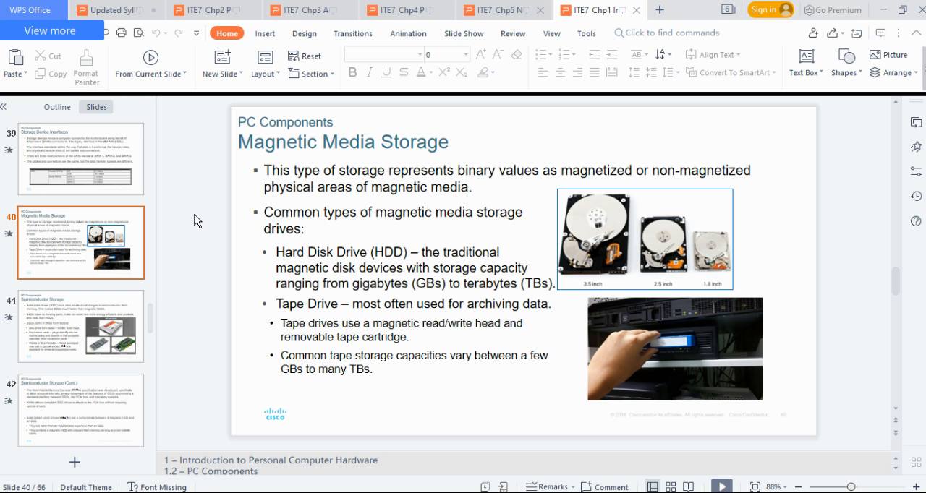
Step: Advance through slide 41, Semiconductor Storage, to slide 42 on NVMe and SSHDs
{"action": "left_click", "coordinate": [80, 325]}
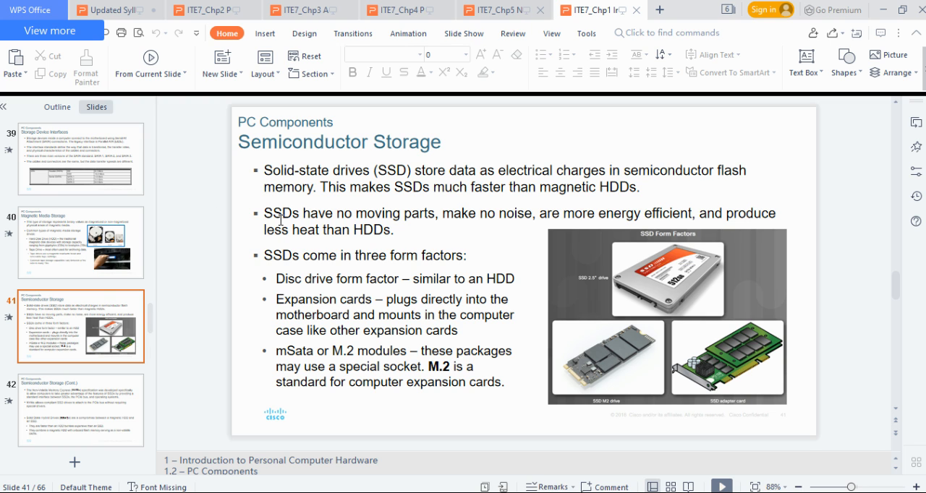
{"action": "left_click", "coordinate": [80, 410]}
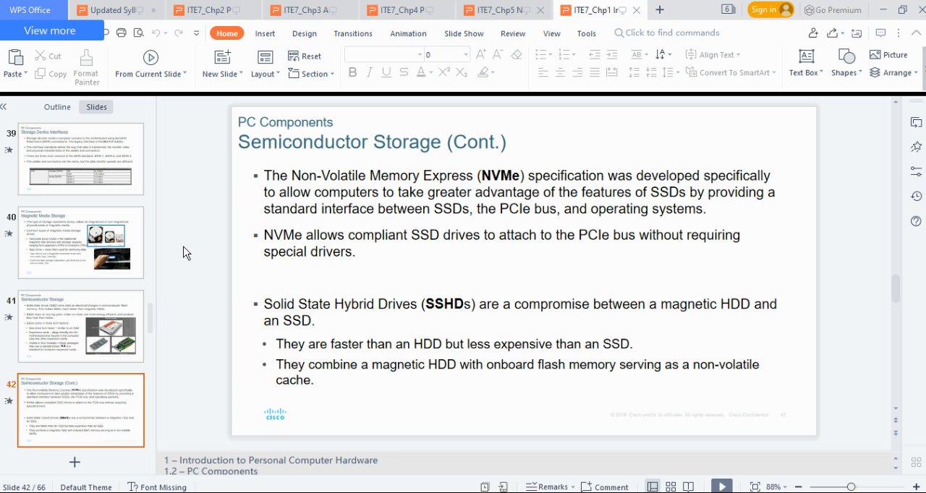
Step: Show slide 44, Types of Optical Storage Devices (Cont.), with the CD, DVD and BD table
{"action": "left_click", "coordinate": [79, 411]}
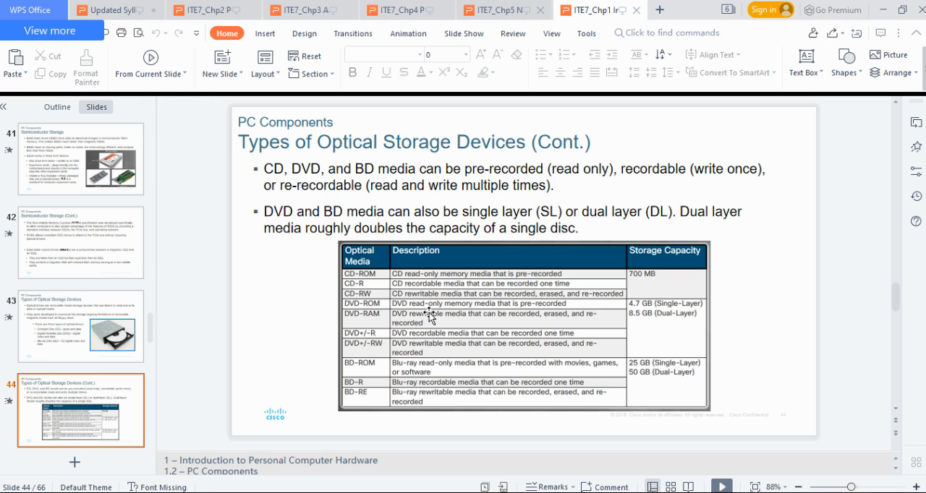
{"action": "mouse_move", "coordinate": [457, 367]}
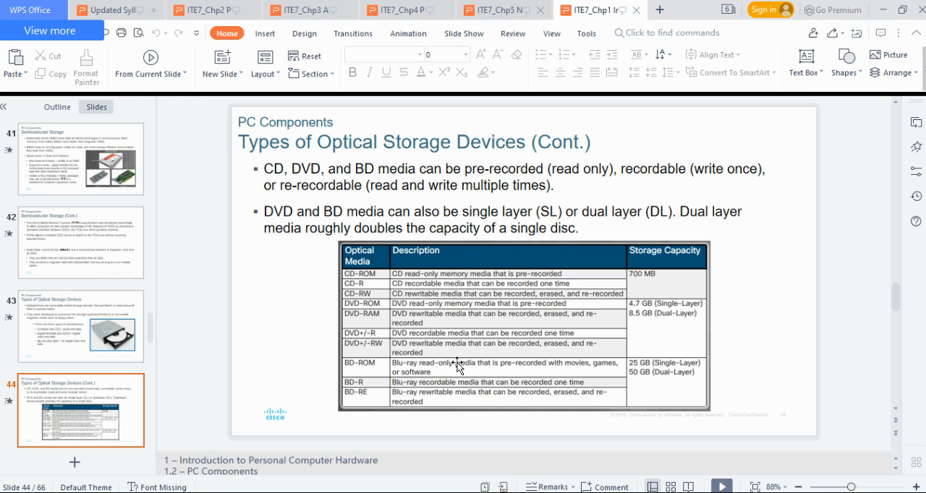
{"action": "mouse_move", "coordinate": [639, 282]}
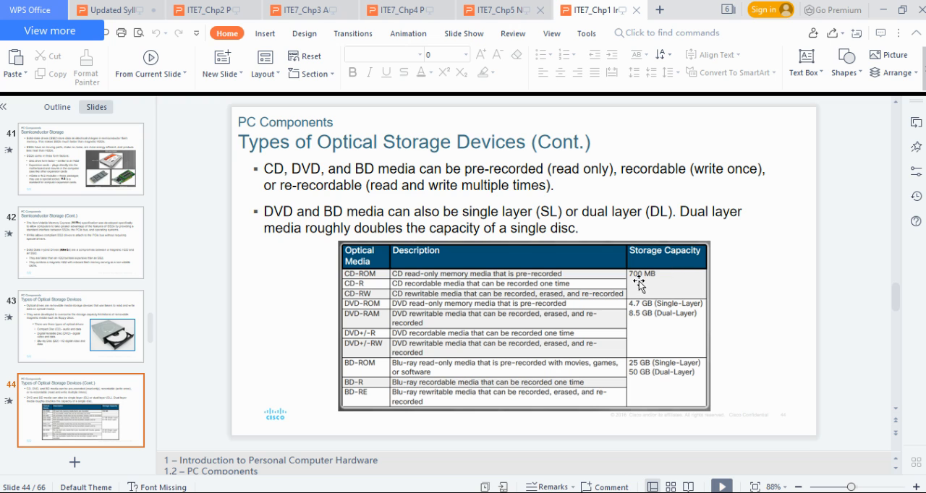
{"action": "mouse_move", "coordinate": [680, 286]}
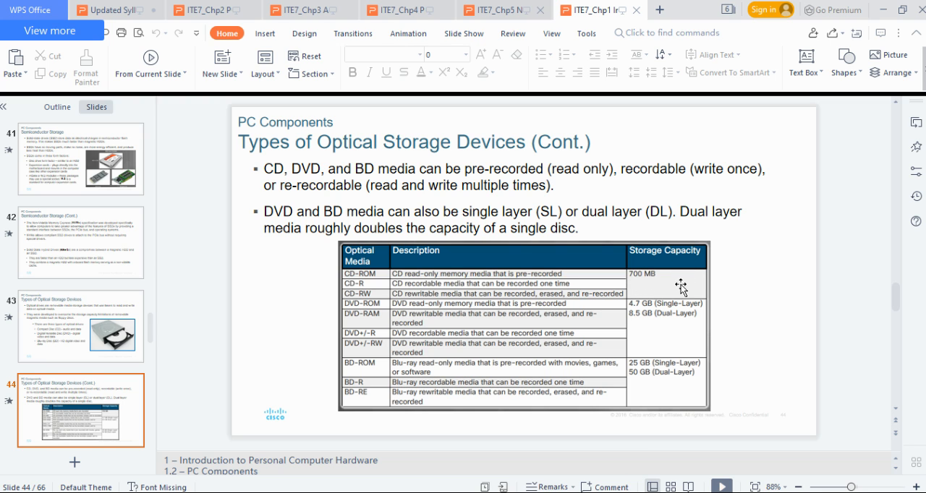
{"action": "mouse_move", "coordinate": [677, 277]}
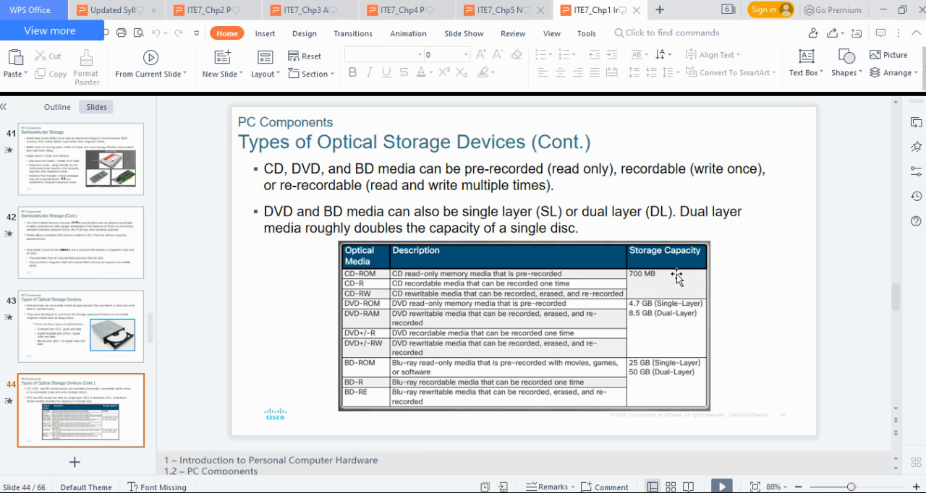
{"action": "mouse_move", "coordinate": [645, 305]}
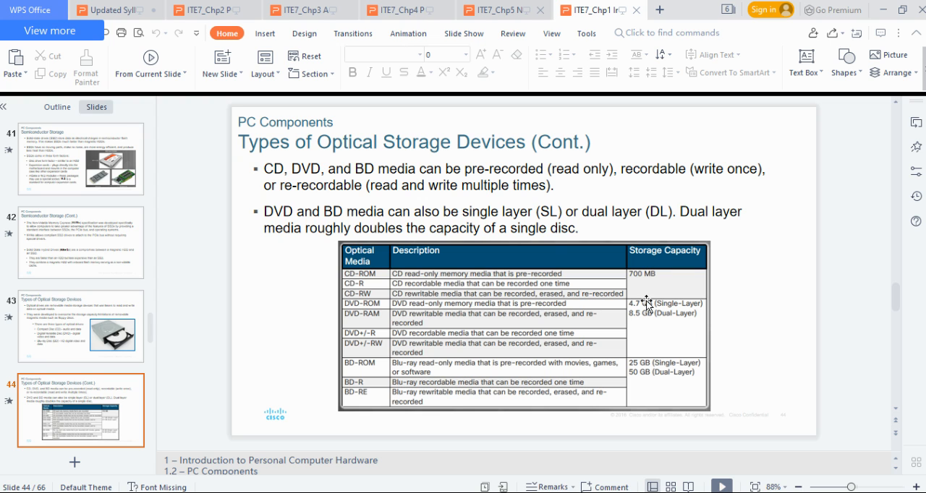
{"action": "mouse_move", "coordinate": [385, 301]}
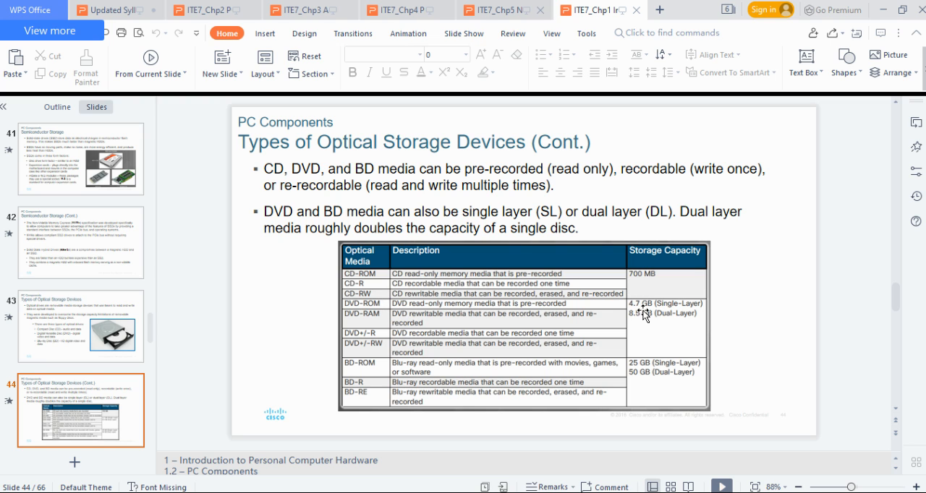
{"action": "mouse_move", "coordinate": [643, 315]}
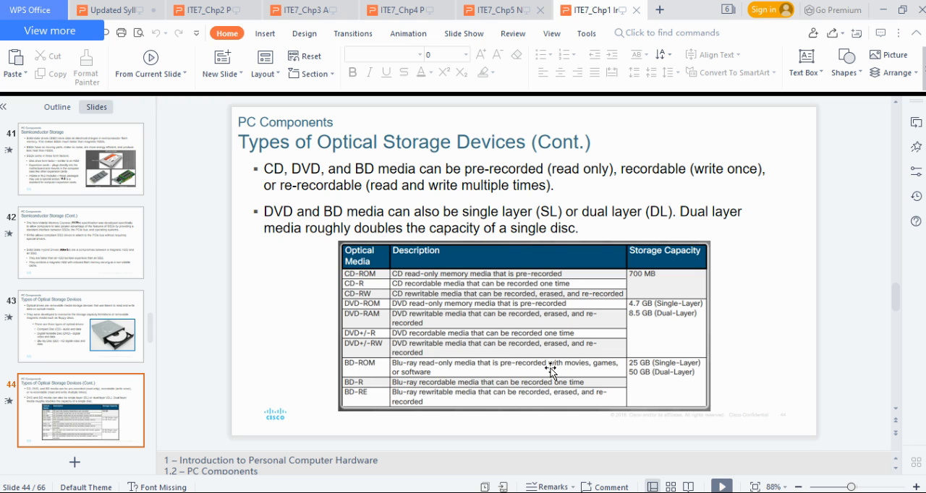
{"action": "mouse_move", "coordinate": [631, 364]}
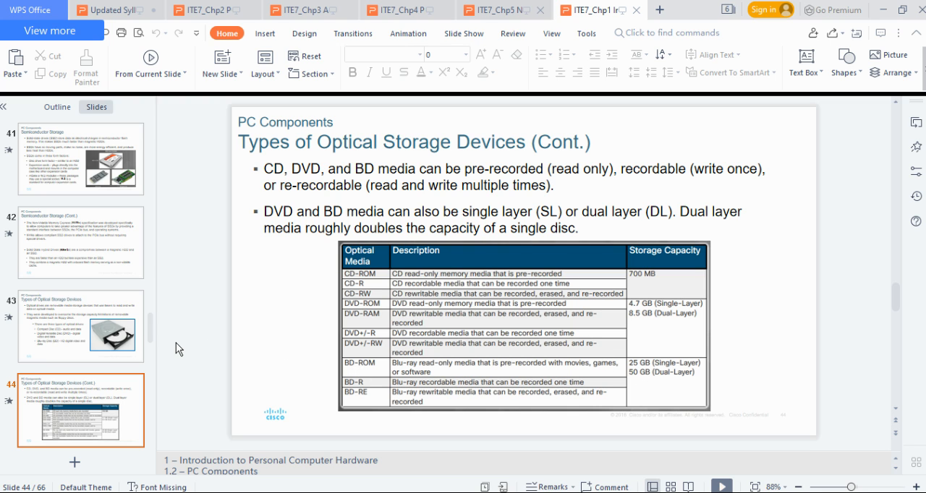
{"action": "left_click", "coordinate": [80, 408]}
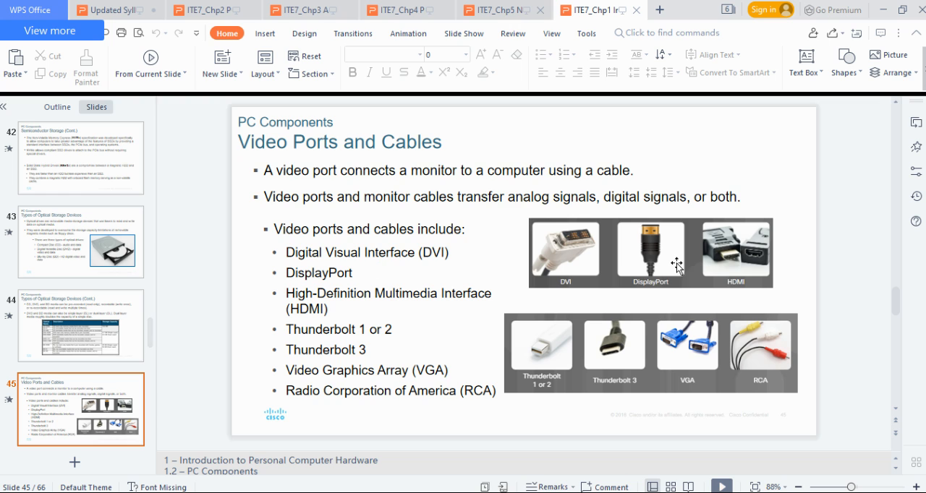
{"action": "mouse_move", "coordinate": [664, 275]}
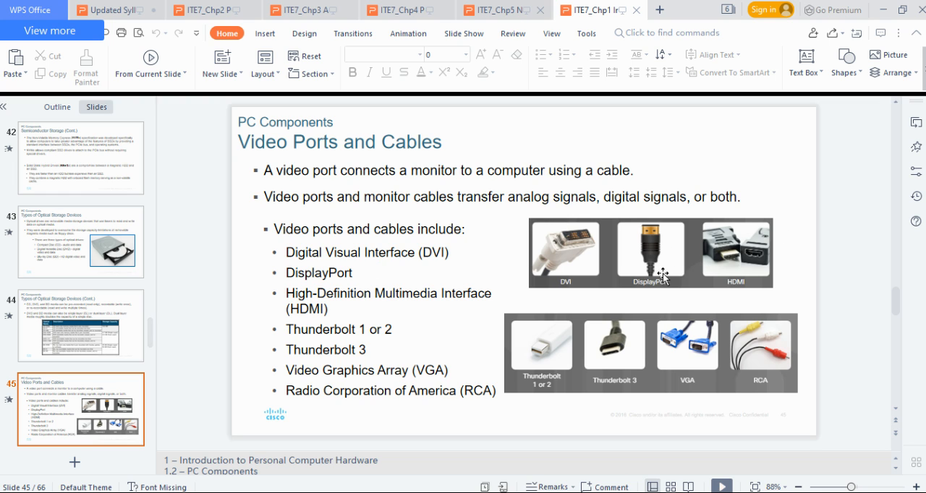
{"action": "mouse_move", "coordinate": [602, 240]}
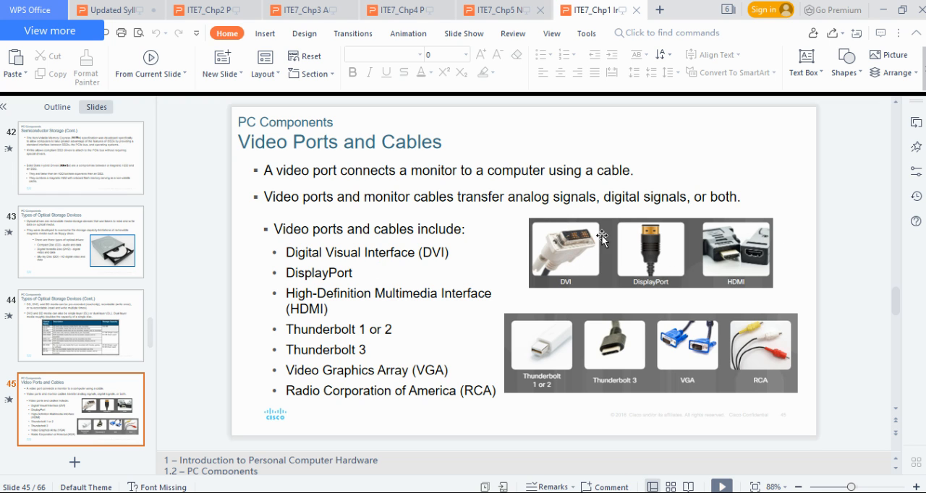
{"action": "mouse_move", "coordinate": [671, 347]}
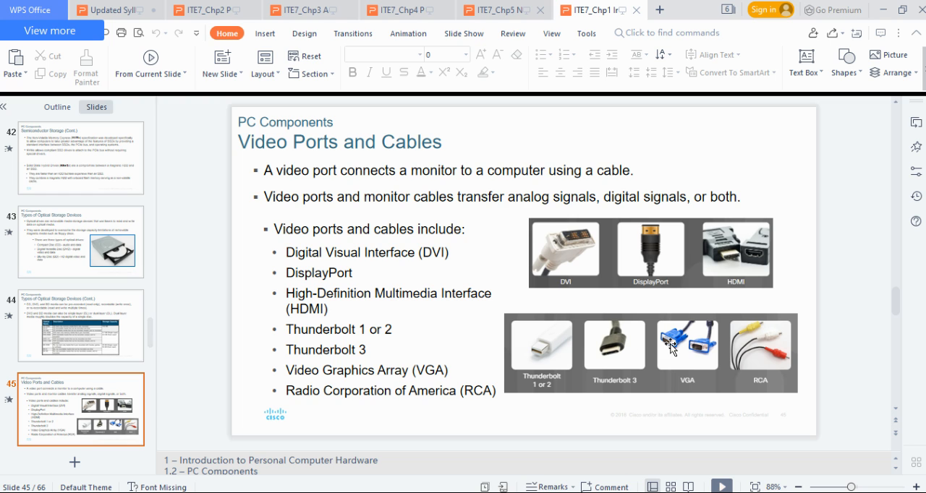
{"action": "mouse_move", "coordinate": [774, 354]}
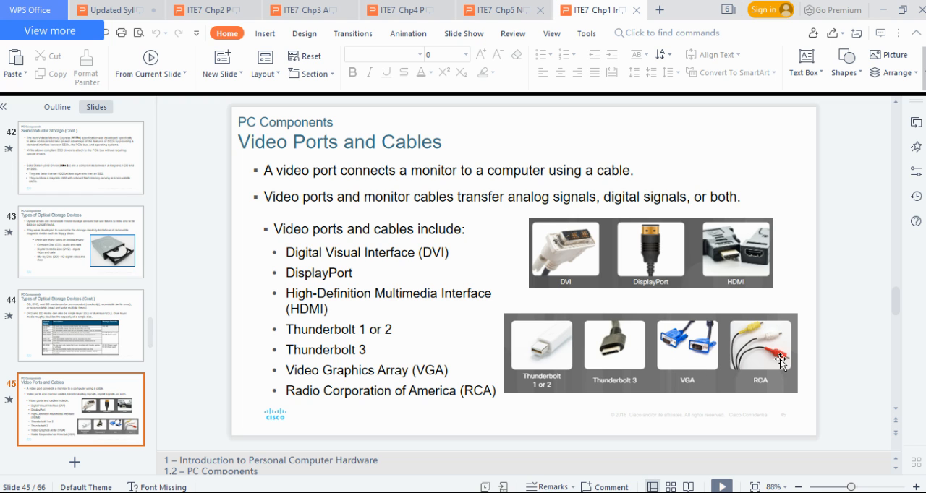
{"action": "mouse_move", "coordinate": [760, 340]}
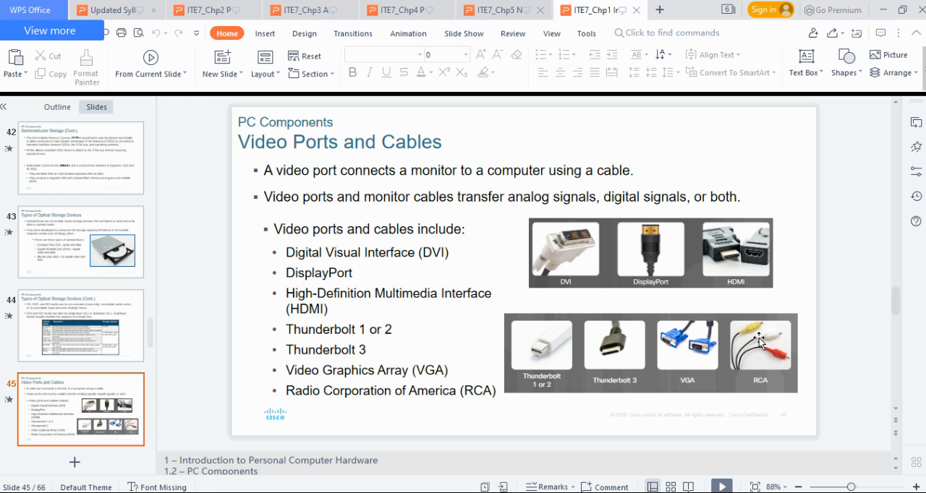
{"action": "mouse_move", "coordinate": [758, 364]}
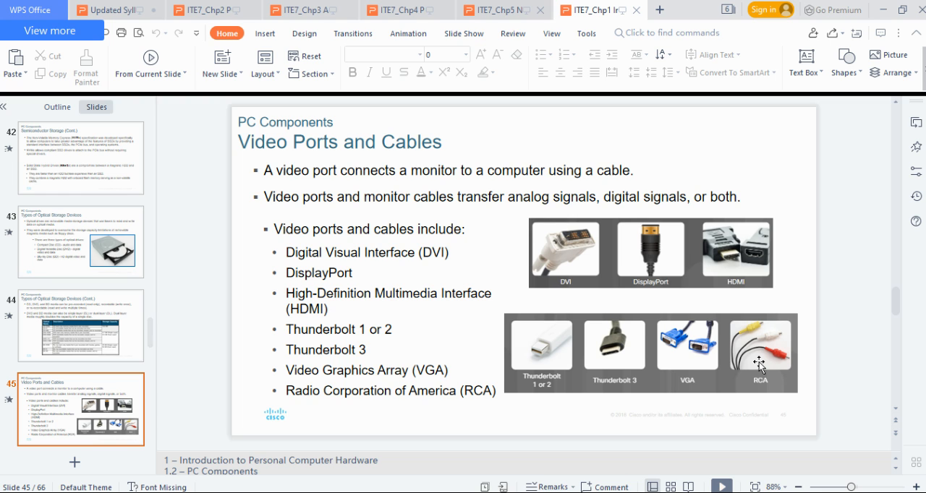
{"action": "mouse_move", "coordinate": [773, 342]}
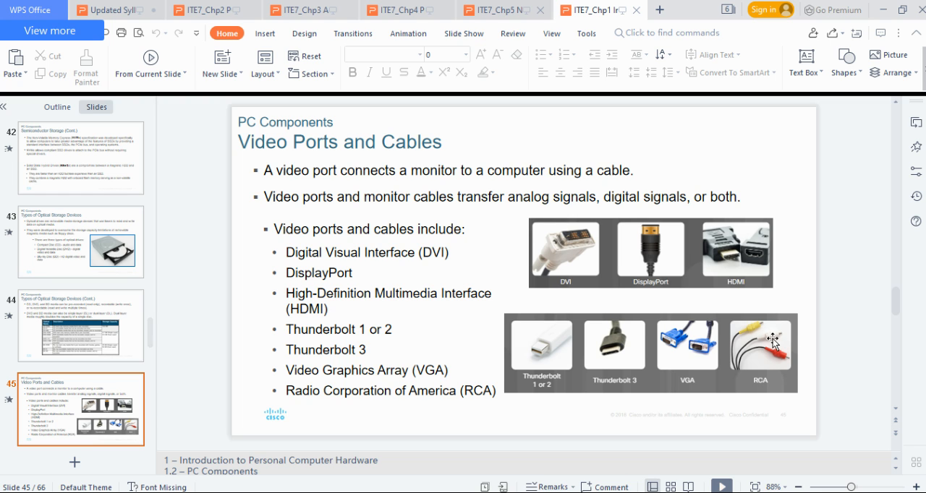
{"action": "mouse_move", "coordinate": [781, 367]}
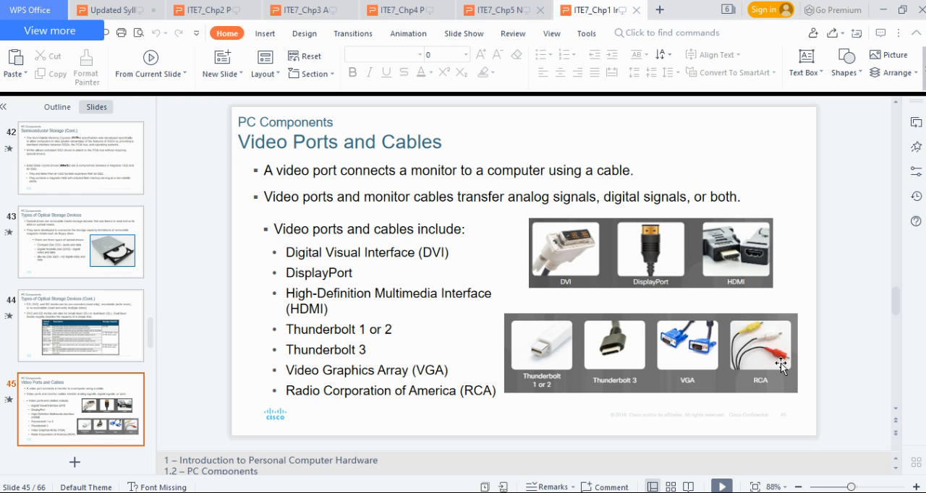
{"action": "mouse_move", "coordinate": [795, 346]}
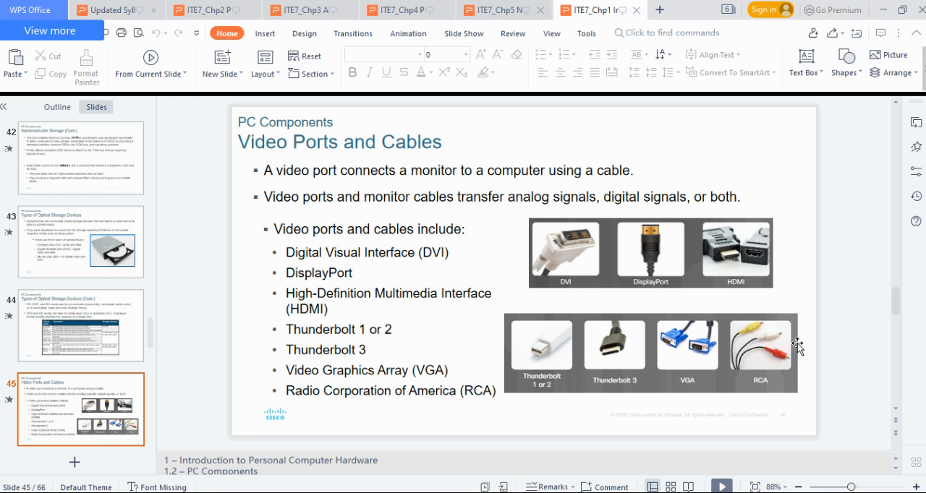
{"action": "mouse_move", "coordinate": [790, 356]}
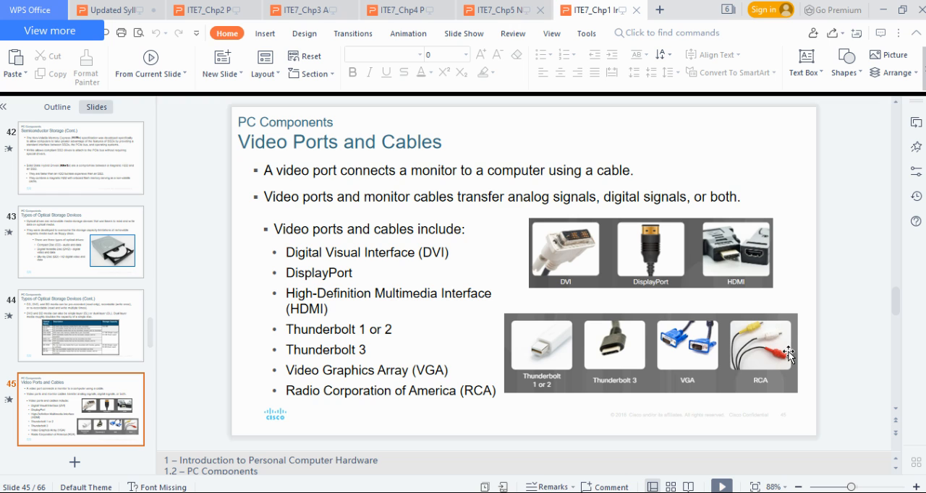
{"action": "mouse_move", "coordinate": [779, 343]}
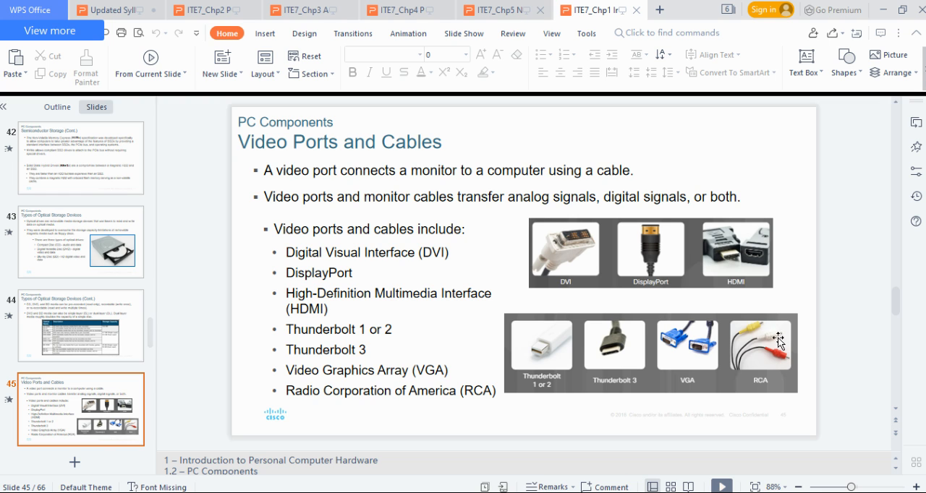
{"action": "mouse_move", "coordinate": [779, 364]}
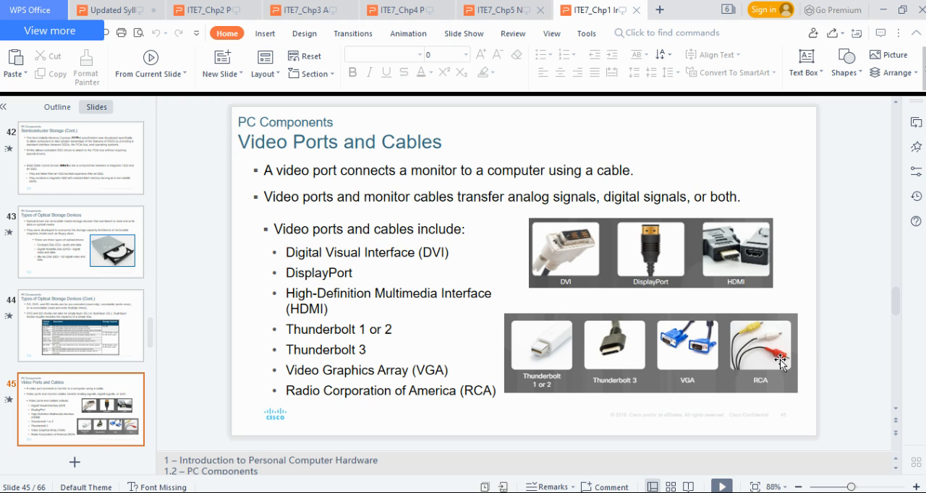
{"action": "mouse_move", "coordinate": [758, 324]}
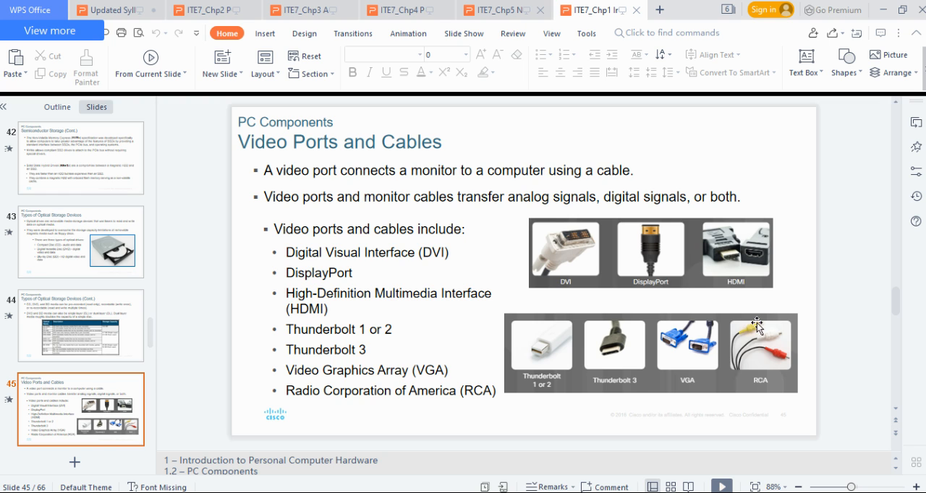
{"action": "mouse_move", "coordinate": [752, 332]}
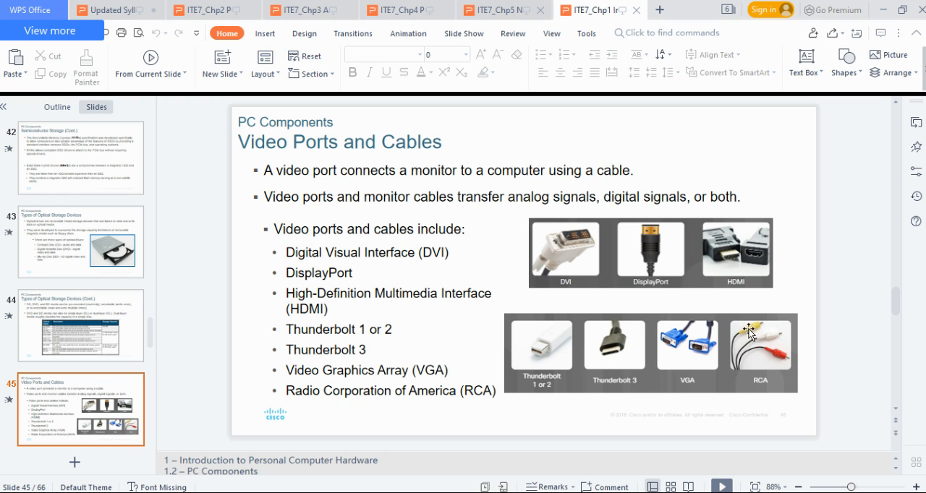
{"action": "mouse_move", "coordinate": [723, 369]}
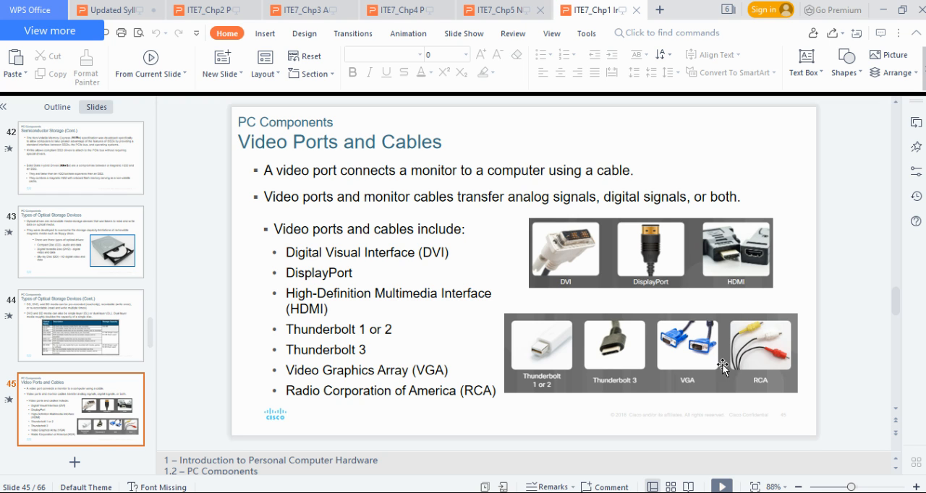
{"action": "mouse_move", "coordinate": [784, 365]}
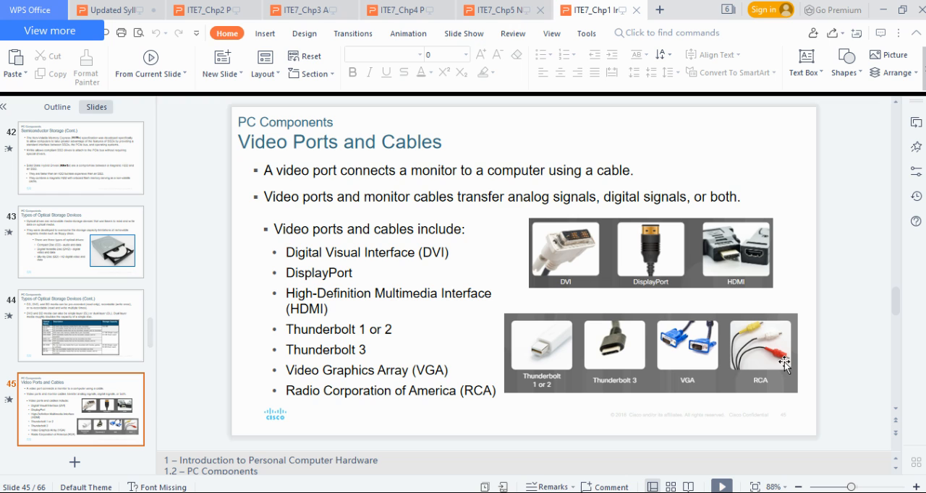
{"action": "mouse_move", "coordinate": [679, 348]}
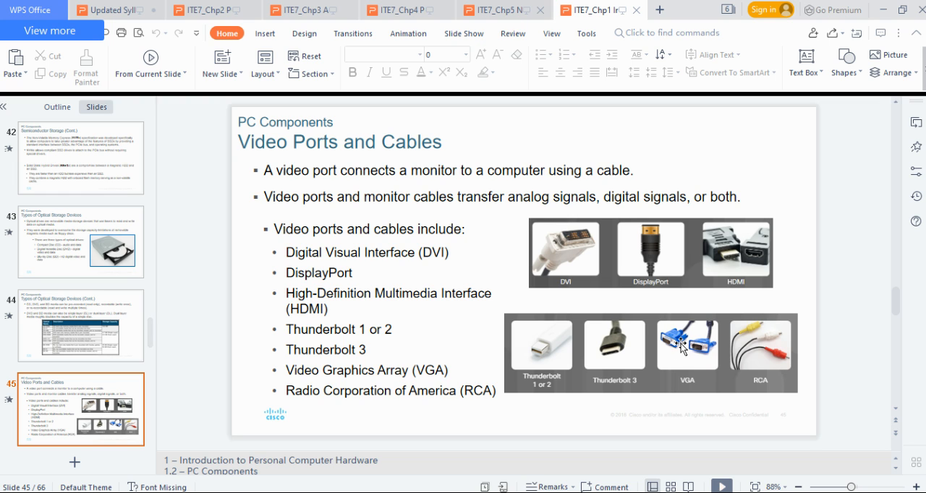
{"action": "mouse_move", "coordinate": [720, 353]}
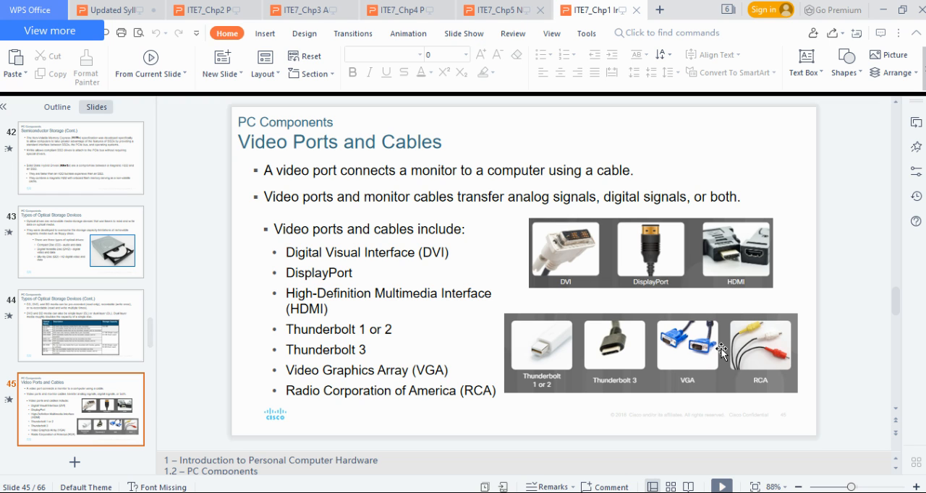
{"action": "mouse_move", "coordinate": [729, 356]}
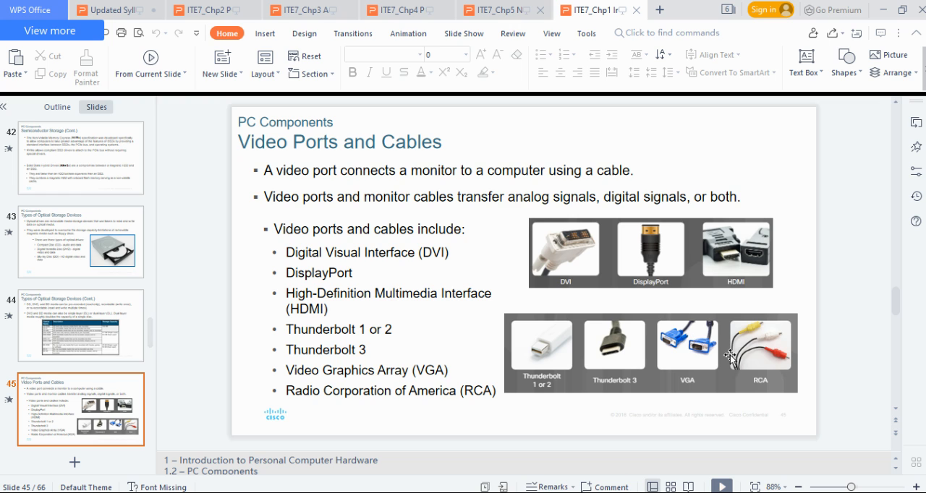
{"action": "mouse_move", "coordinate": [729, 359]}
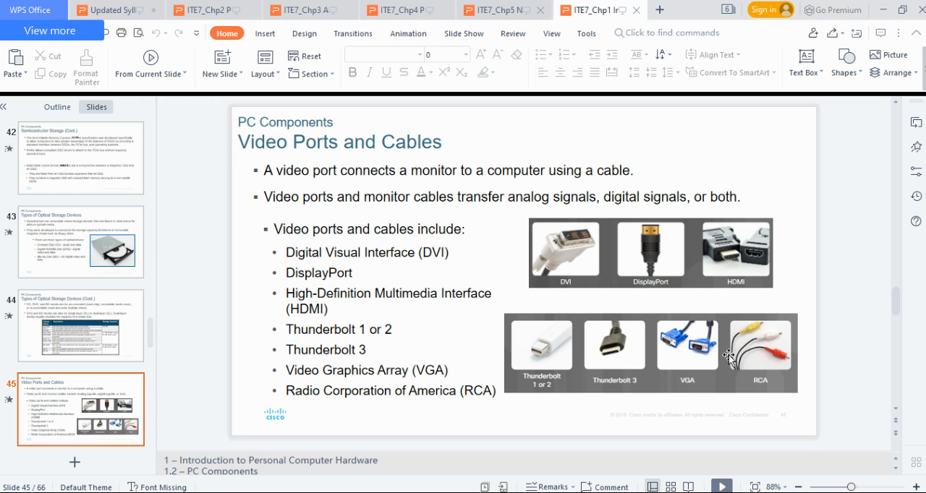
{"action": "mouse_move", "coordinate": [696, 355]}
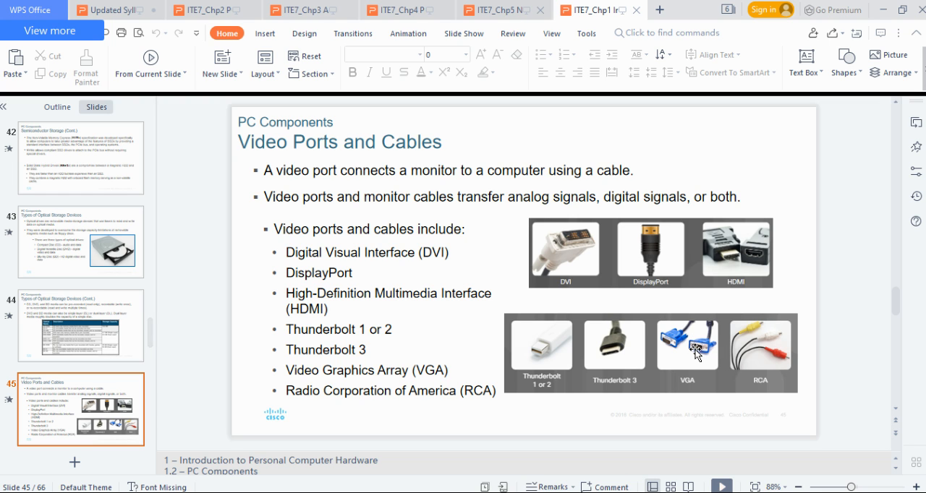
{"action": "mouse_move", "coordinate": [697, 350]}
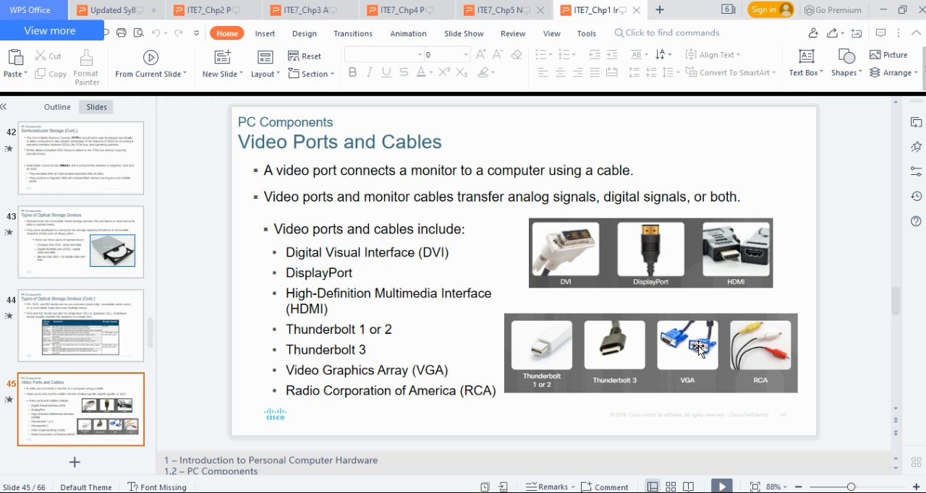
{"action": "mouse_move", "coordinate": [751, 277]}
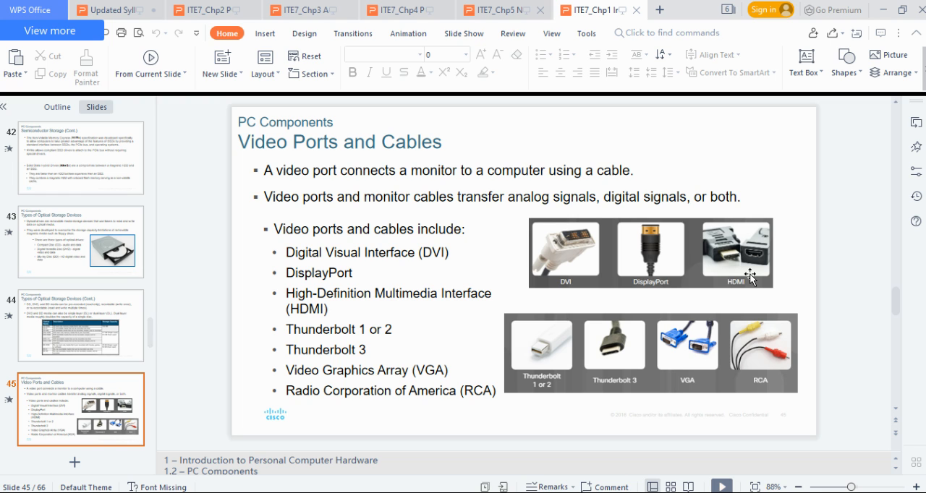
{"action": "mouse_move", "coordinate": [567, 255]}
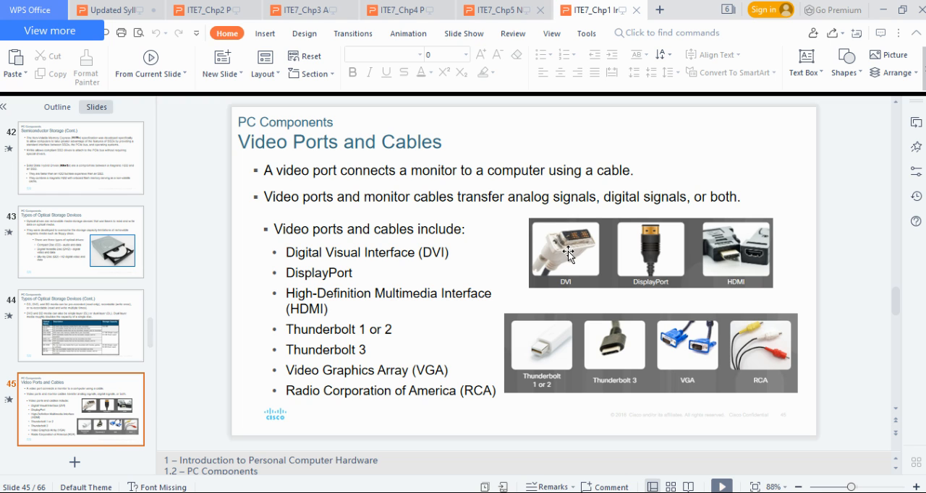
{"action": "mouse_move", "coordinate": [619, 347]}
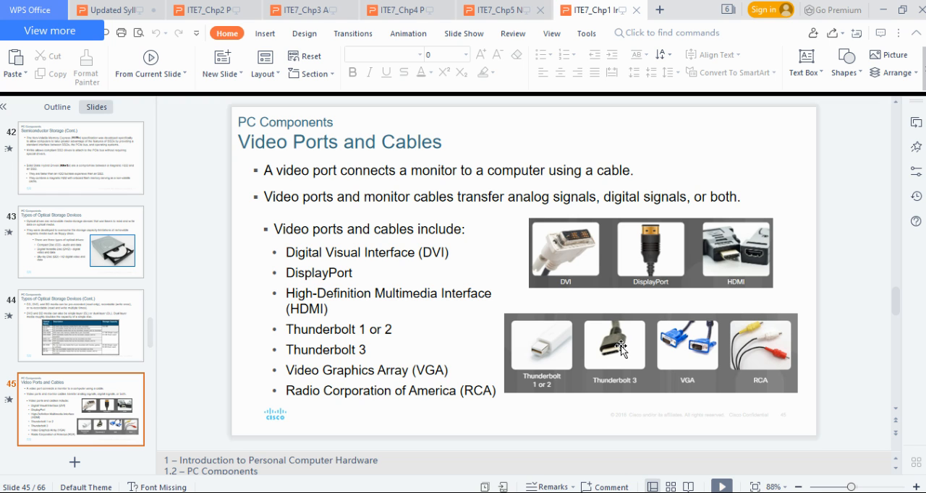
{"action": "mouse_move", "coordinate": [735, 252]}
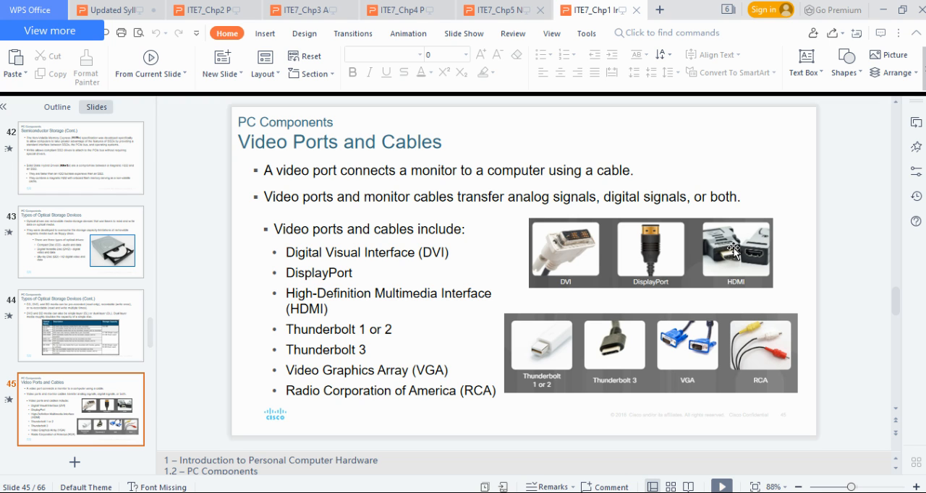
{"action": "mouse_move", "coordinate": [200, 246]}
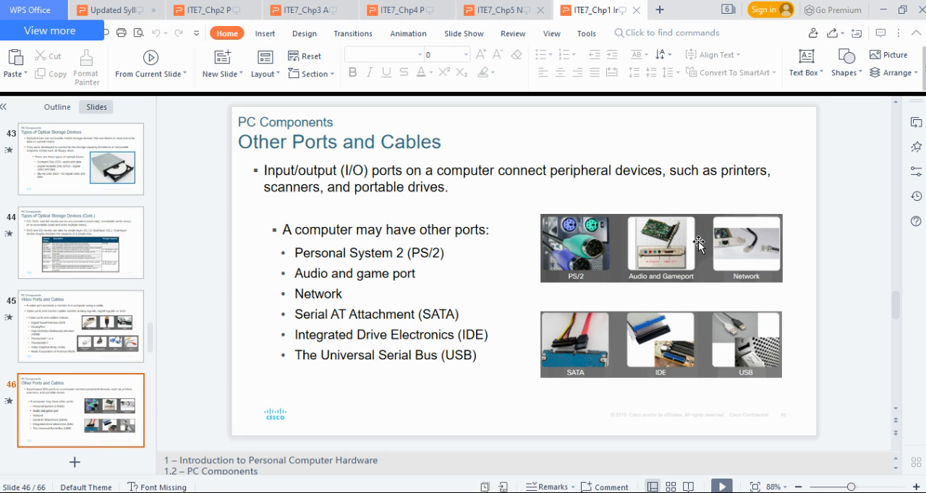
{"action": "mouse_move", "coordinate": [567, 268]}
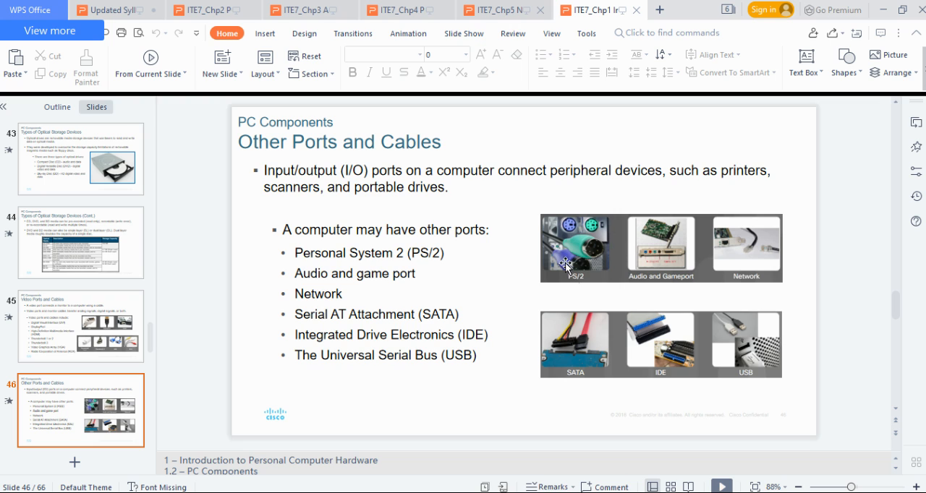
{"action": "mouse_move", "coordinate": [575, 263]}
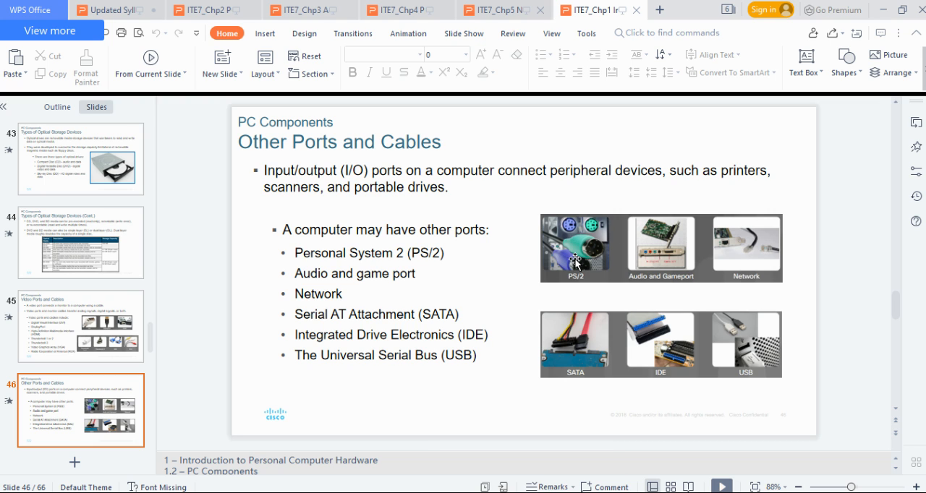
{"action": "mouse_move", "coordinate": [578, 253]}
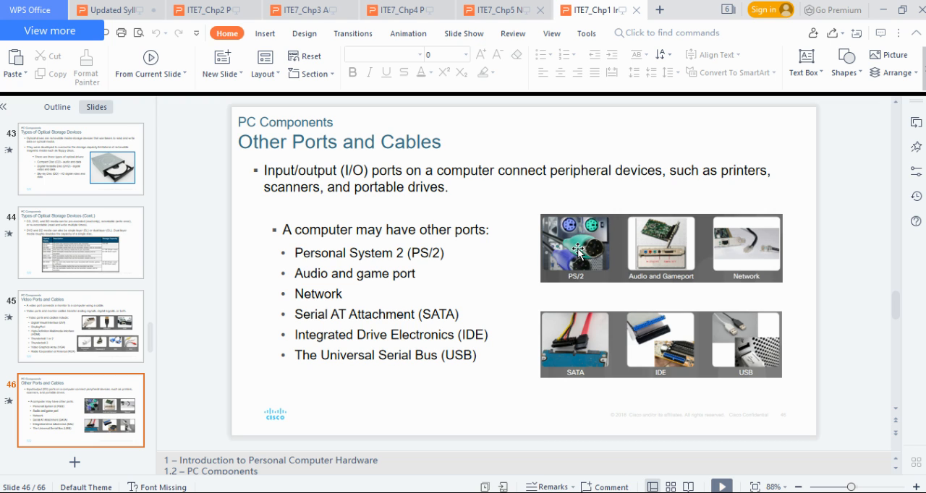
{"action": "mouse_move", "coordinate": [566, 240]}
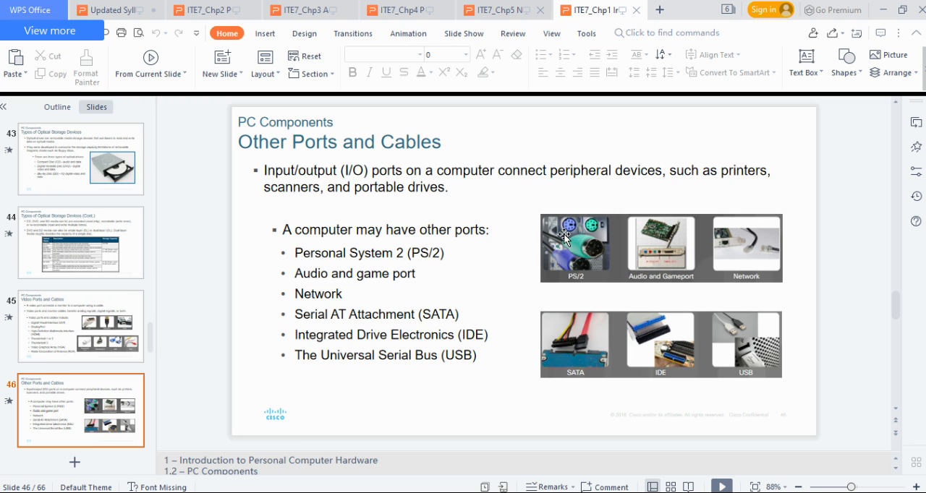
{"action": "mouse_move", "coordinate": [565, 237]}
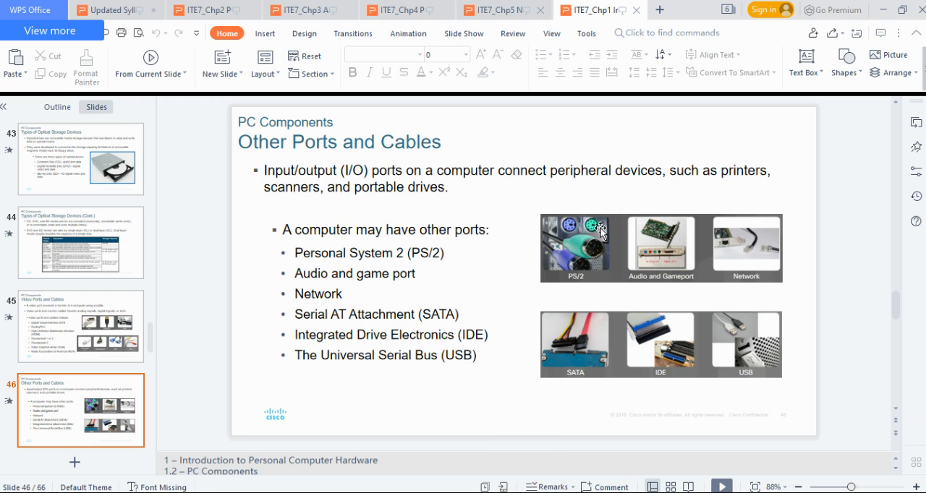
{"action": "mouse_move", "coordinate": [579, 233]}
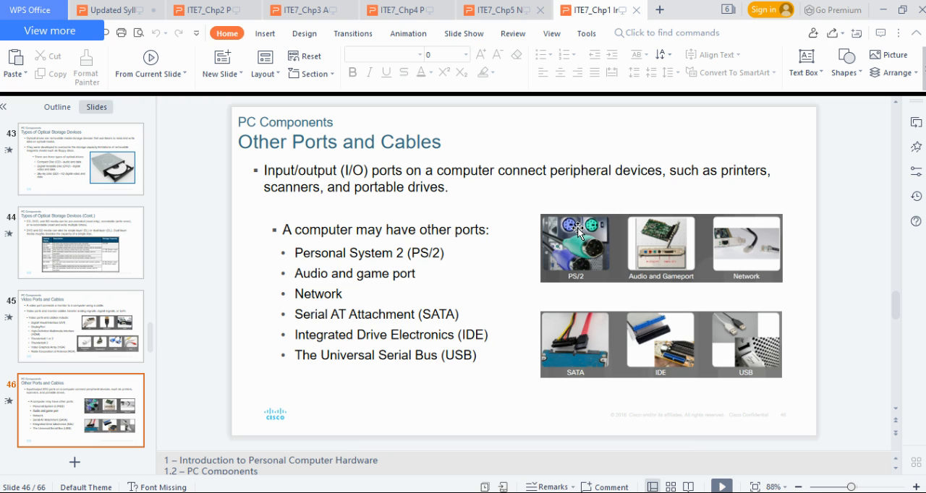
{"action": "mouse_move", "coordinate": [587, 234]}
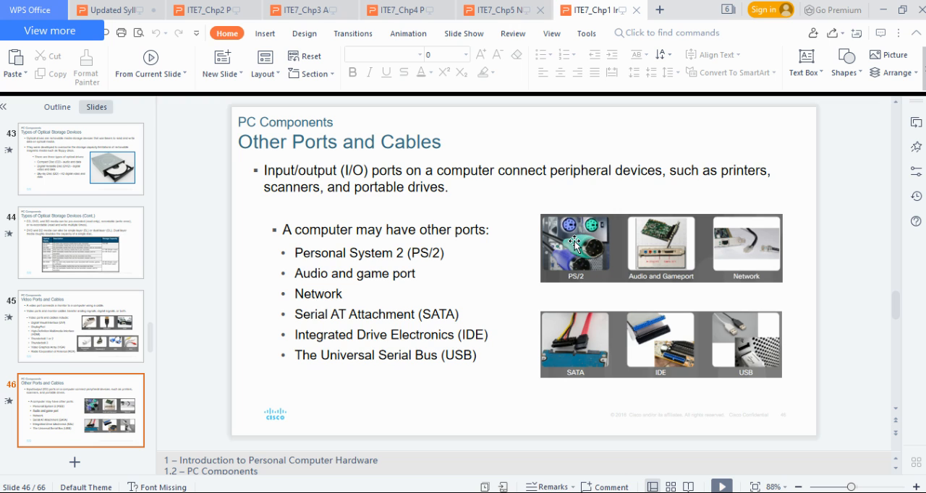
{"action": "mouse_move", "coordinate": [562, 231]}
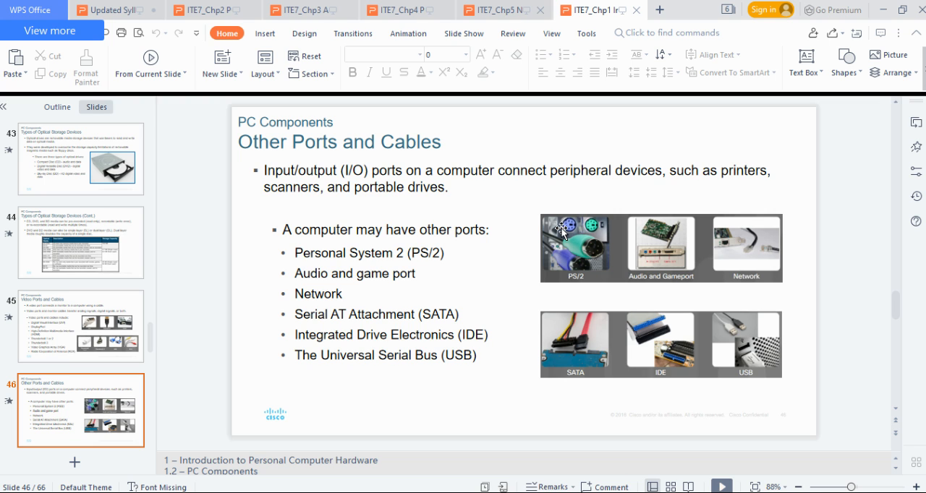
{"action": "mouse_move", "coordinate": [561, 231]}
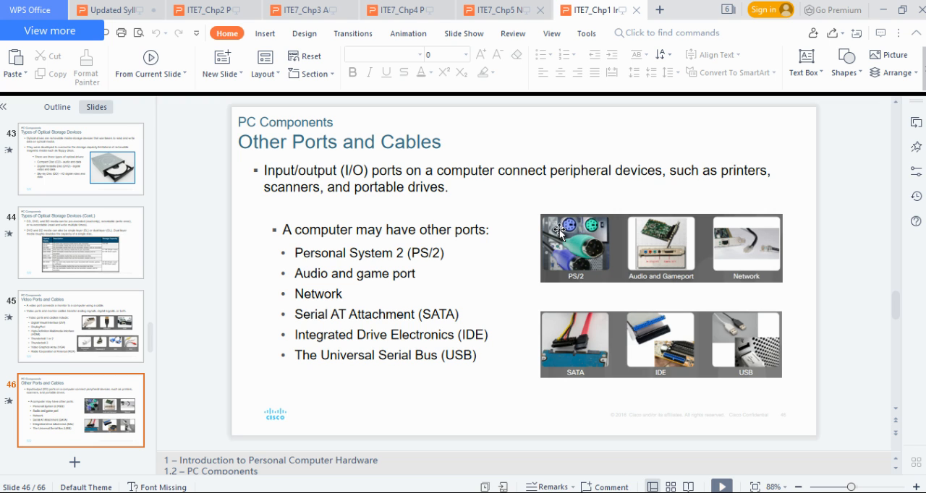
{"action": "mouse_move", "coordinate": [605, 238]}
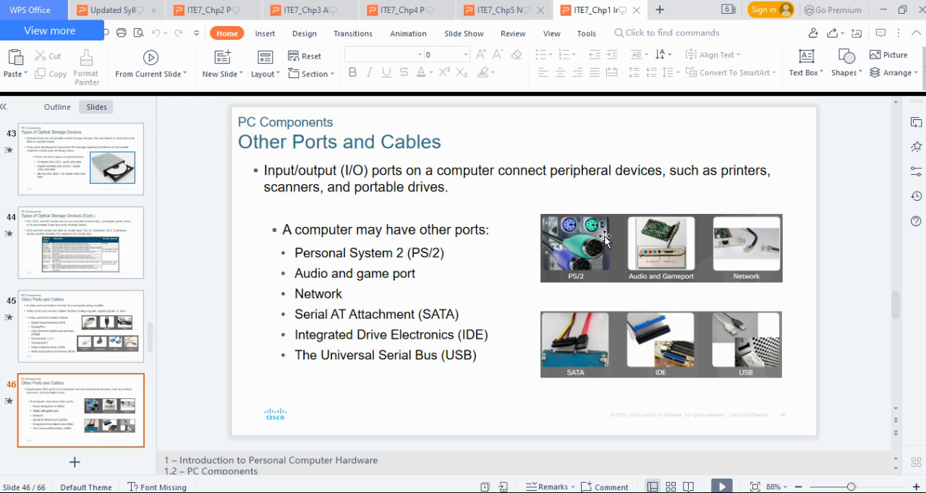
{"action": "mouse_move", "coordinate": [602, 245]}
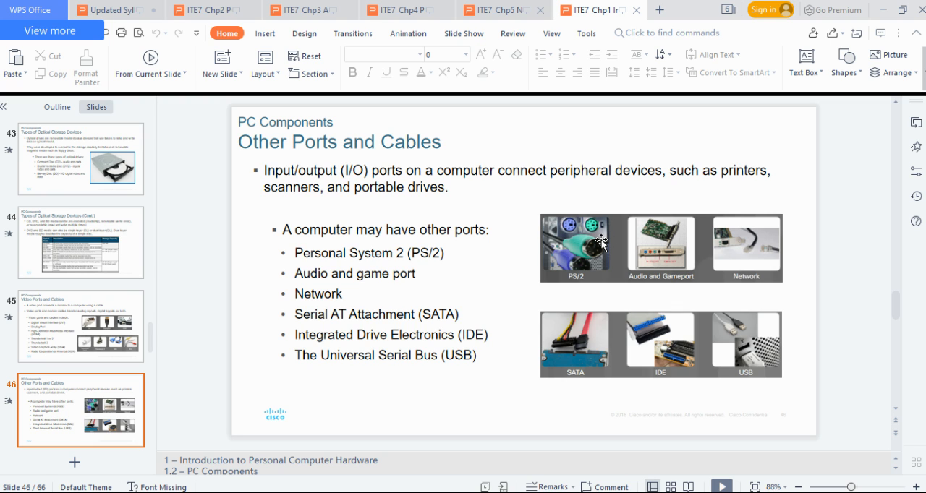
{"action": "mouse_move", "coordinate": [573, 214]}
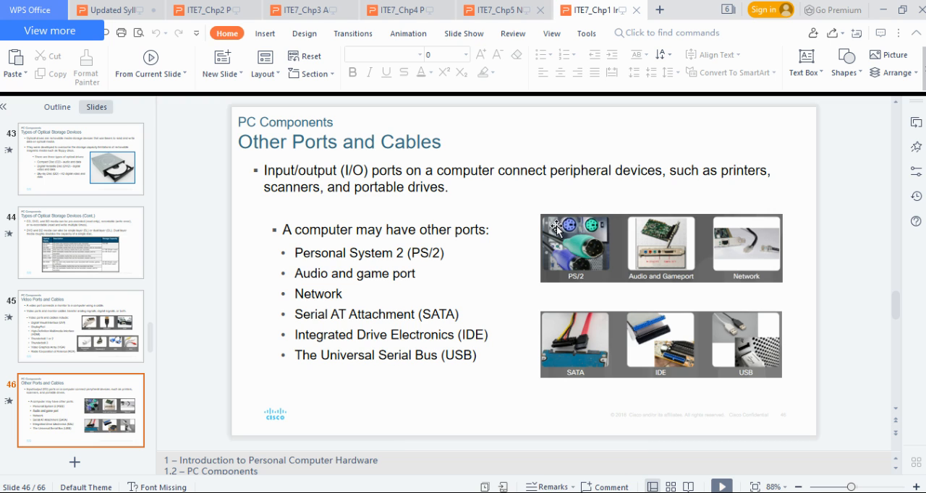
{"action": "mouse_move", "coordinate": [605, 235]}
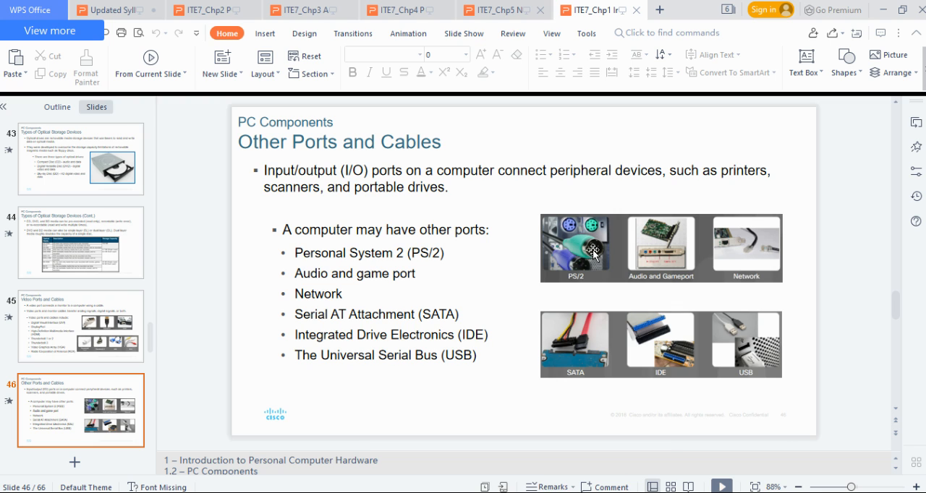
{"action": "mouse_move", "coordinate": [600, 226]}
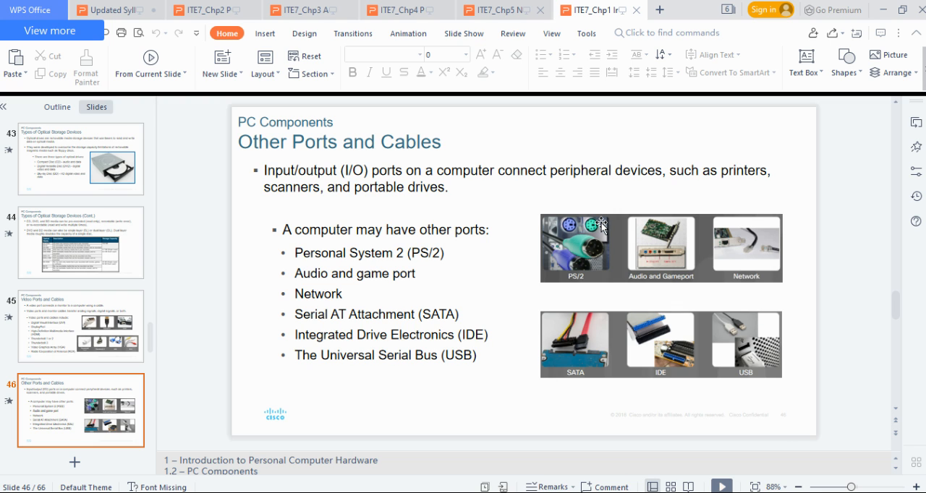
{"action": "mouse_move", "coordinate": [680, 252]}
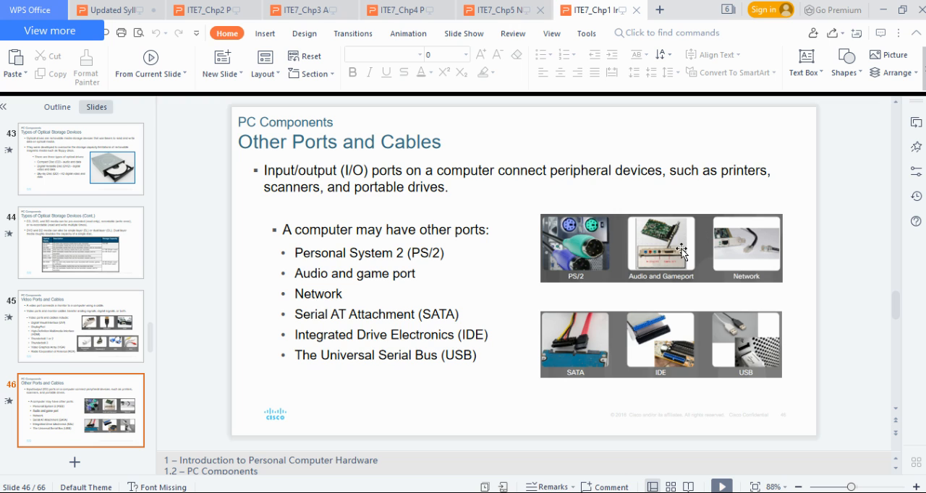
{"action": "mouse_move", "coordinate": [741, 312]}
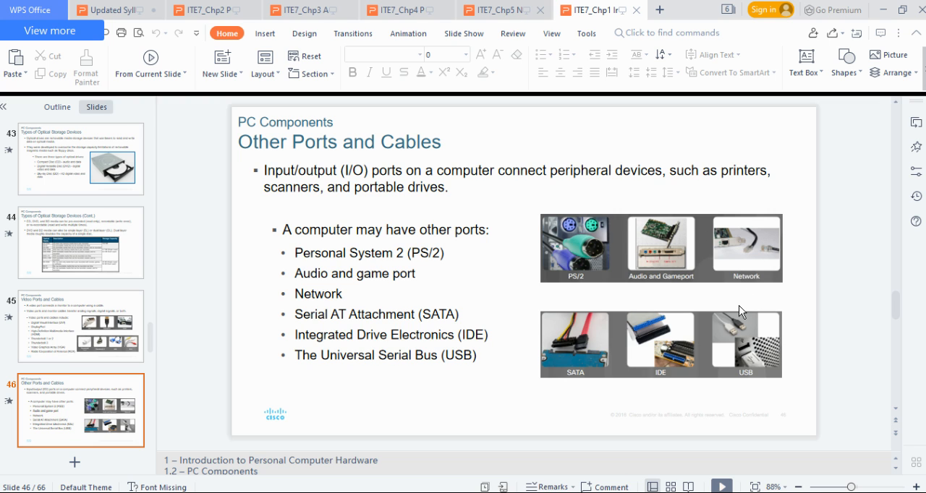
{"action": "mouse_move", "coordinate": [693, 358]}
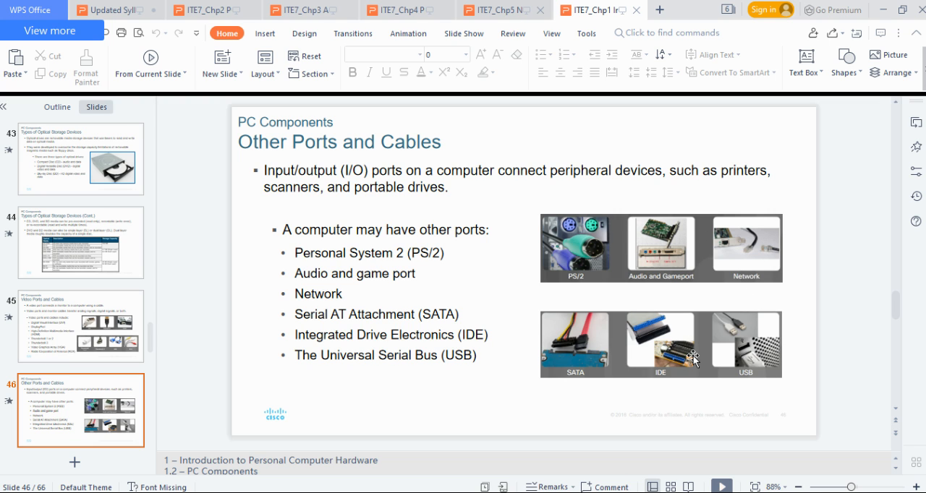
{"action": "mouse_move", "coordinate": [677, 332]}
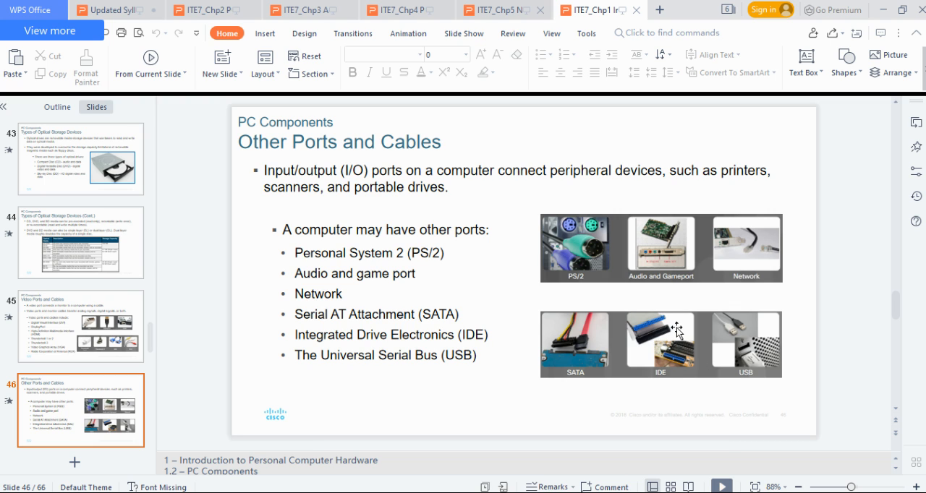
{"action": "mouse_move", "coordinate": [689, 346]}
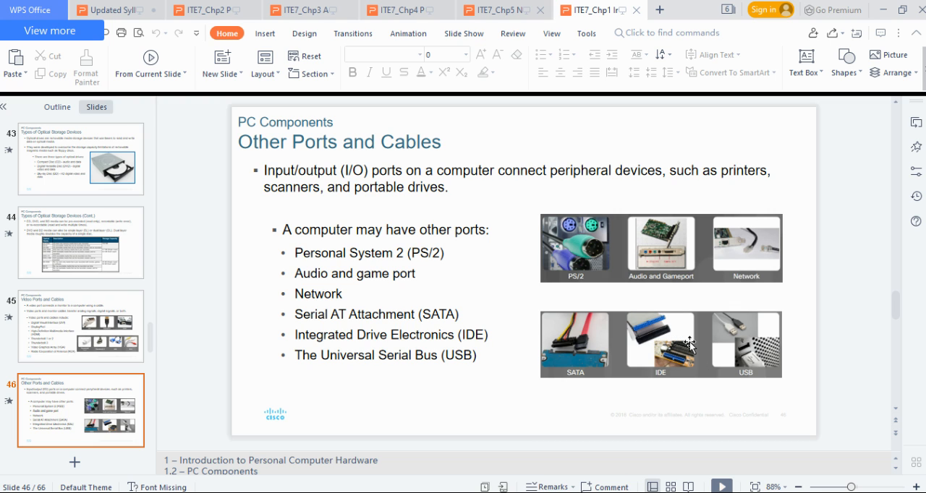
{"action": "mouse_move", "coordinate": [671, 340]}
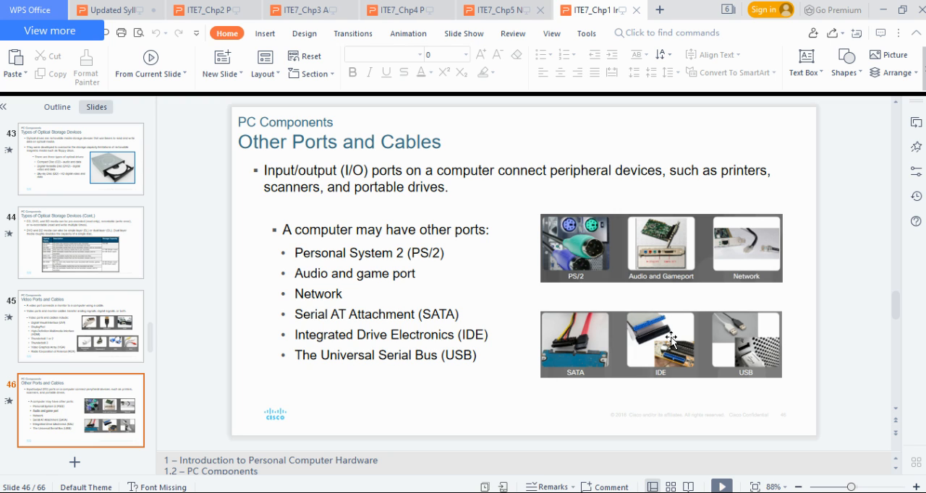
{"action": "mouse_move", "coordinate": [635, 374]}
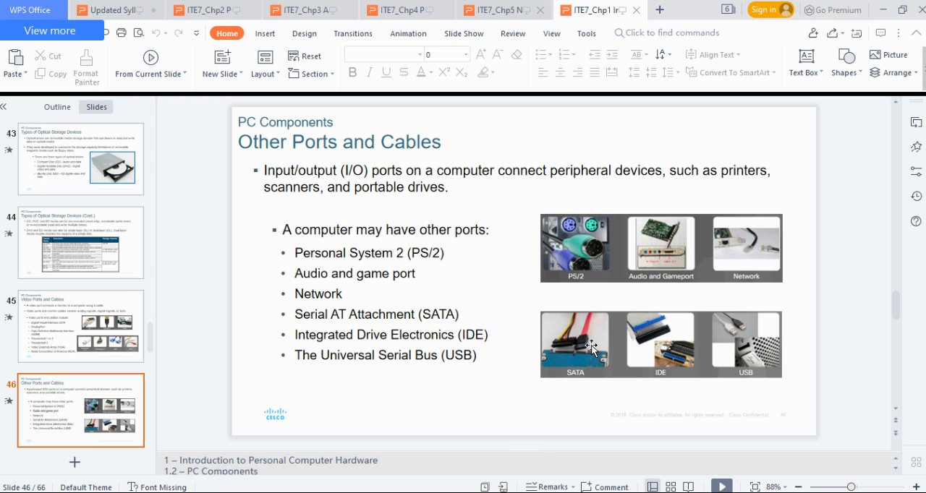
{"action": "mouse_move", "coordinate": [557, 350]}
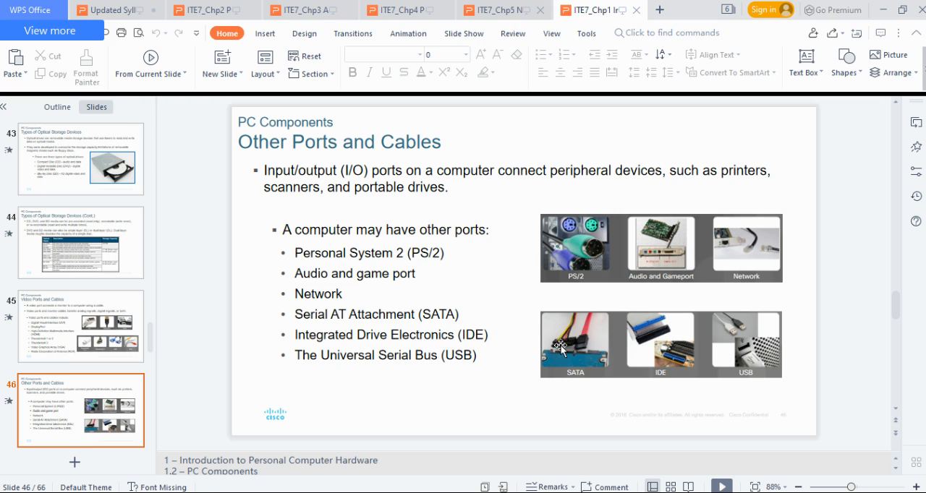
{"action": "mouse_move", "coordinate": [593, 321]}
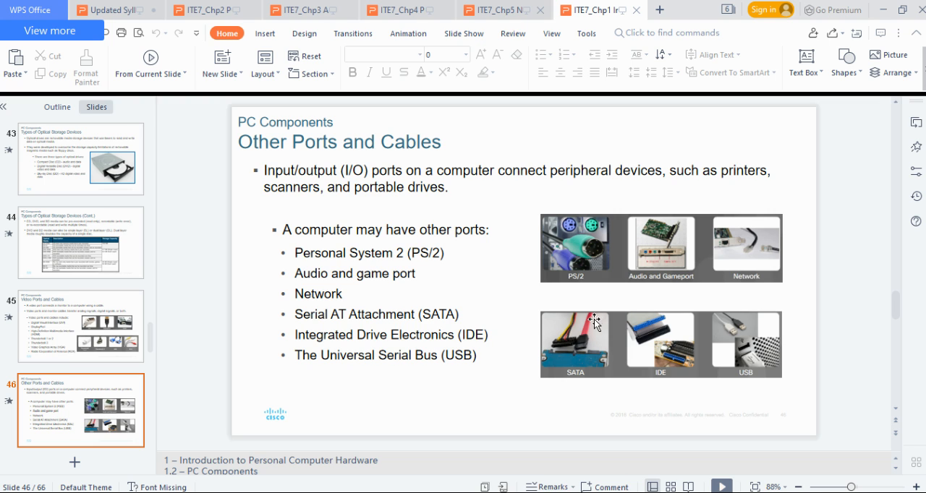
{"action": "mouse_move", "coordinate": [591, 356]}
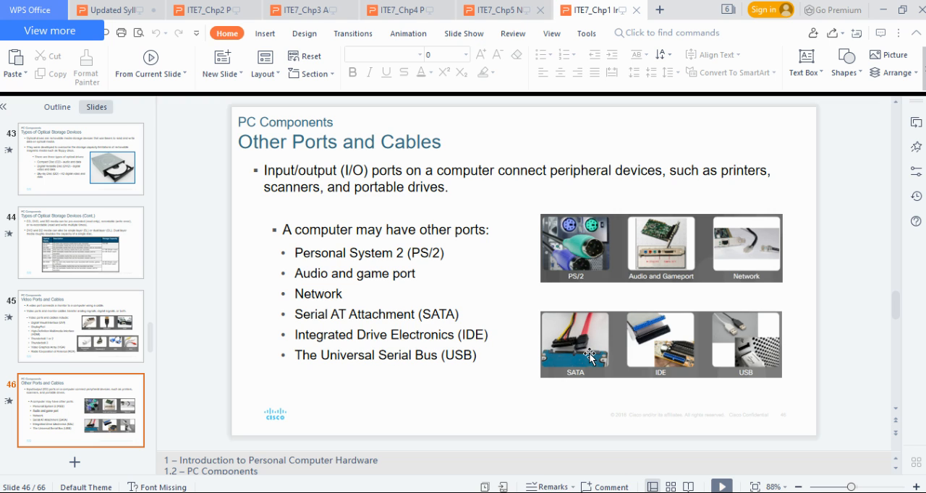
{"action": "mouse_move", "coordinate": [601, 314]}
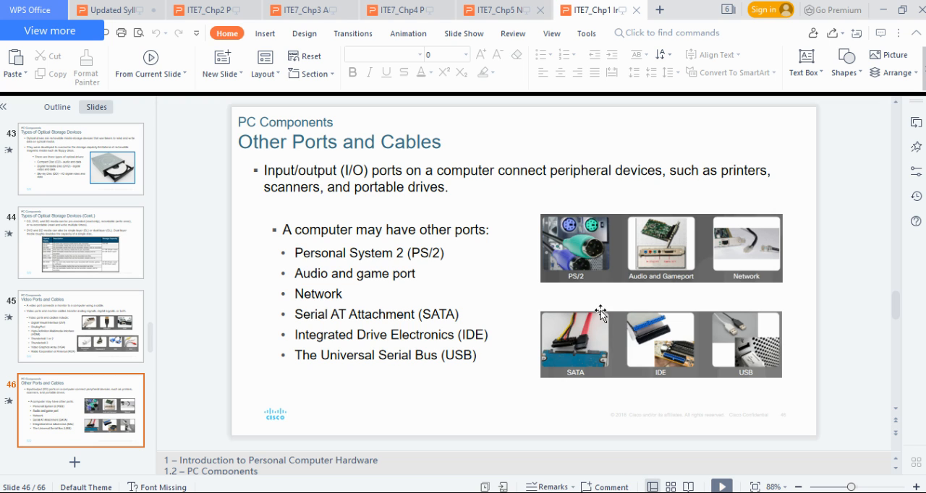
{"action": "mouse_move", "coordinate": [558, 361]}
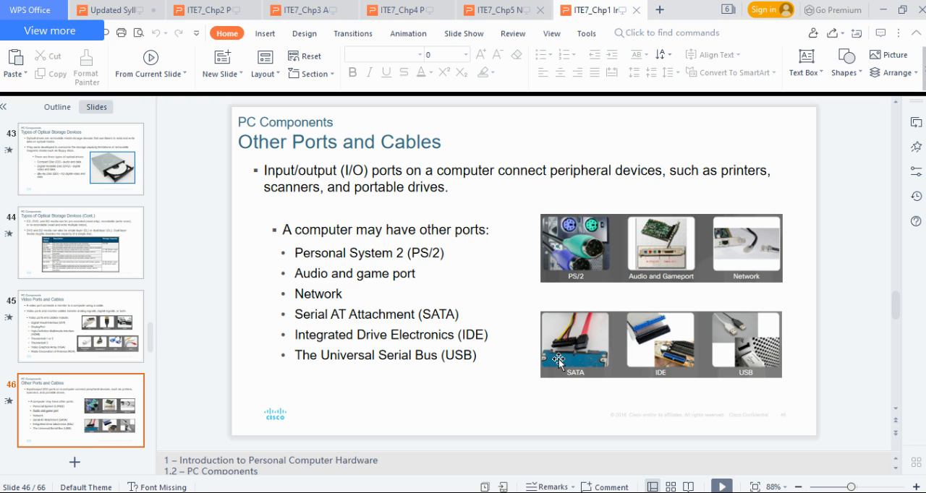
{"action": "mouse_move", "coordinate": [561, 362]}
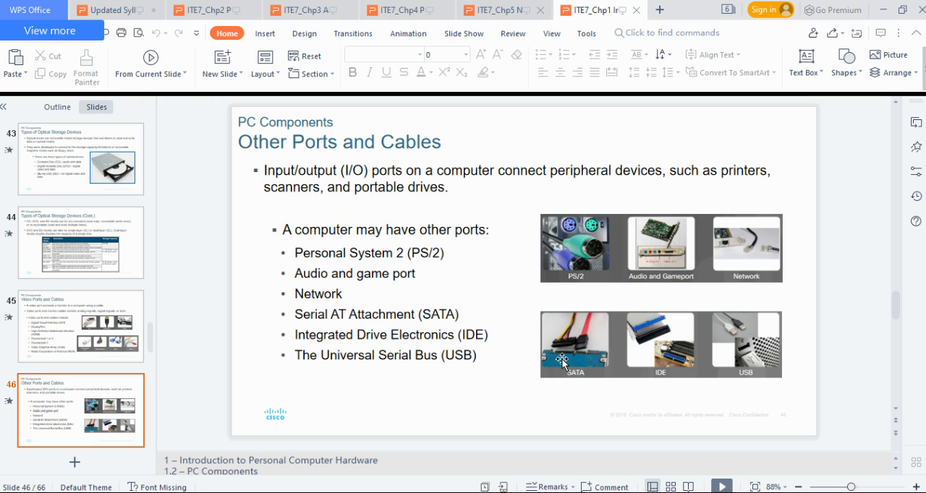
{"action": "mouse_move", "coordinate": [563, 318]}
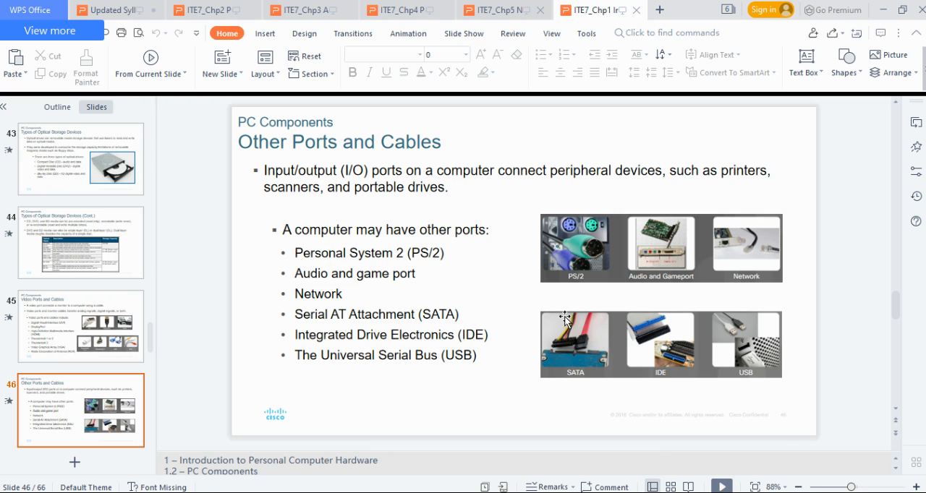
{"action": "mouse_move", "coordinate": [526, 309]}
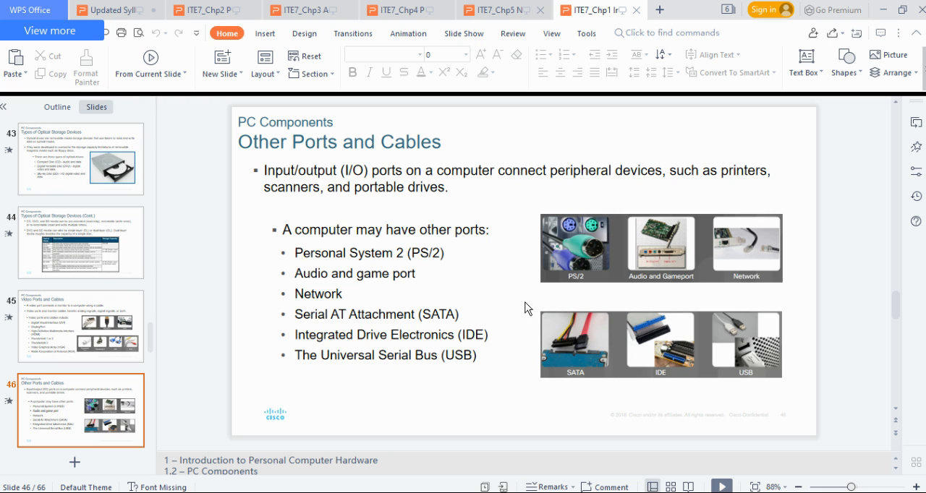
{"action": "mouse_move", "coordinate": [563, 301]}
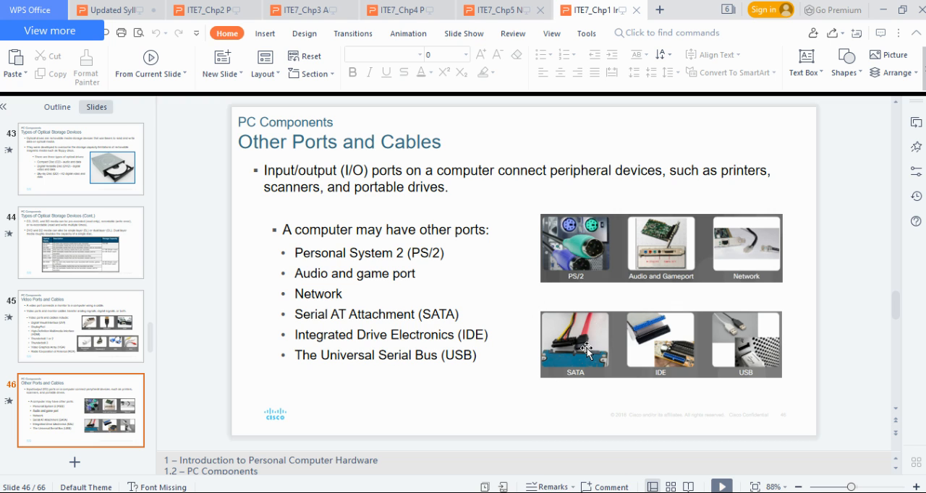
{"action": "mouse_move", "coordinate": [694, 287]}
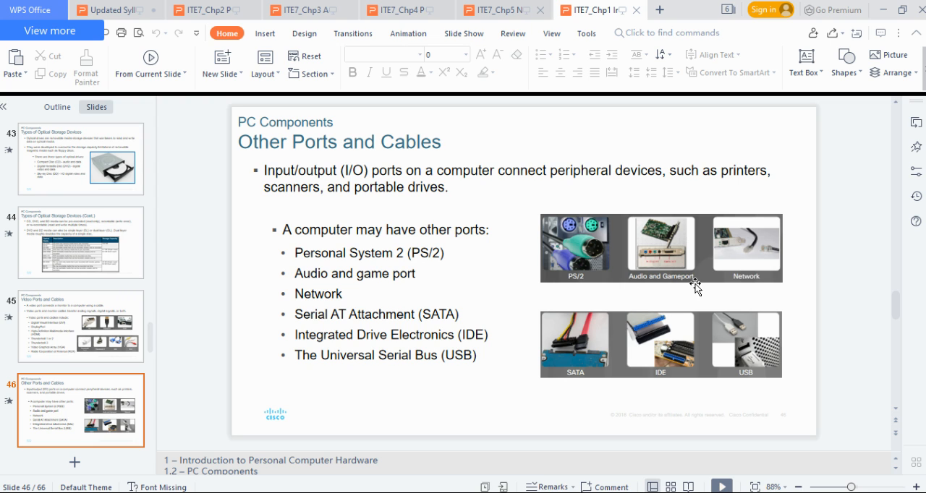
{"action": "mouse_move", "coordinate": [564, 373]}
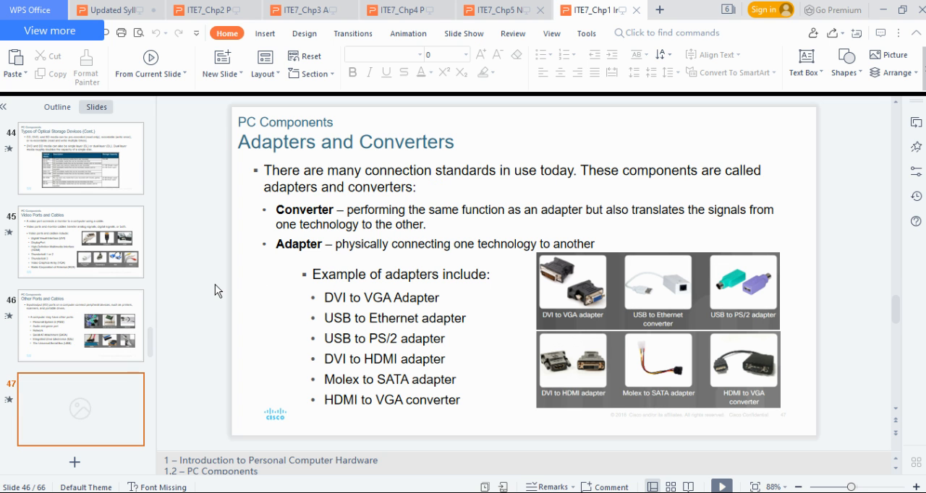
Step: Select slide 47, Adapters and Converters, with the DVI to VGA and Molex to SATA examples
{"action": "left_click", "coordinate": [80, 408]}
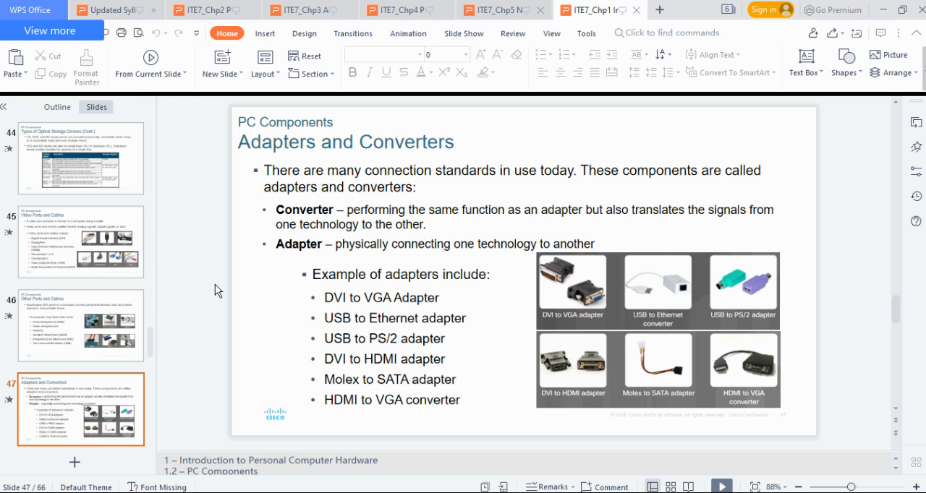
{"action": "mouse_move", "coordinate": [543, 282]}
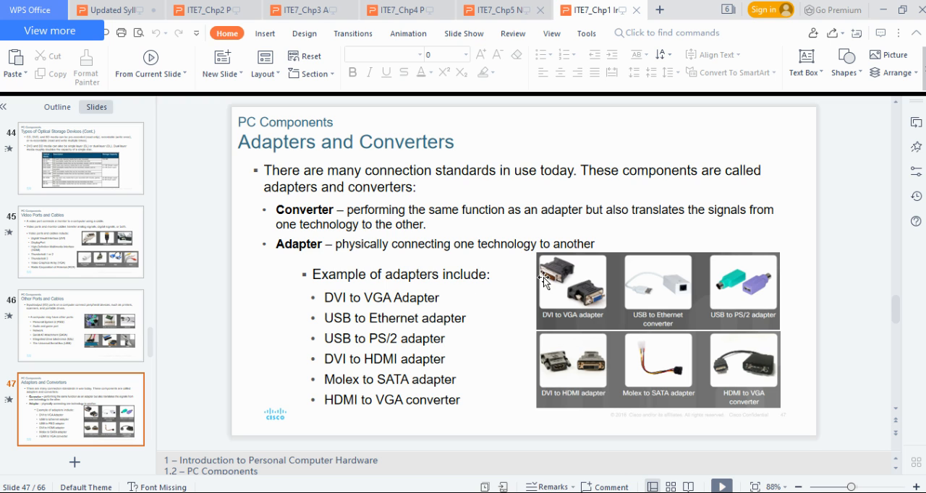
{"action": "mouse_move", "coordinate": [590, 296]}
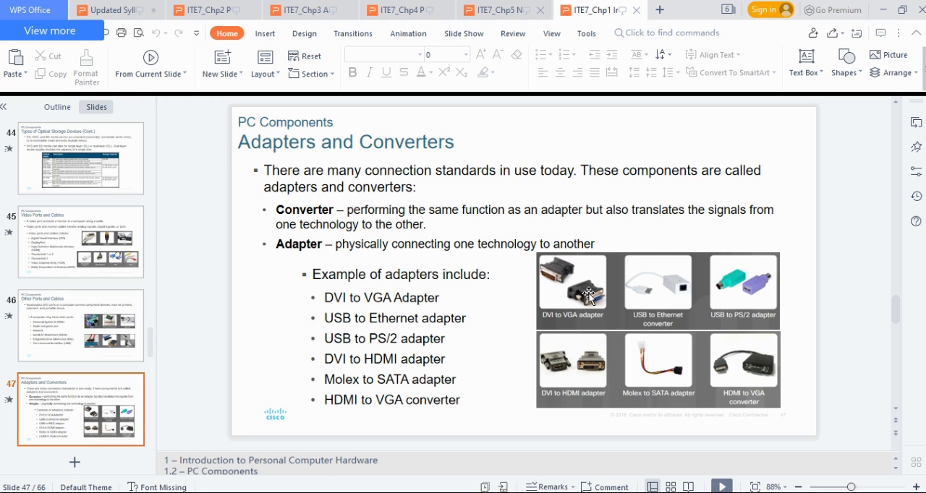
{"action": "mouse_move", "coordinate": [582, 296]}
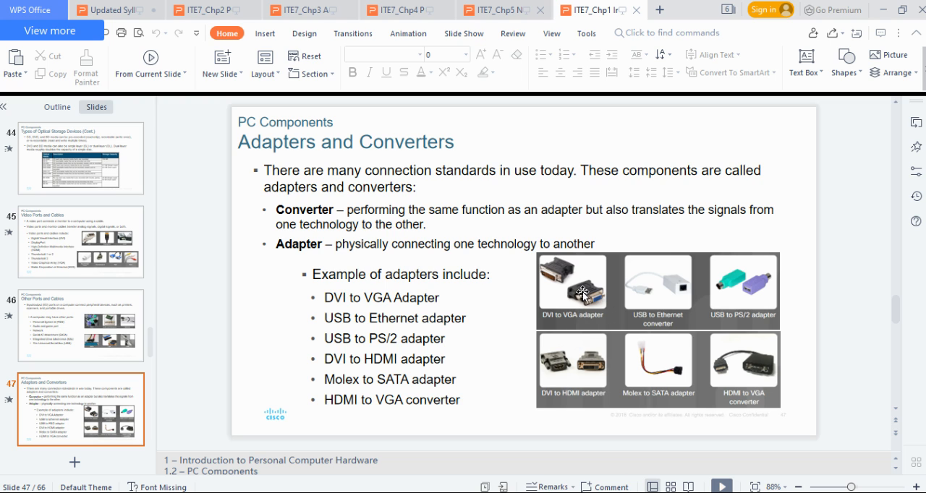
{"action": "mouse_move", "coordinate": [664, 280]}
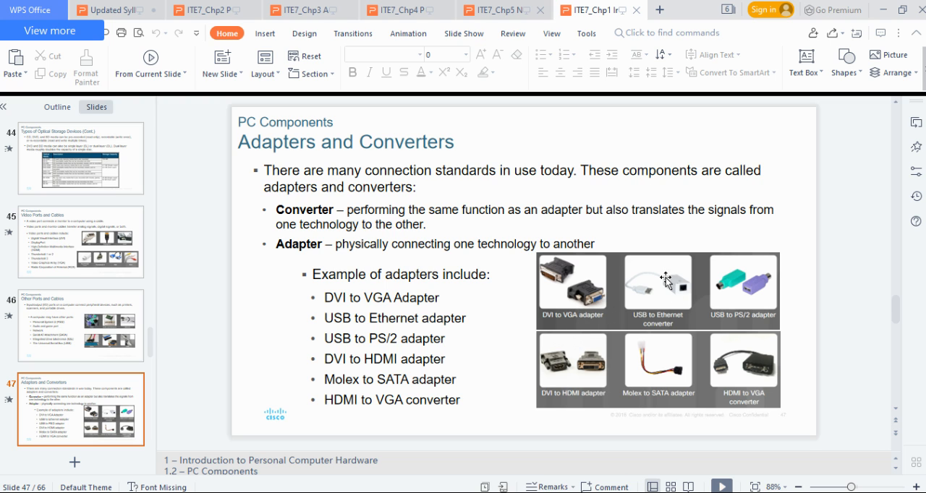
{"action": "mouse_move", "coordinate": [644, 311]}
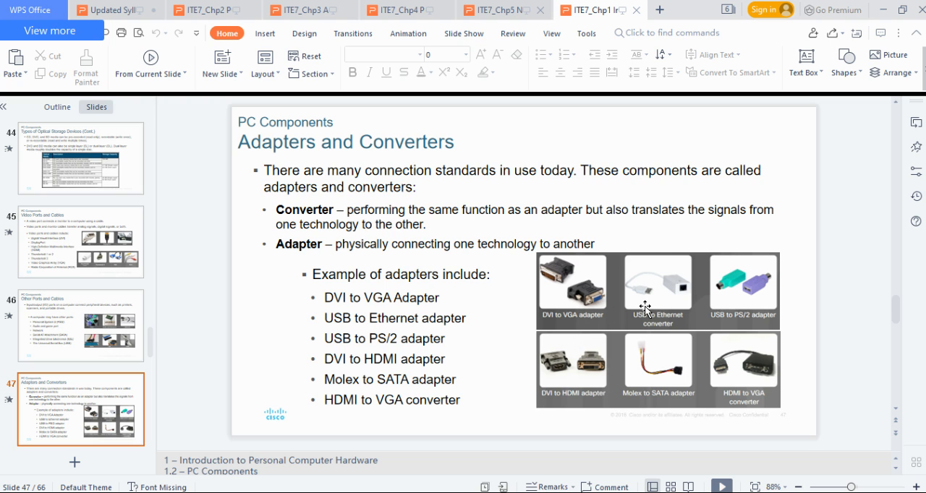
{"action": "mouse_move", "coordinate": [687, 288]}
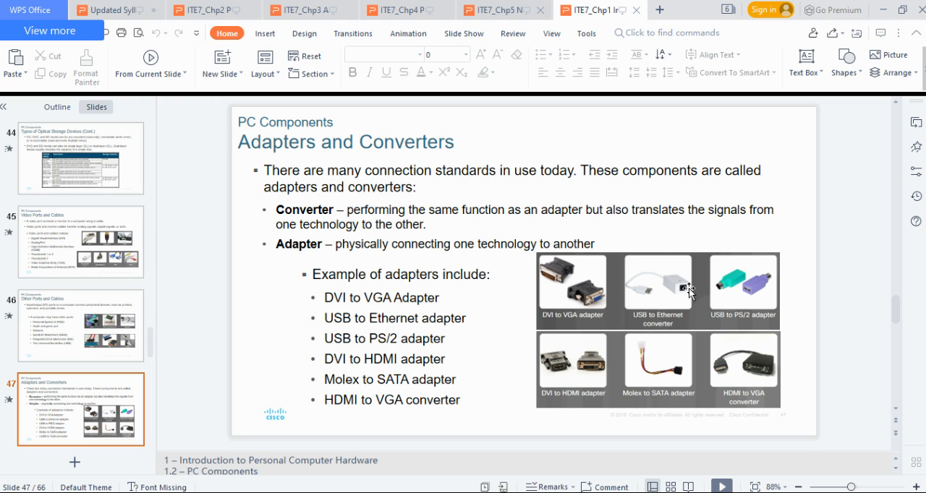
{"action": "mouse_move", "coordinate": [681, 301]}
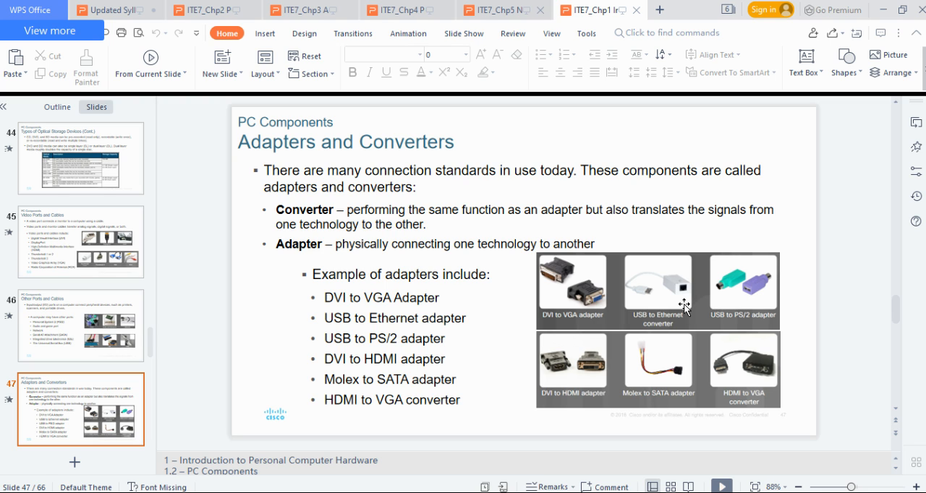
{"action": "mouse_move", "coordinate": [682, 302]}
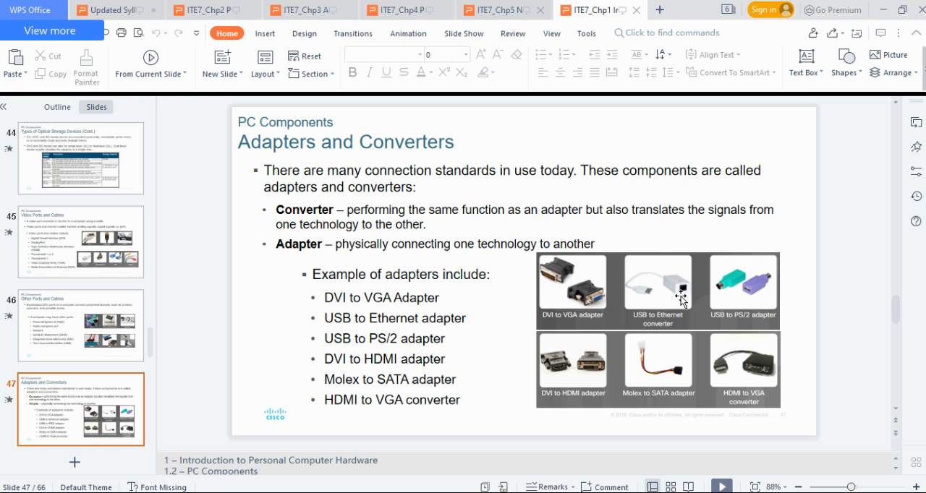
{"action": "mouse_move", "coordinate": [690, 296]}
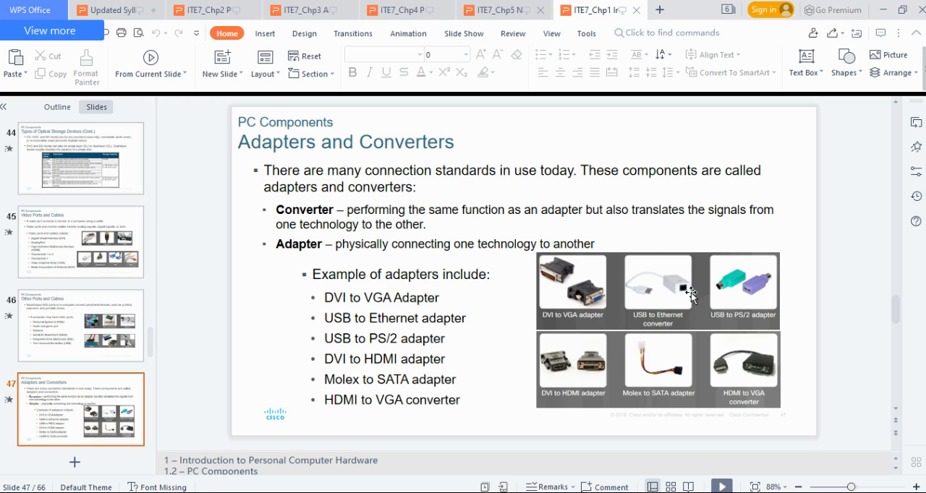
{"action": "mouse_move", "coordinate": [668, 288]}
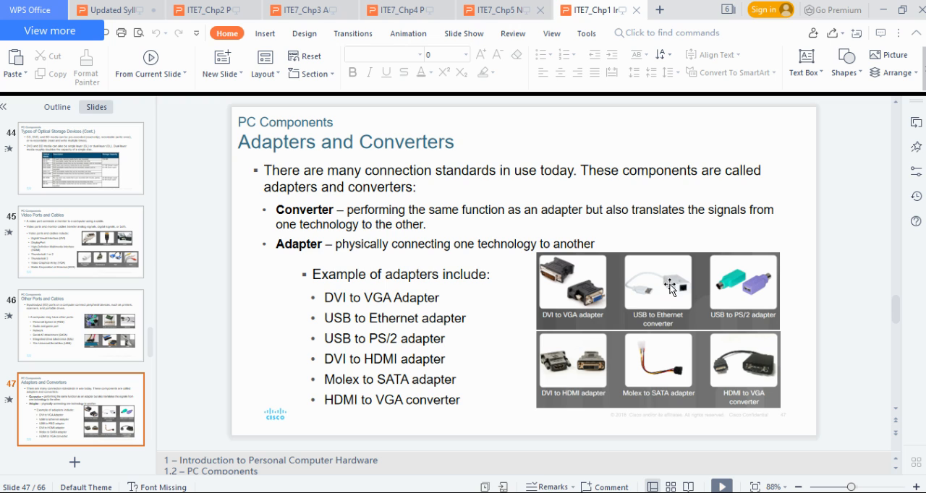
{"action": "mouse_move", "coordinate": [649, 315]}
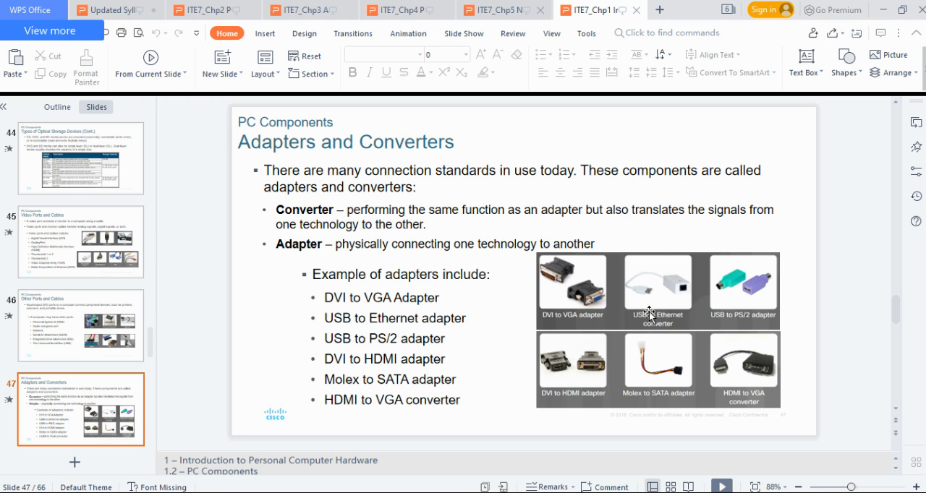
{"action": "mouse_move", "coordinate": [648, 315]}
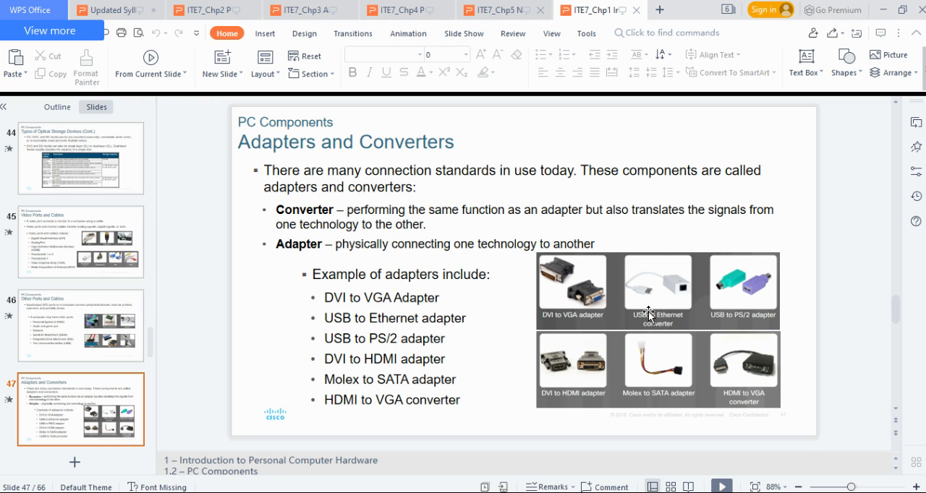
{"action": "mouse_move", "coordinate": [674, 282]}
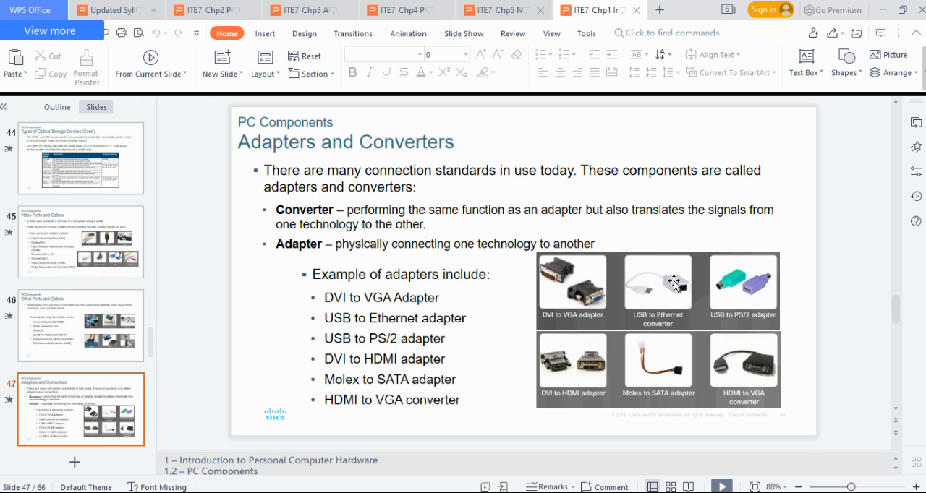
{"action": "mouse_move", "coordinate": [633, 326]}
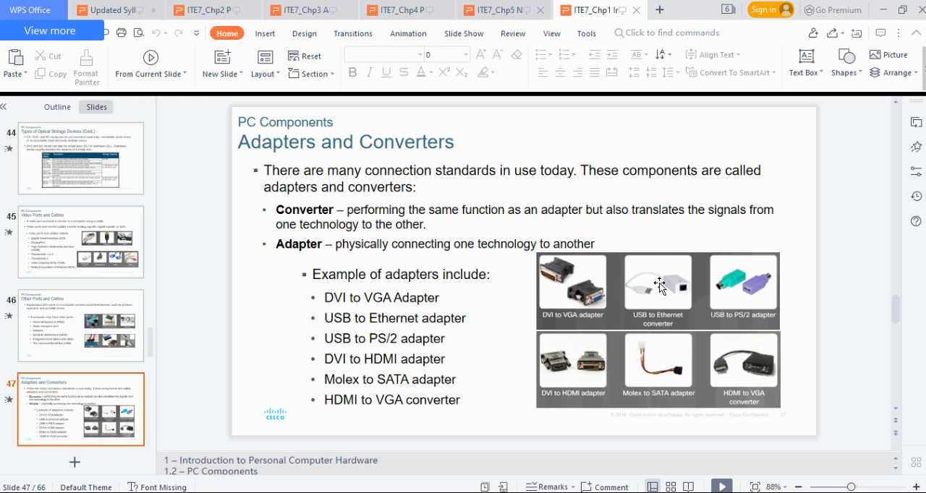
{"action": "mouse_move", "coordinate": [642, 302]}
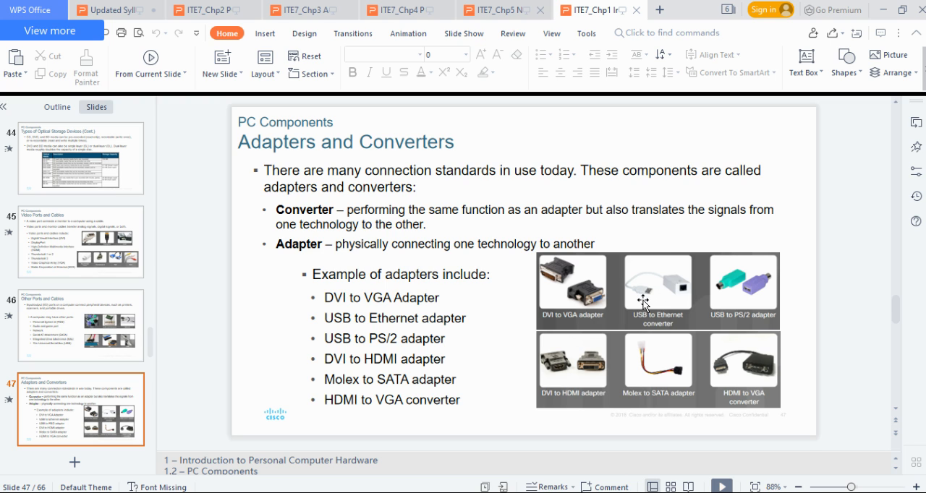
{"action": "mouse_move", "coordinate": [671, 291]}
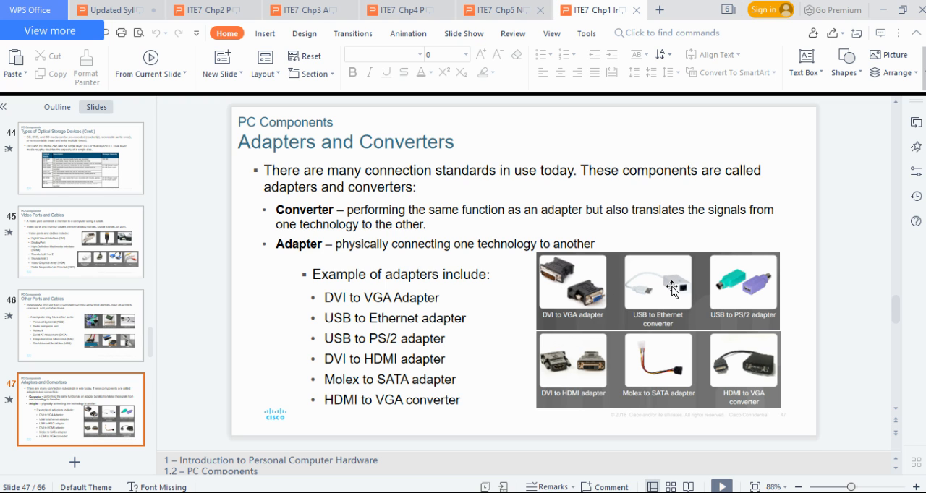
{"action": "mouse_move", "coordinate": [679, 285]}
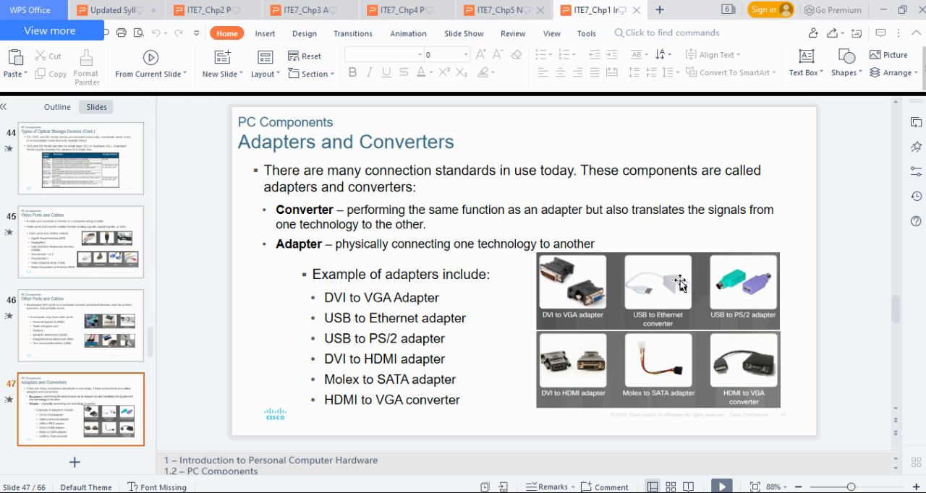
{"action": "mouse_move", "coordinate": [611, 354]}
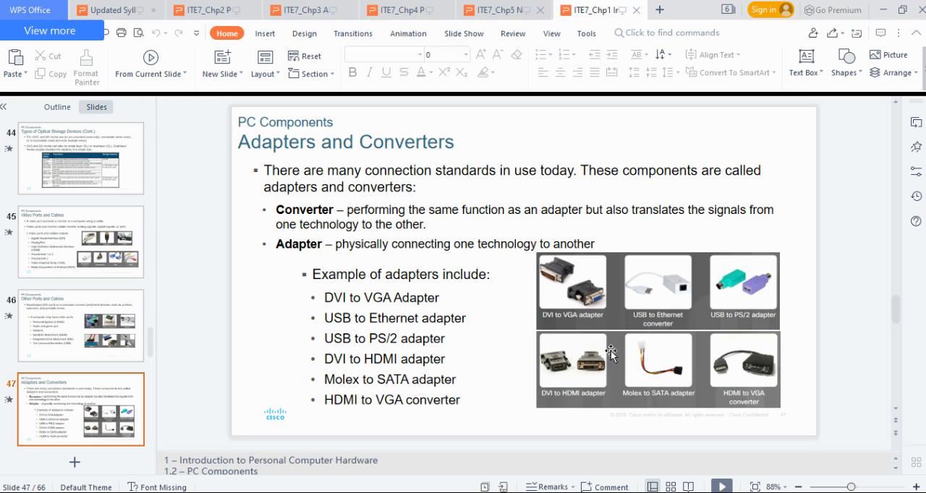
{"action": "mouse_move", "coordinate": [604, 375]}
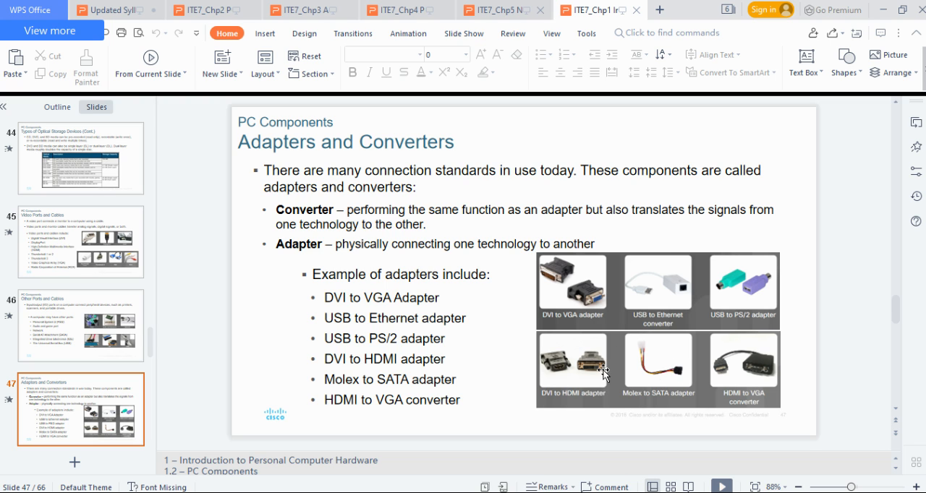
{"action": "mouse_move", "coordinate": [701, 396]}
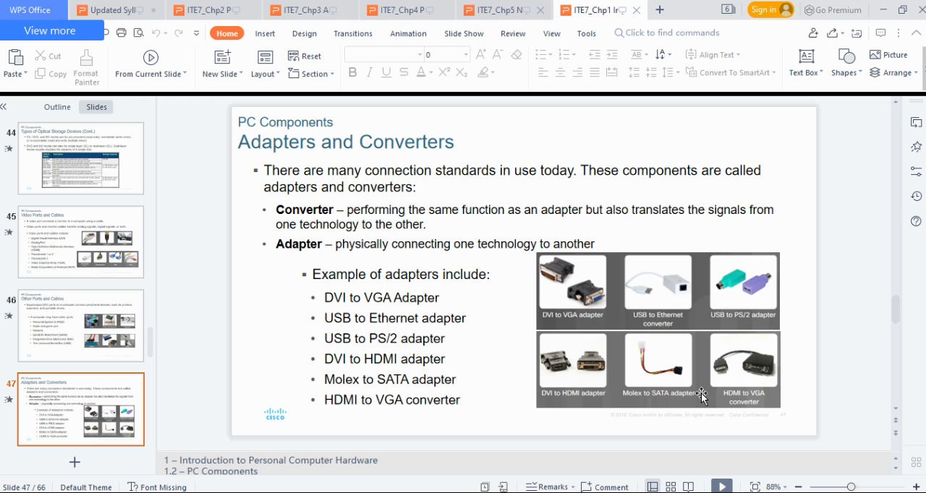
{"action": "mouse_move", "coordinate": [629, 334]}
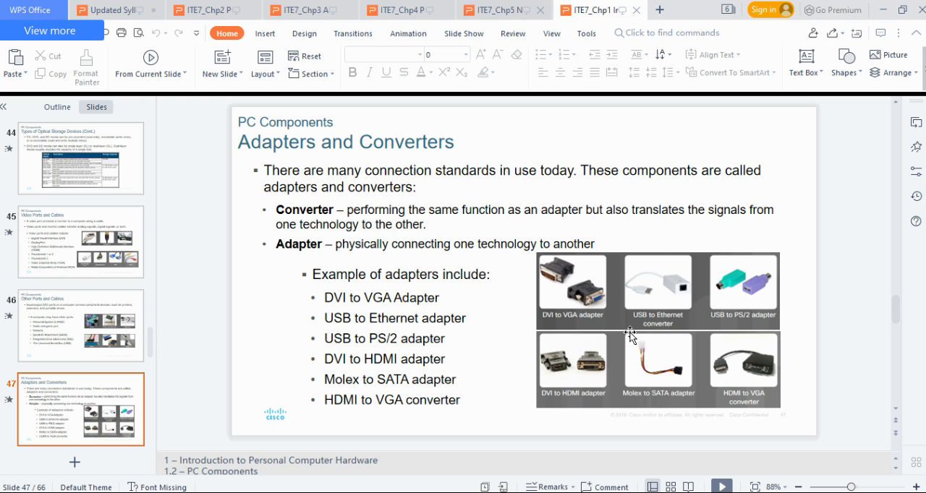
{"action": "mouse_move", "coordinate": [679, 376]}
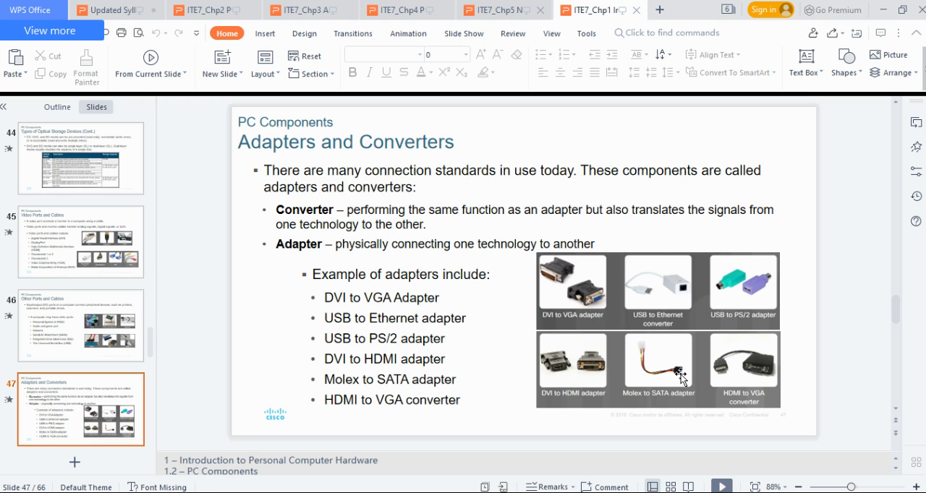
{"action": "mouse_move", "coordinate": [691, 391]}
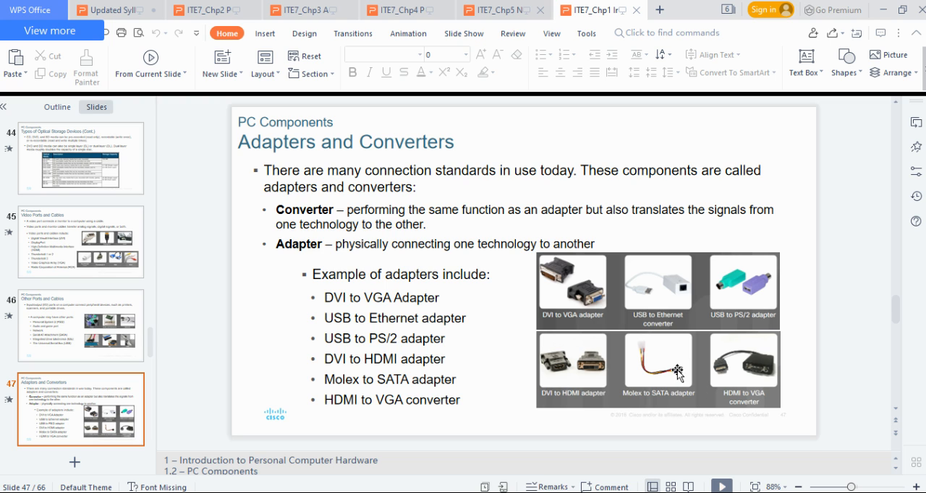
{"action": "mouse_move", "coordinate": [616, 347]}
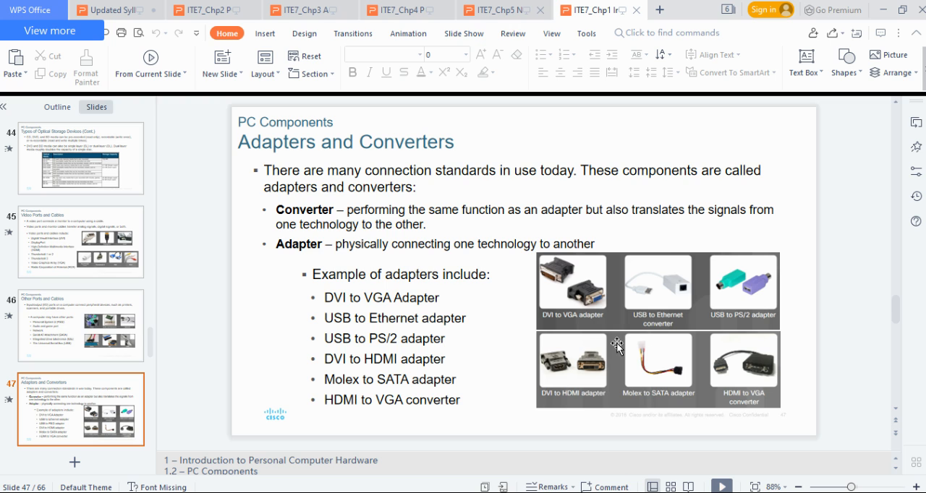
{"action": "mouse_move", "coordinate": [674, 378]}
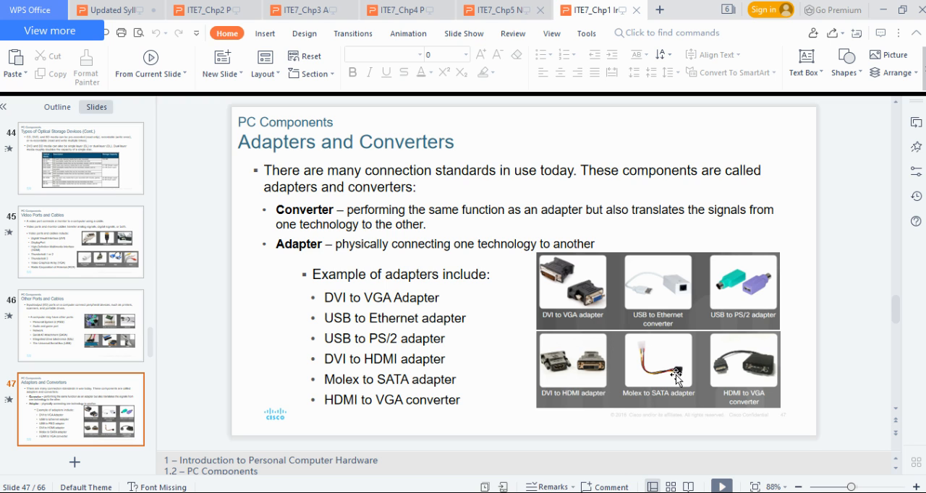
{"action": "mouse_move", "coordinate": [407, 333]}
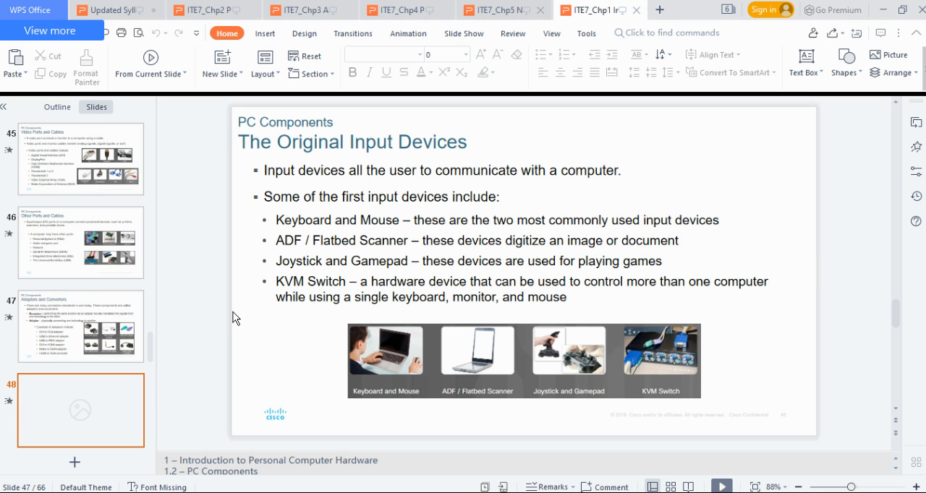
Step: Advance to slide 49, New Input Devices, on touch screens, styluses and barcode scanners
{"action": "left_click", "coordinate": [79, 410]}
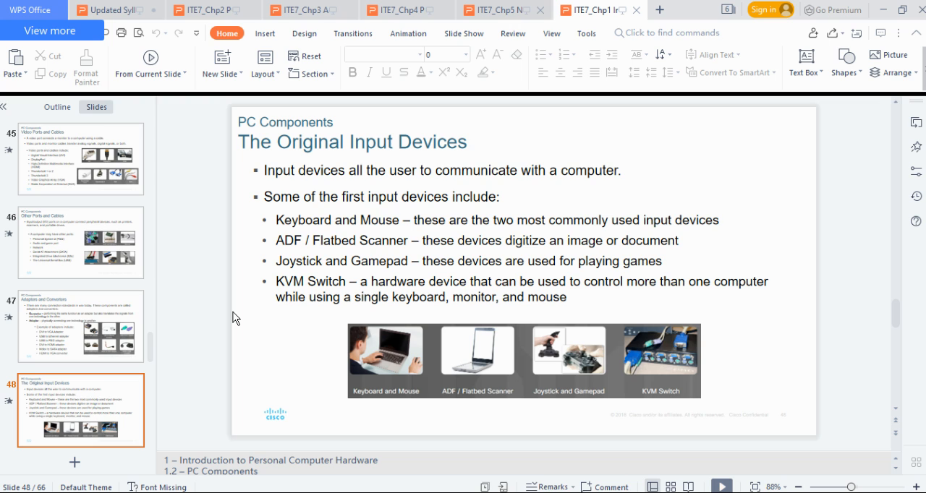
{"action": "mouse_move", "coordinate": [548, 368]}
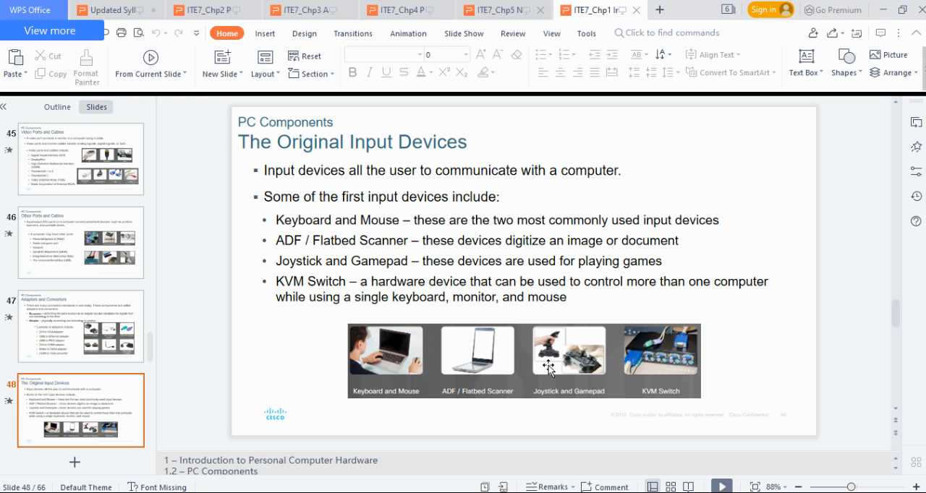
{"action": "mouse_move", "coordinate": [484, 404]}
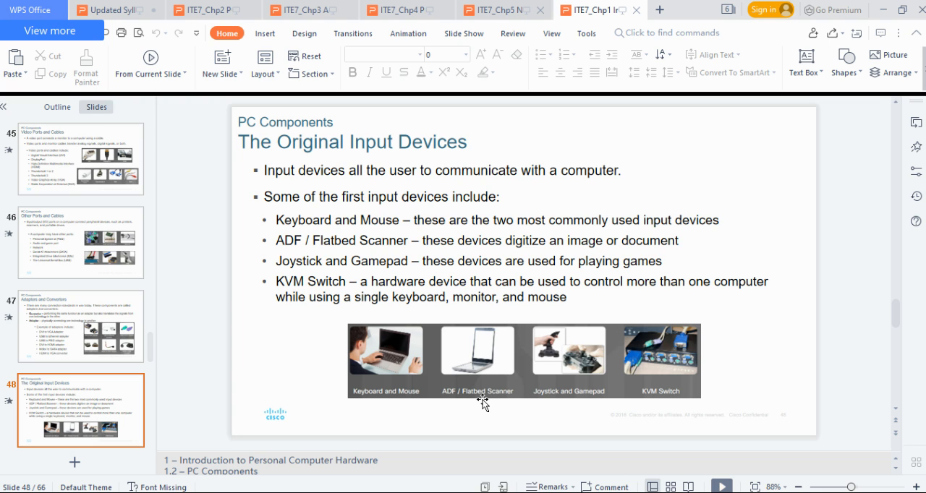
{"action": "mouse_move", "coordinate": [498, 354]}
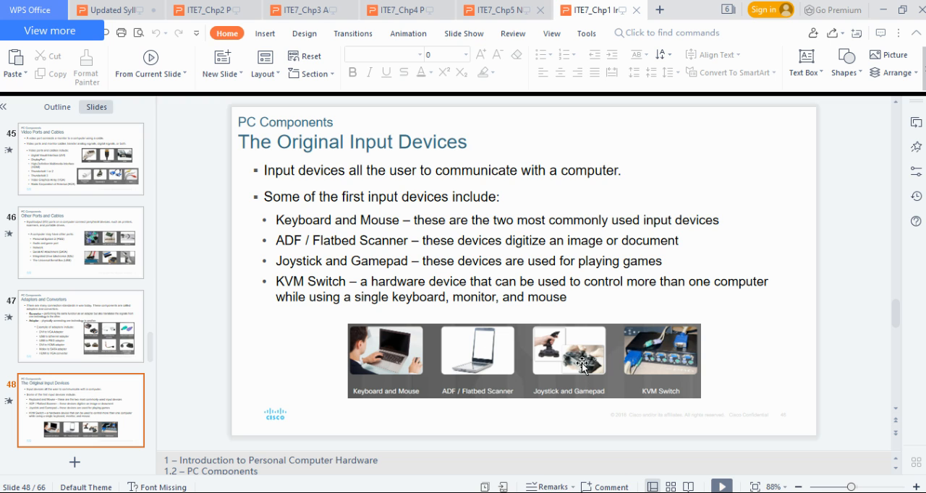
{"action": "mouse_move", "coordinate": [691, 346]}
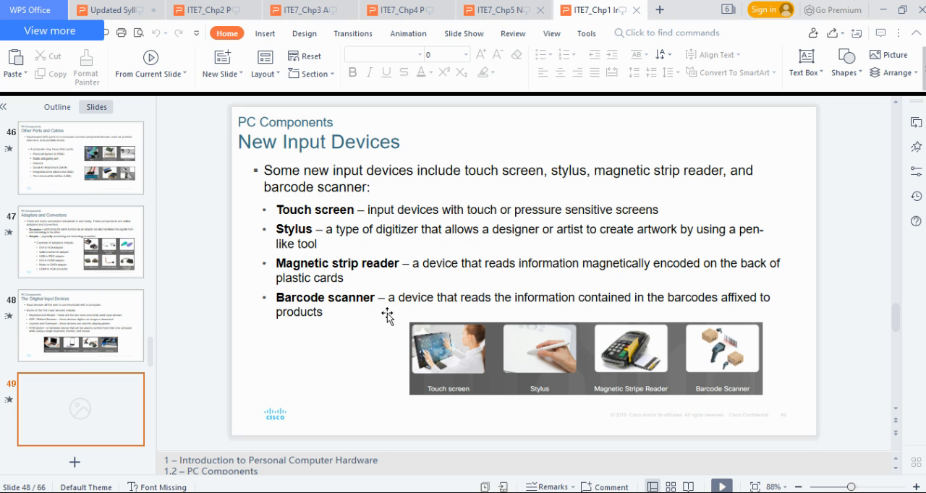
{"action": "left_click", "coordinate": [80, 408]}
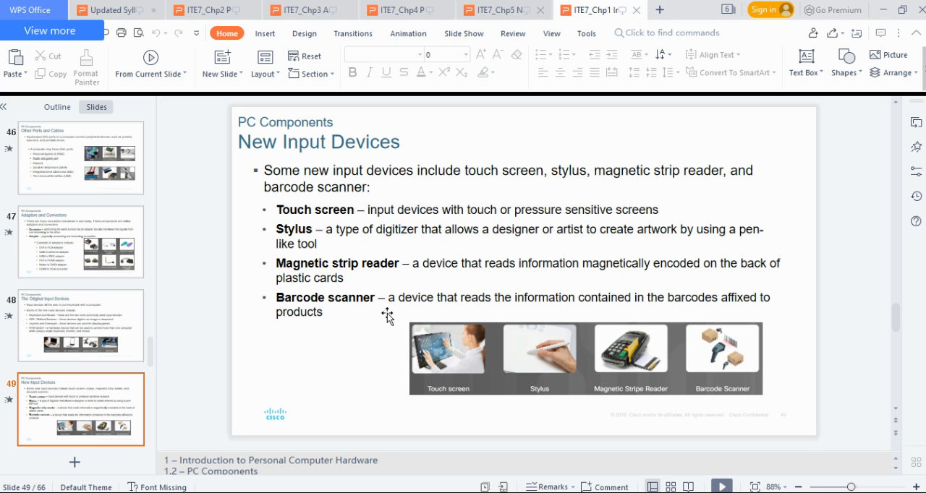
{"action": "mouse_move", "coordinate": [424, 325]}
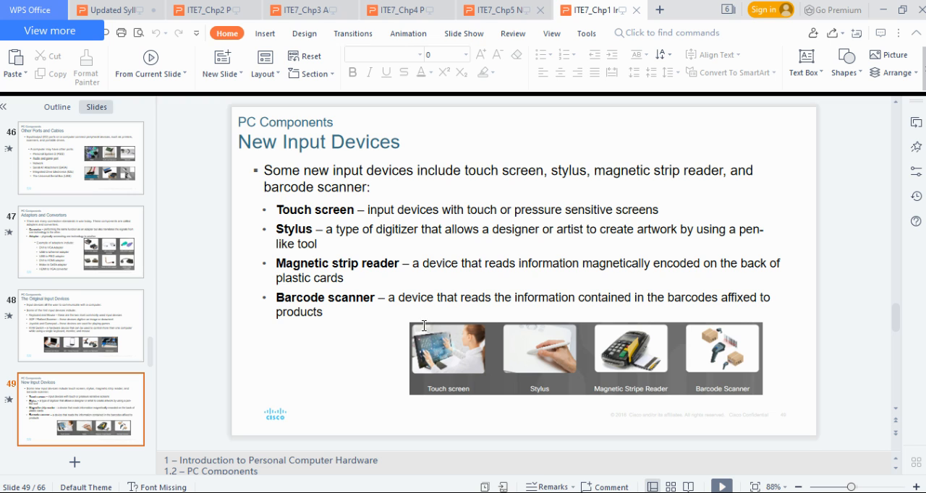
{"action": "mouse_move", "coordinate": [533, 365]}
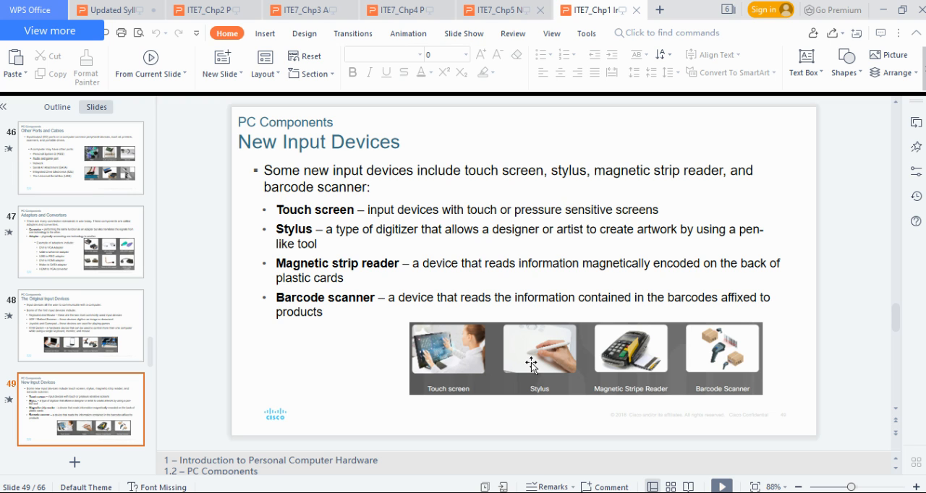
{"action": "mouse_move", "coordinate": [636, 370]}
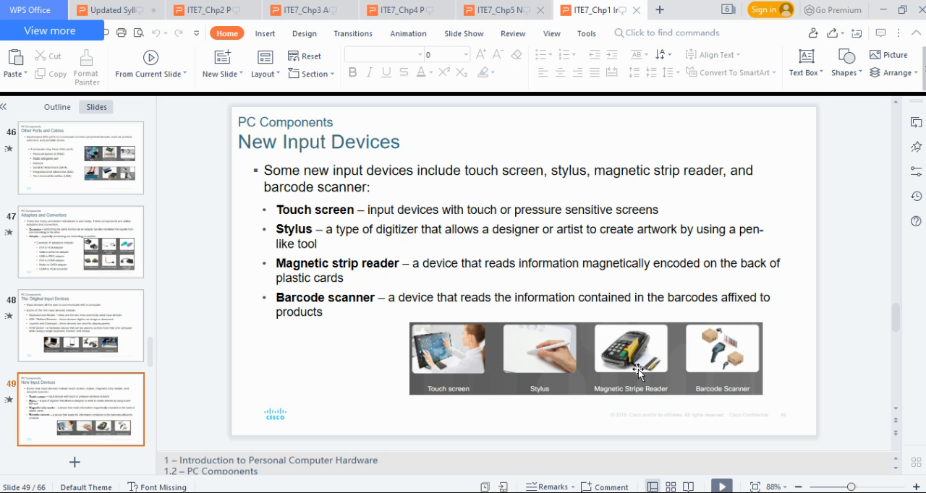
{"action": "mouse_move", "coordinate": [427, 298]}
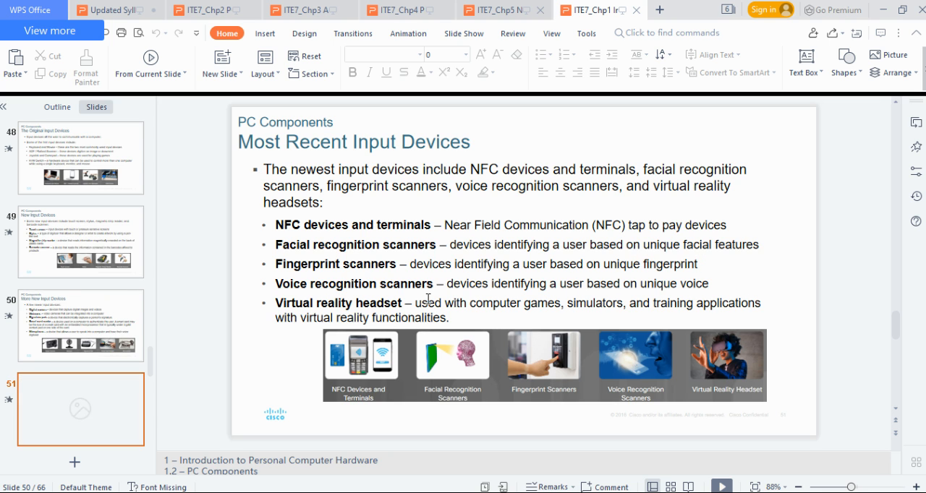
Step: Show slide 51, Most Recent Input Devices, on NFC, facial recognition and VR headsets
{"action": "left_click", "coordinate": [79, 408]}
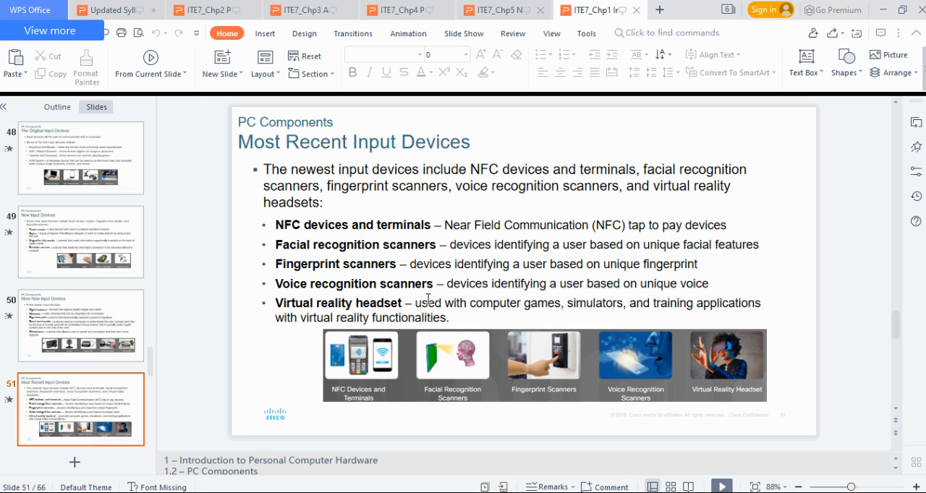
{"action": "mouse_move", "coordinate": [278, 226]}
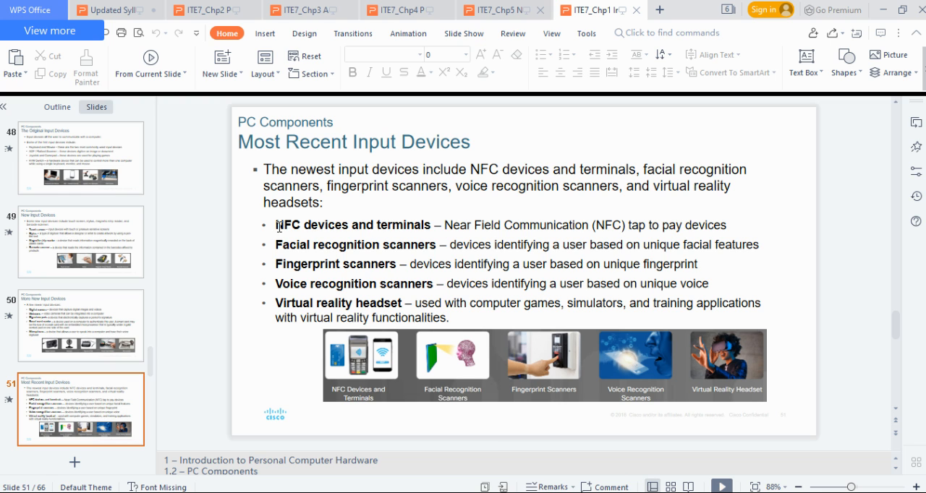
{"action": "mouse_move", "coordinate": [298, 266]}
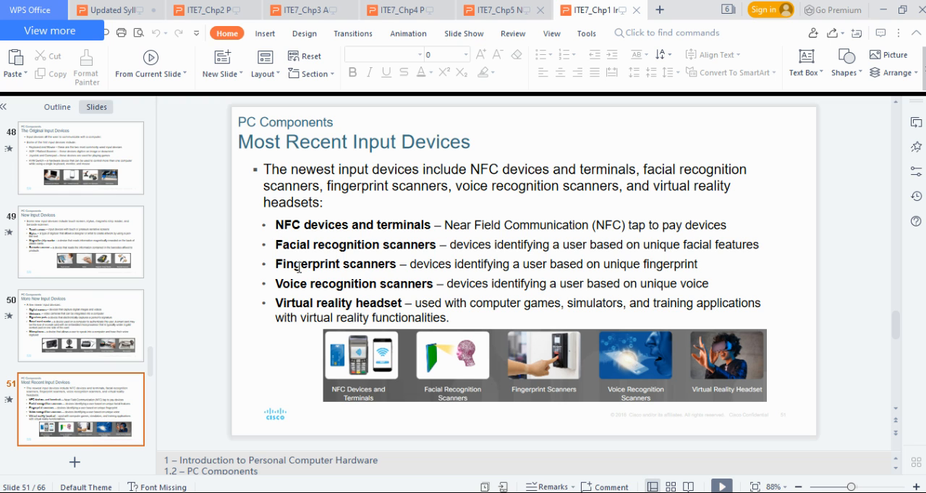
{"action": "mouse_move", "coordinate": [294, 286]}
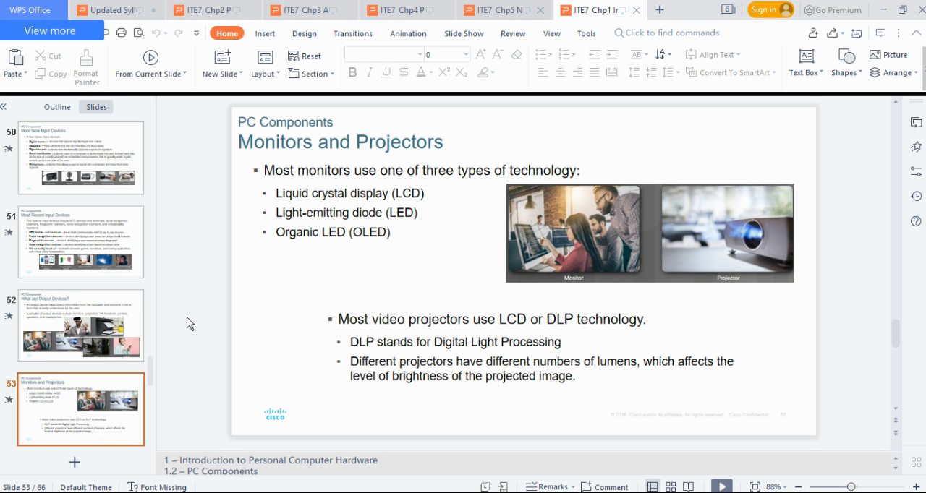
{"action": "mouse_move", "coordinate": [350, 243]}
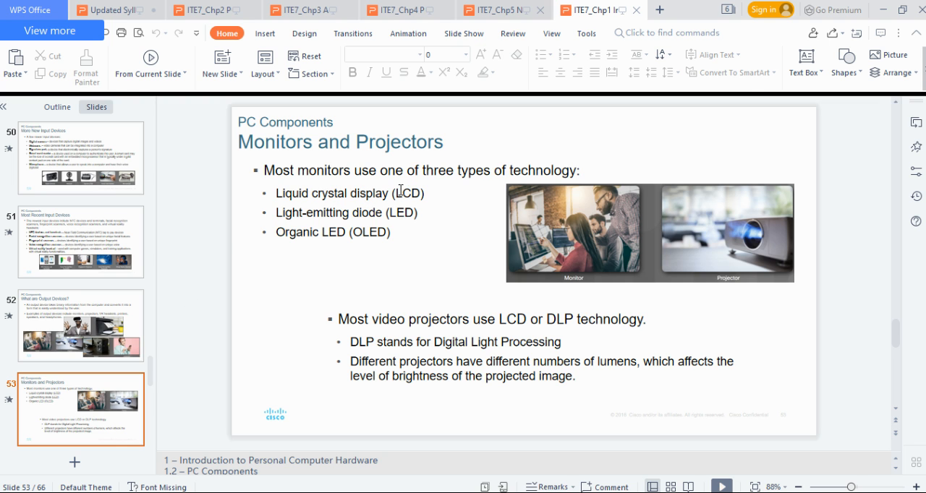
Step: Start editing the monitor technologies list on slide 53, Monitors and Projectors
{"action": "double_click", "coordinate": [408, 194]}
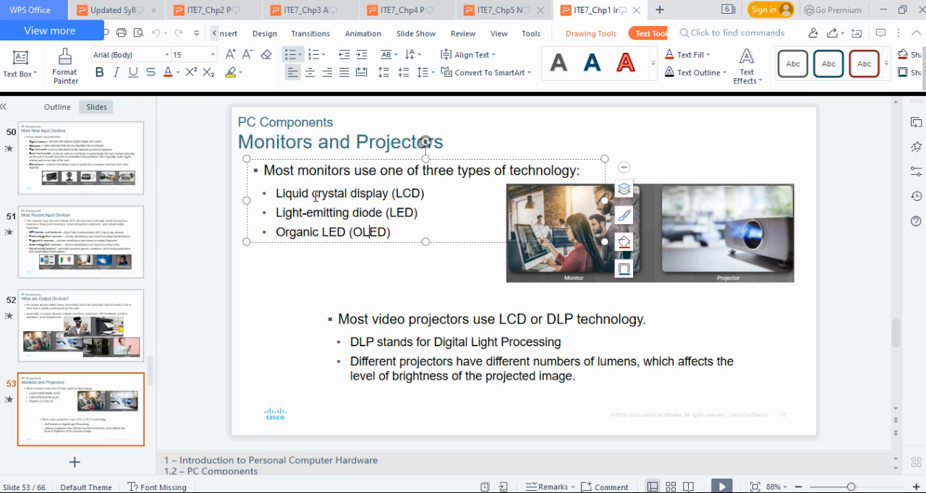
{"action": "mouse_move", "coordinate": [344, 266]}
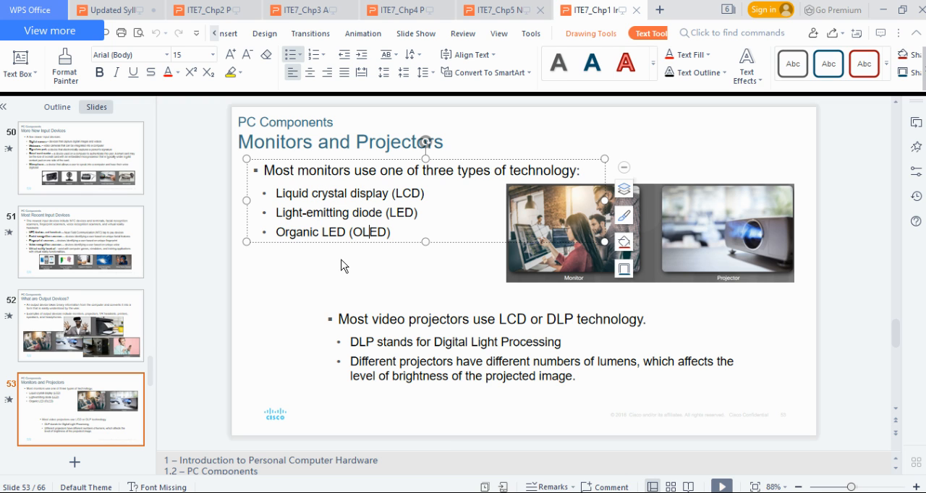
{"action": "mouse_move", "coordinate": [421, 223]}
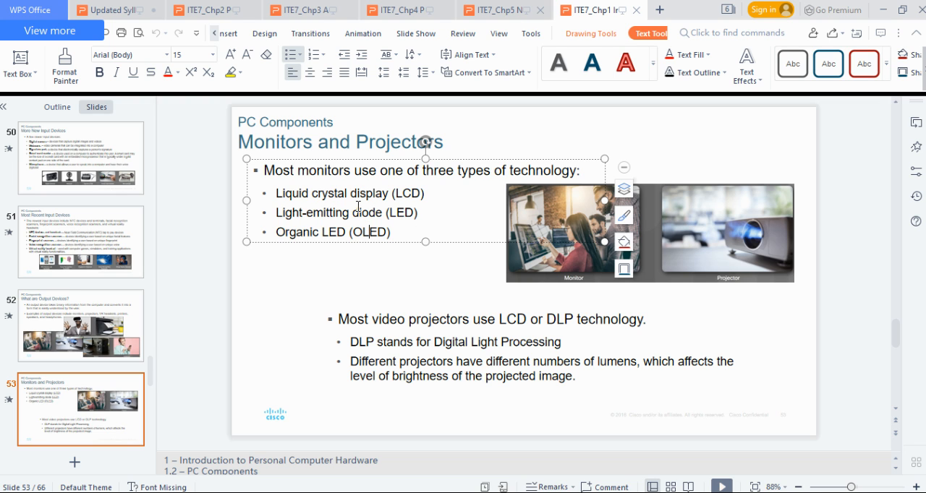
{"action": "mouse_move", "coordinate": [442, 185]}
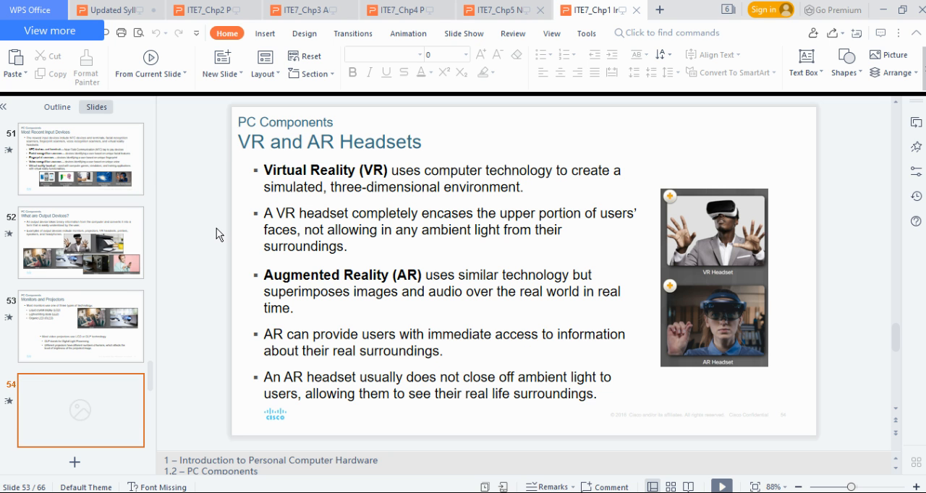
Step: Show slide 55, Printers, covering inkjet, impact, thermal, laser and 3D printers
{"action": "left_click", "coordinate": [81, 411]}
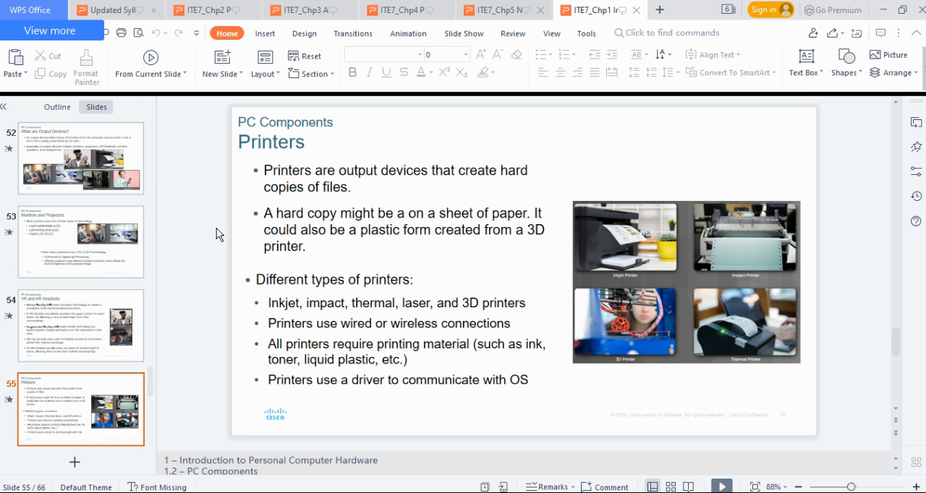
{"action": "mouse_move", "coordinate": [255, 237]}
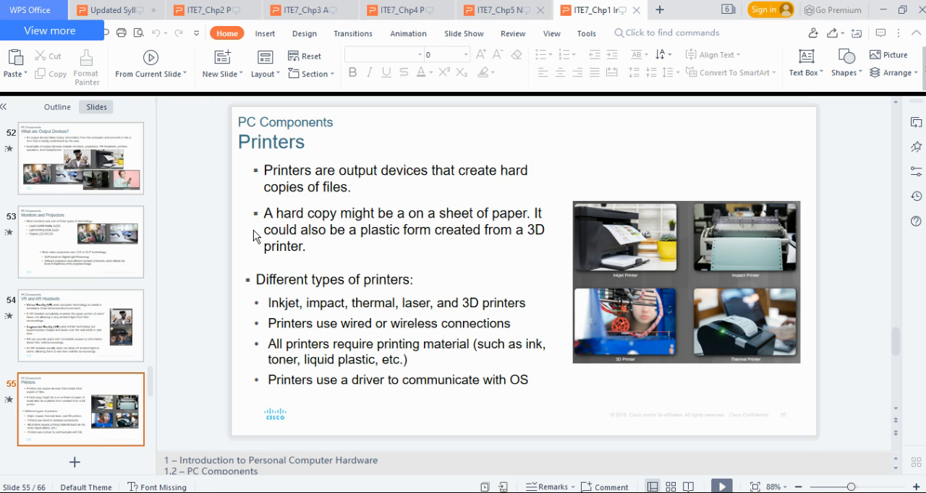
{"action": "mouse_move", "coordinate": [283, 304]}
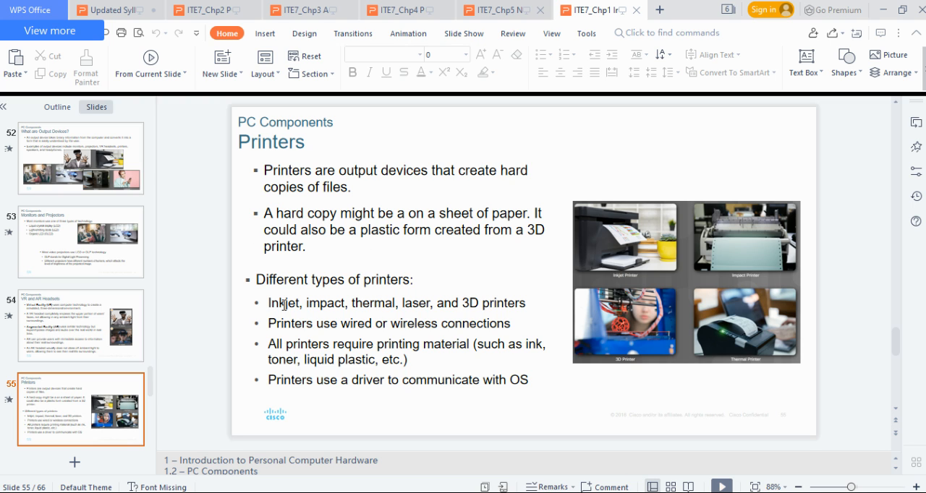
{"action": "mouse_move", "coordinate": [393, 302]}
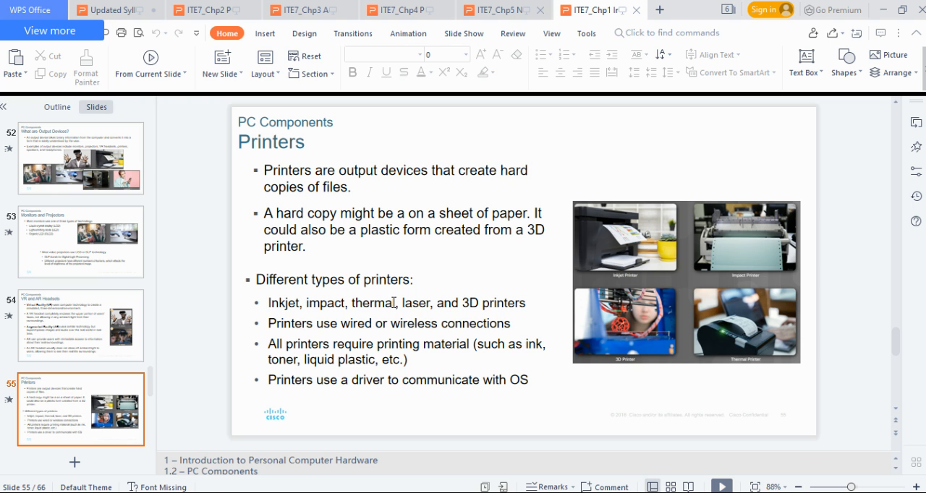
{"action": "mouse_move", "coordinate": [408, 302]}
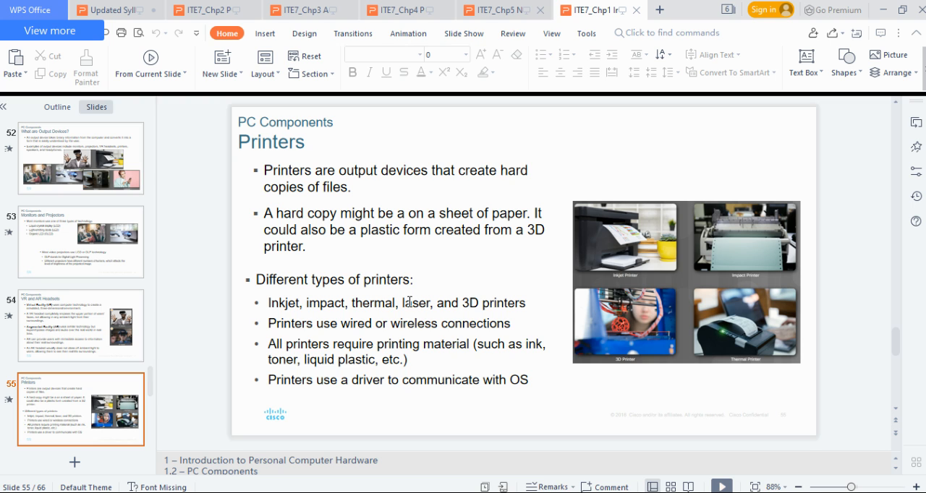
{"action": "mouse_move", "coordinate": [629, 324]}
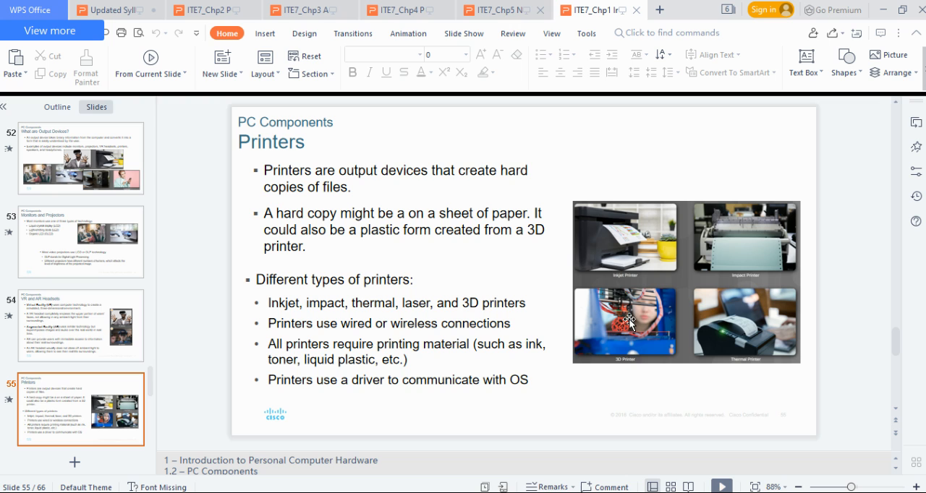
{"action": "mouse_move", "coordinate": [610, 334]}
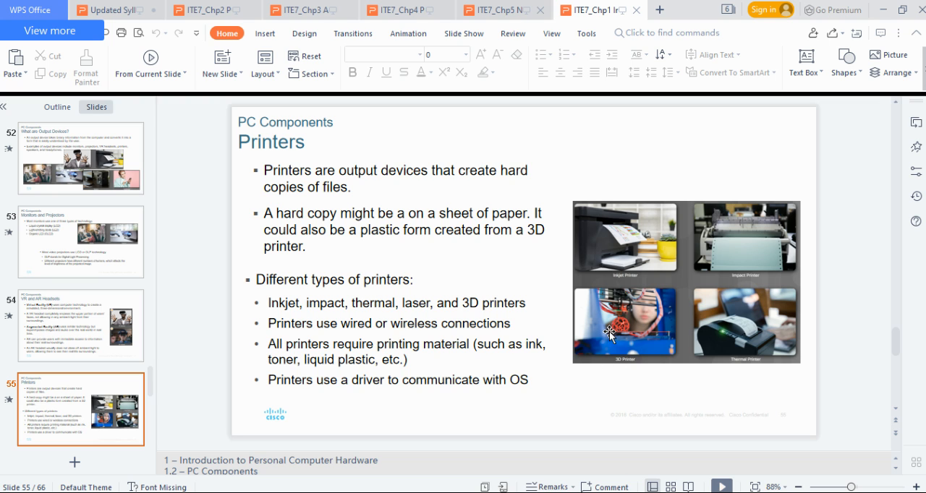
{"action": "mouse_move", "coordinate": [630, 330]}
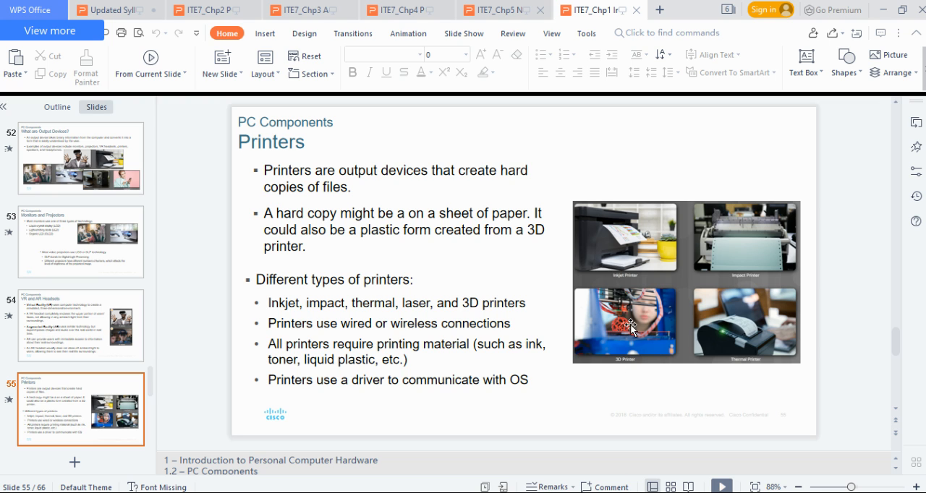
{"action": "mouse_move", "coordinate": [648, 311]}
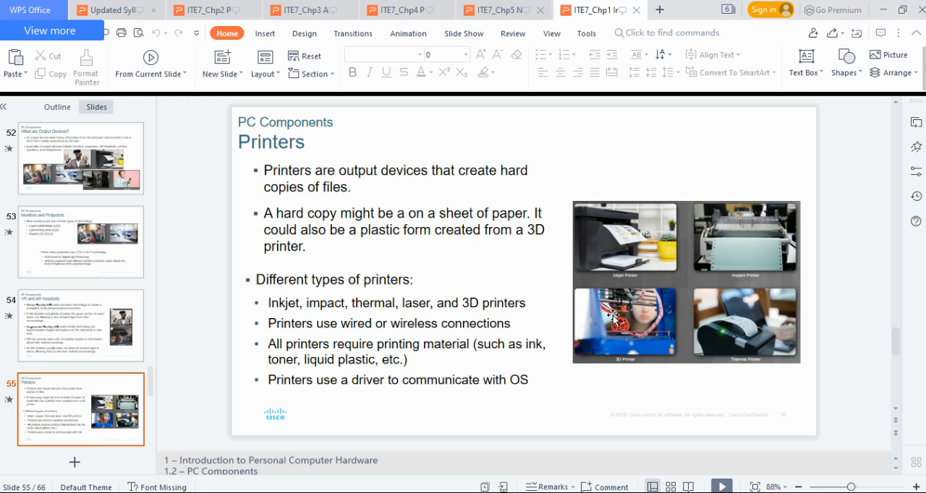
{"action": "mouse_move", "coordinate": [668, 321]}
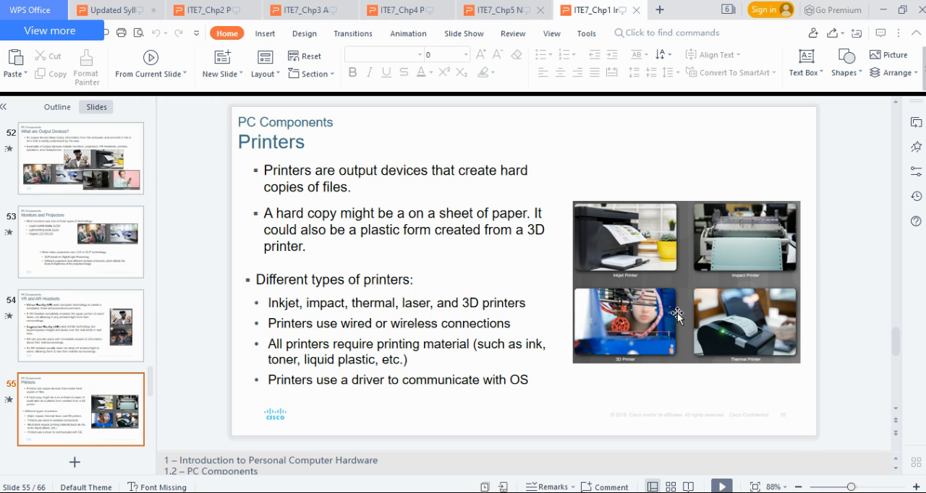
{"action": "mouse_move", "coordinate": [634, 321]}
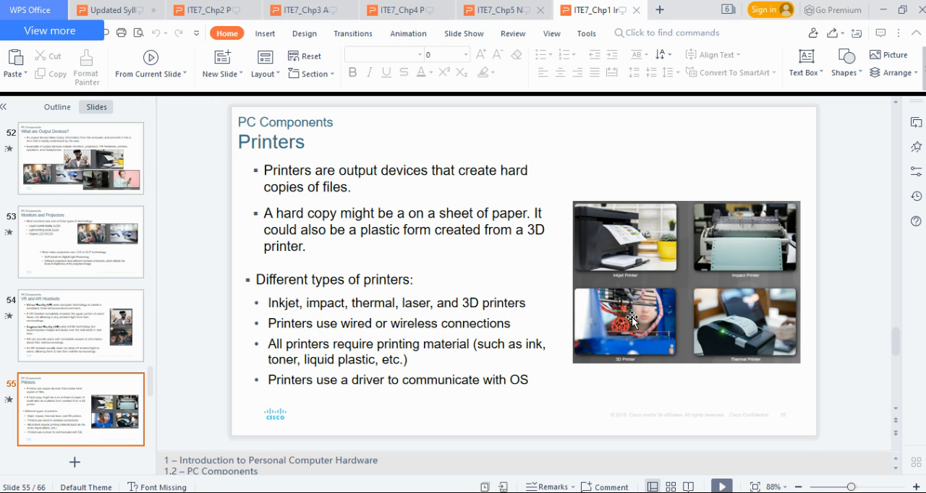
{"action": "mouse_move", "coordinate": [615, 334]}
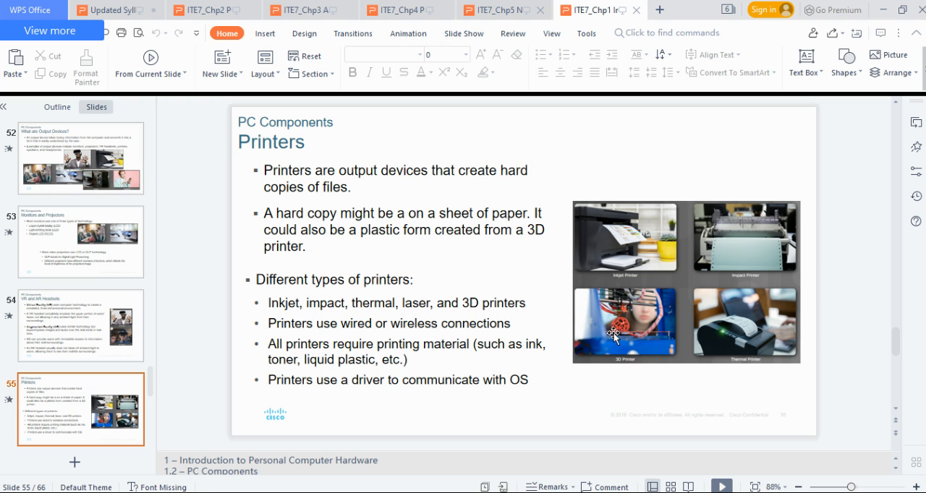
{"action": "mouse_move", "coordinate": [220, 340]}
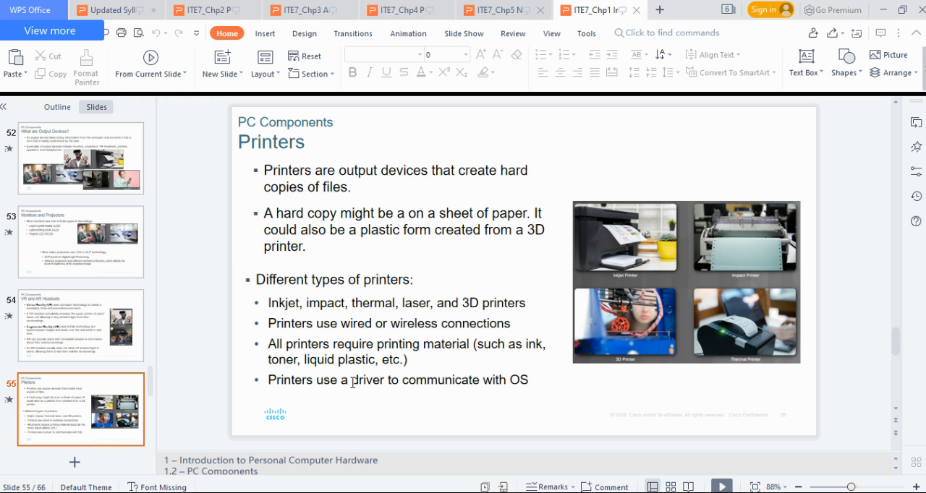
Step: Show slide 58, Video Explanation – Technician's Toolkit, listing basic tools like crimpers
{"action": "double_click", "coordinate": [366, 379]}
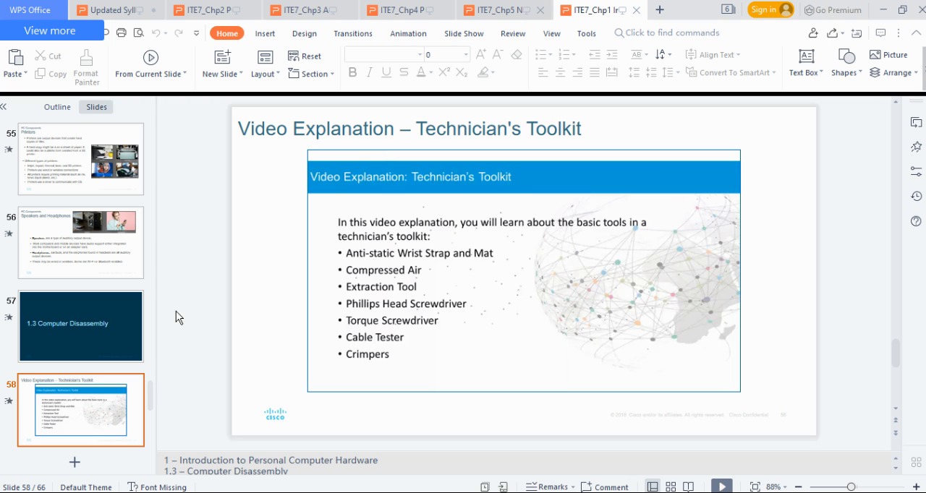
{"action": "mouse_move", "coordinate": [580, 238]}
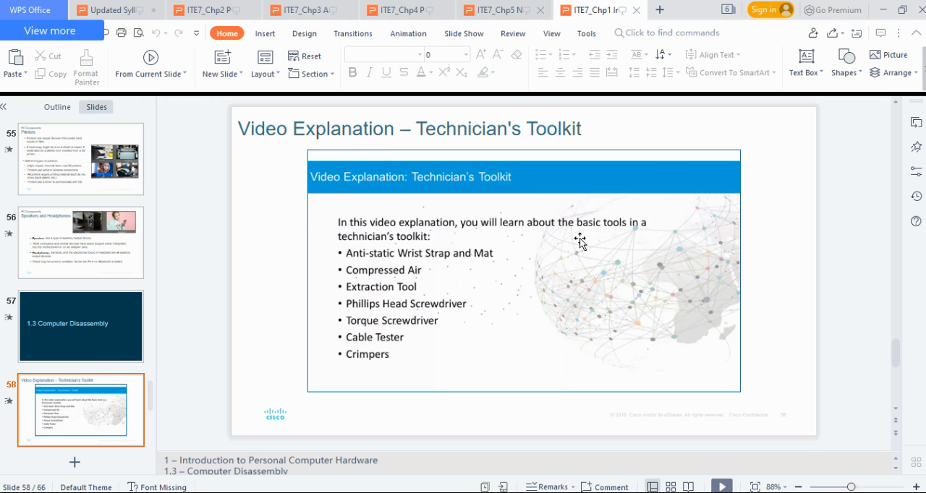
{"action": "mouse_move", "coordinate": [327, 253]}
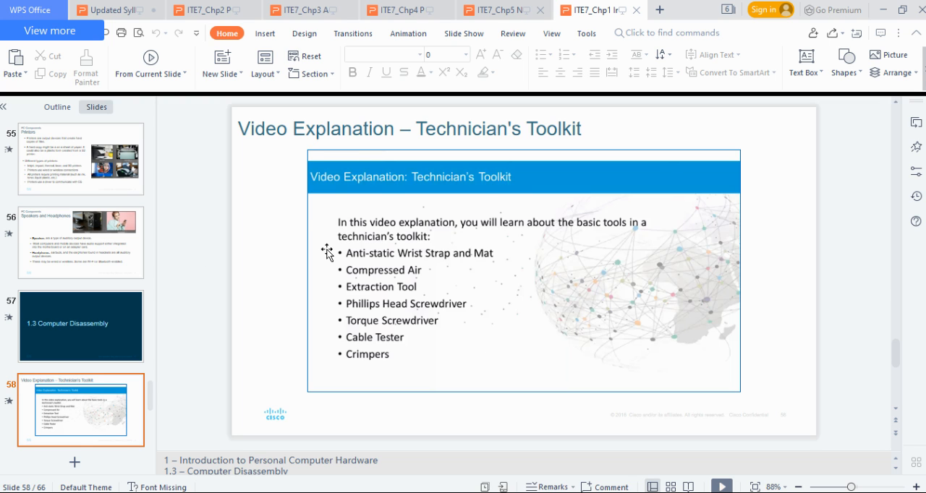